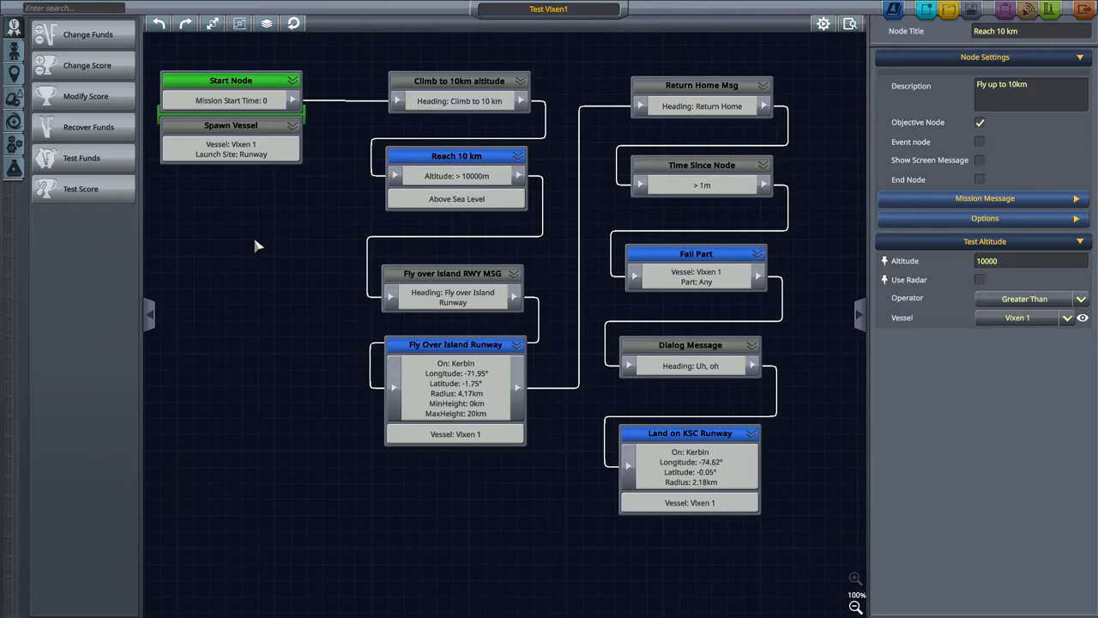
mouse_move(687, 203)
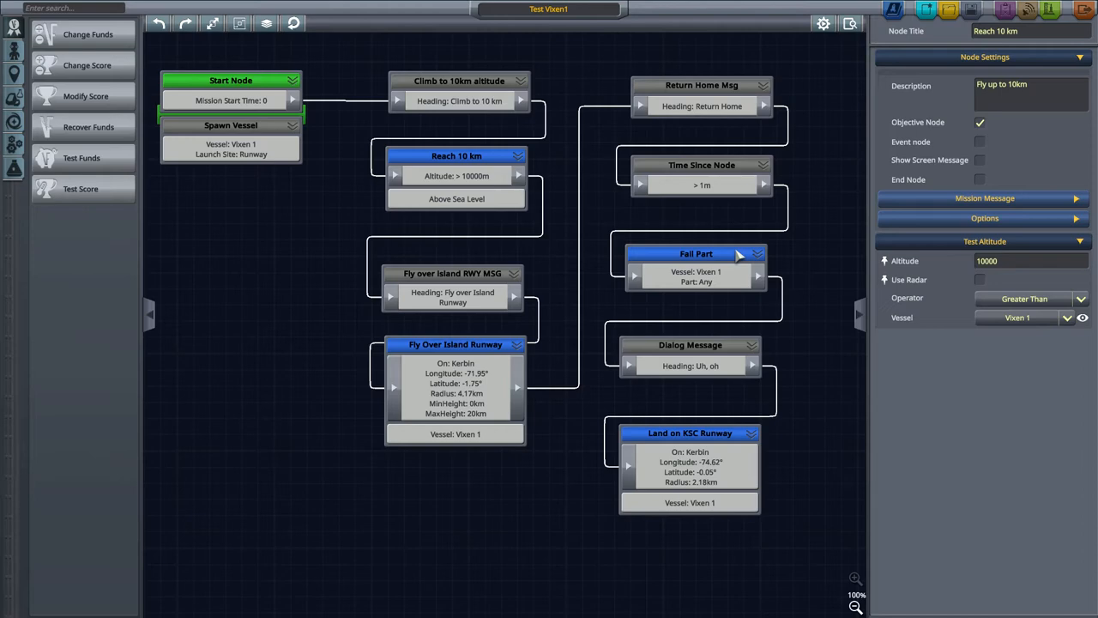
mouse_move(464, 346)
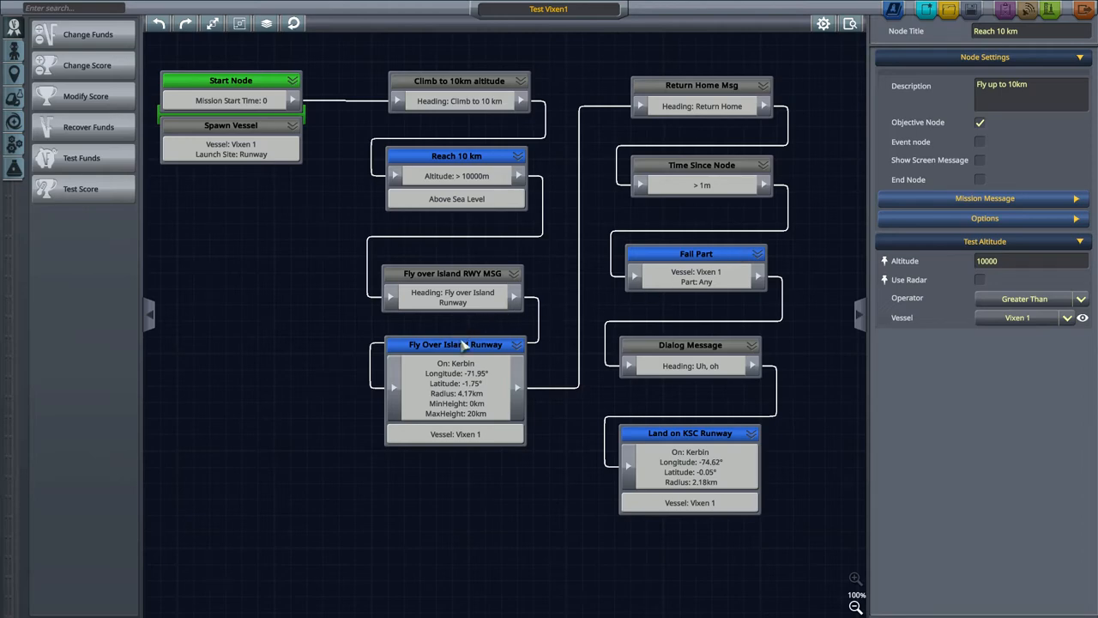
- Stack the Reach 10 km and Climb to 10km altitude nodes under Spawn Vessel on the left
left_click(476, 343)
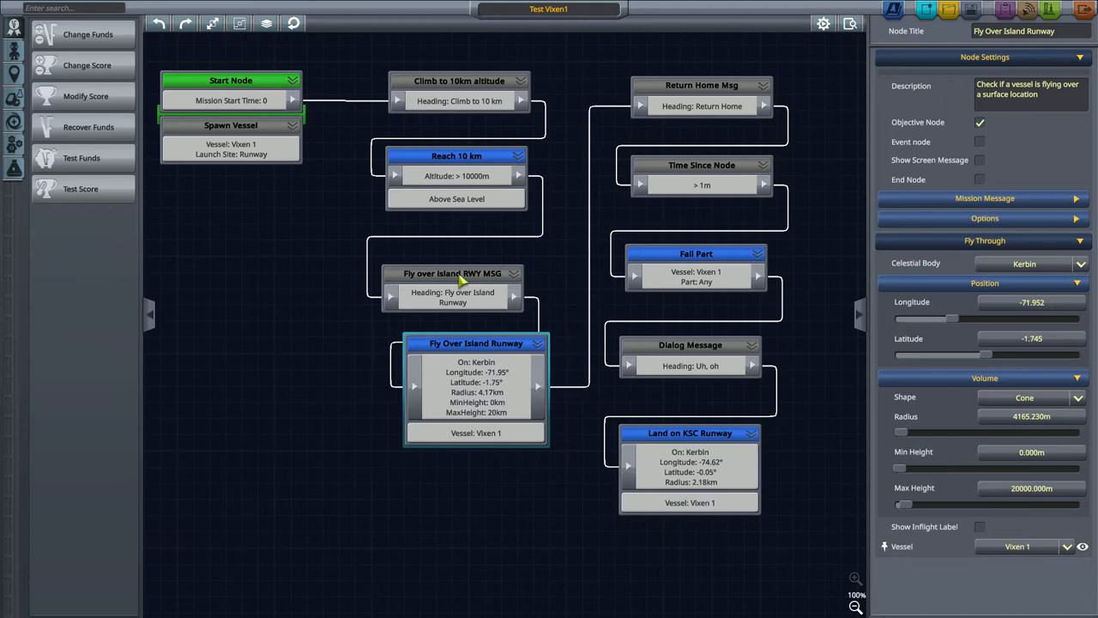
left_click(452, 278)
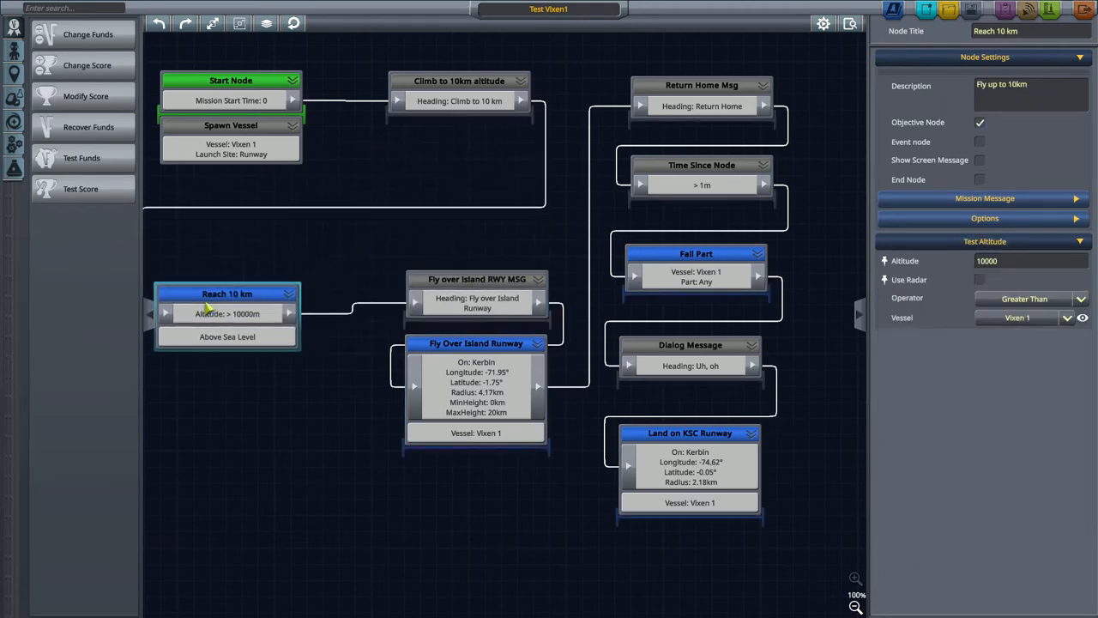
left_click_drag(227, 294, 274, 404)
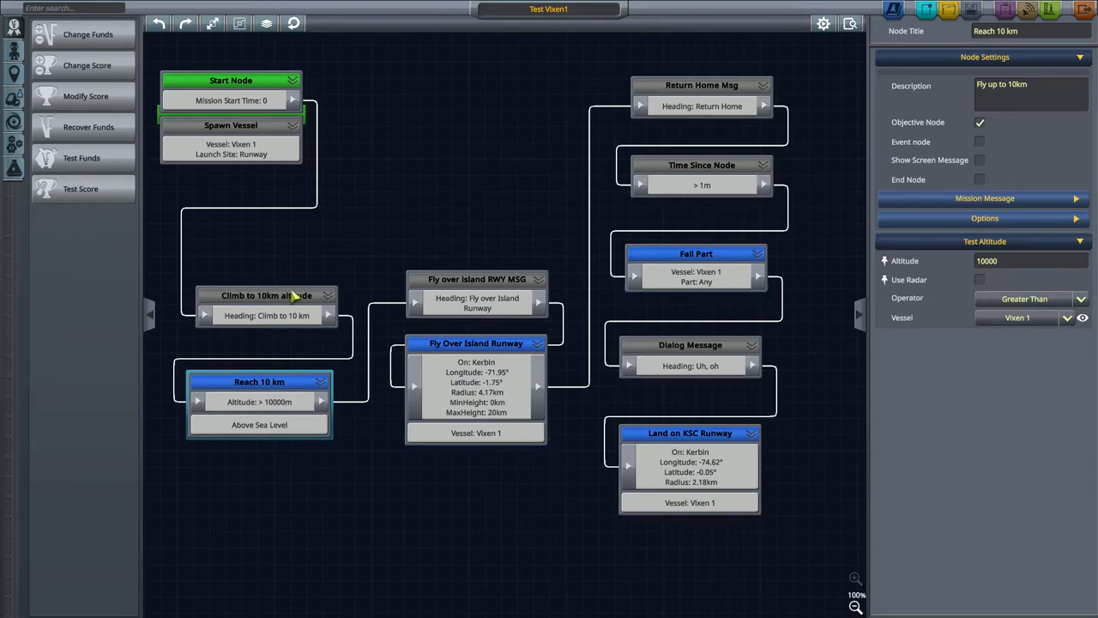
left_click(262, 290)
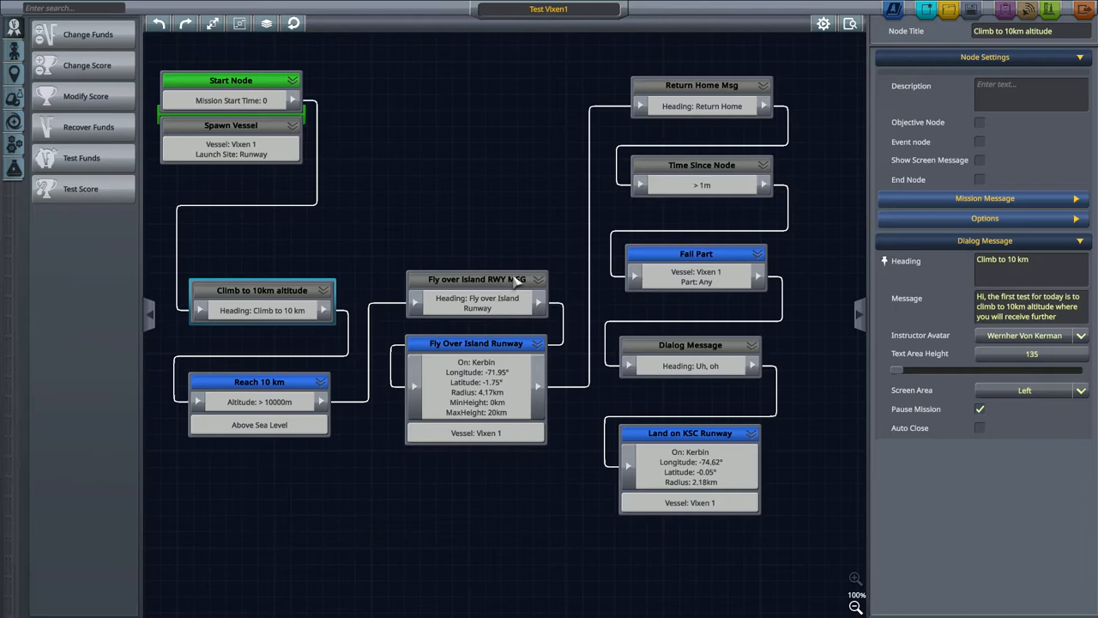
mouse_move(685, 453)
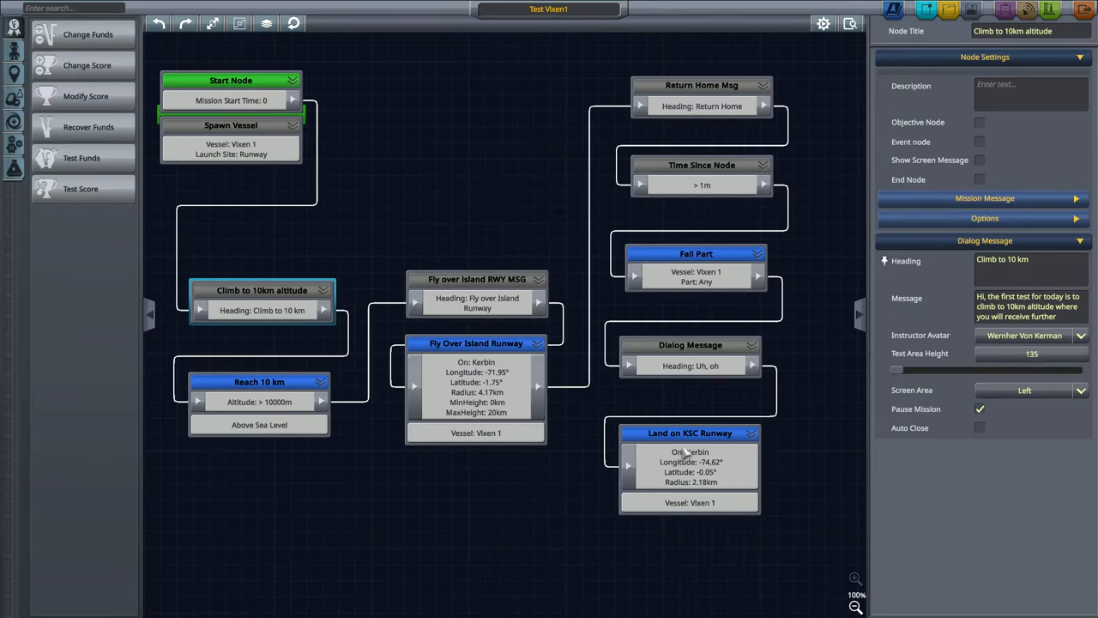
mouse_move(618, 433)
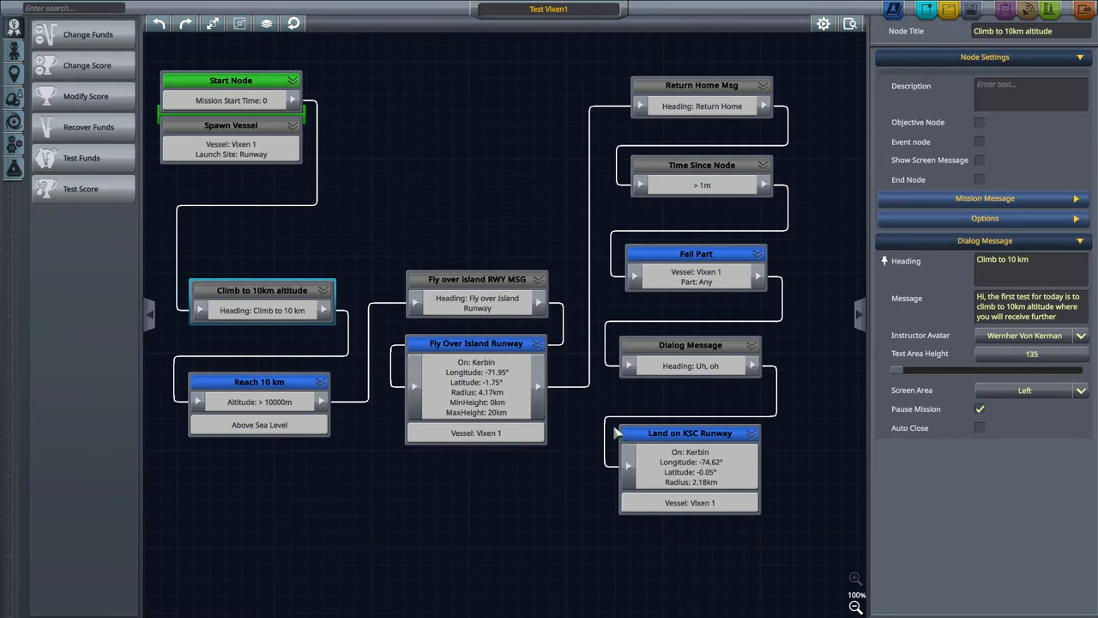
mouse_move(485, 232)
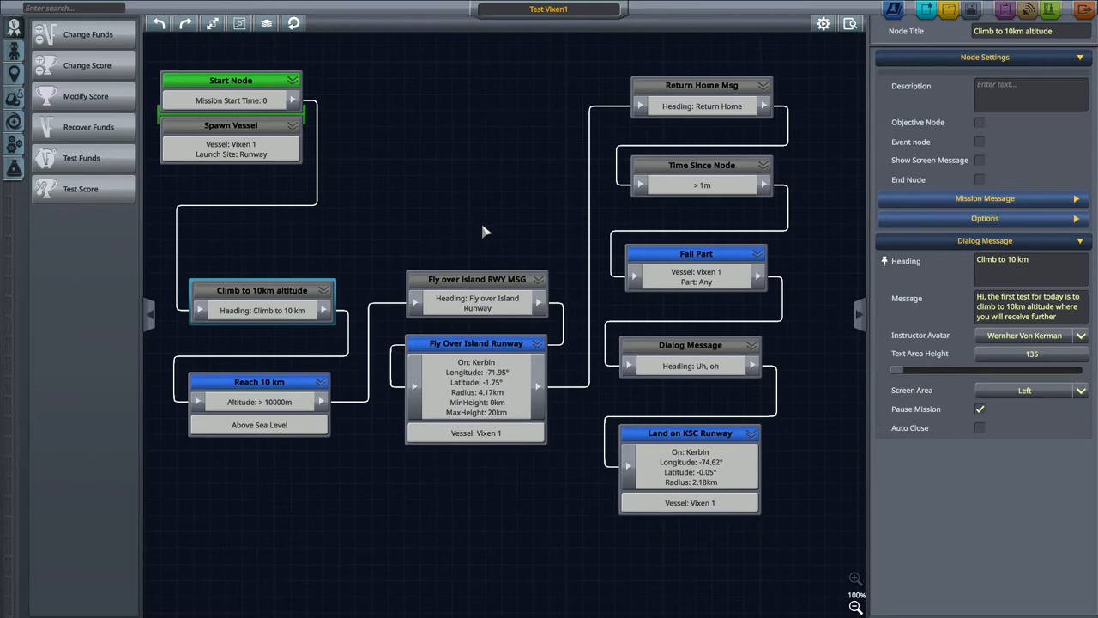
mouse_move(719, 307)
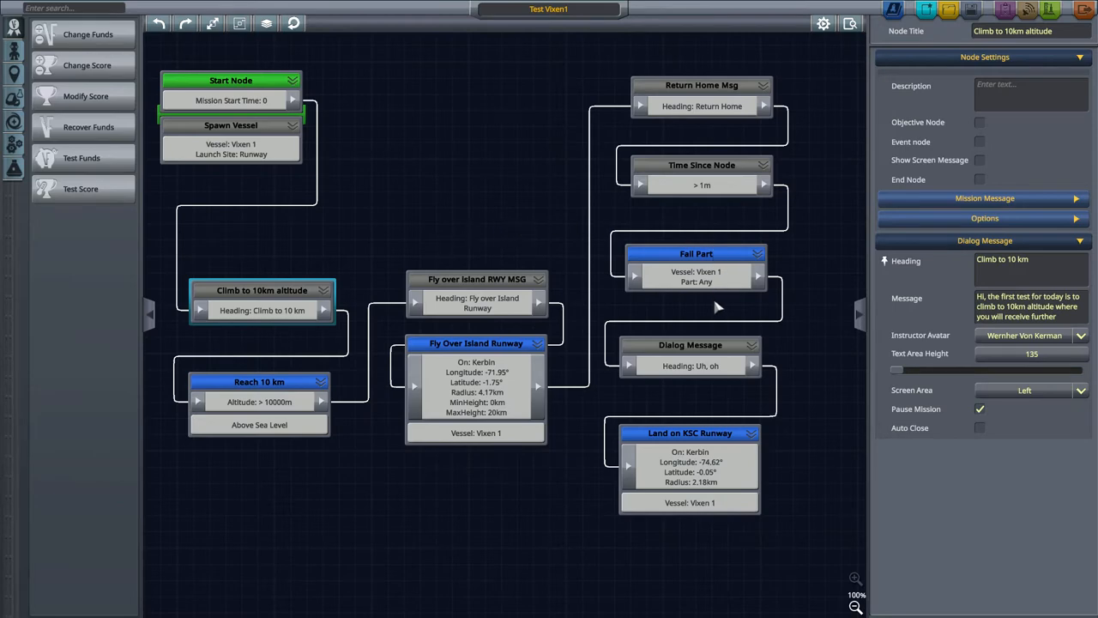
mouse_move(637, 71)
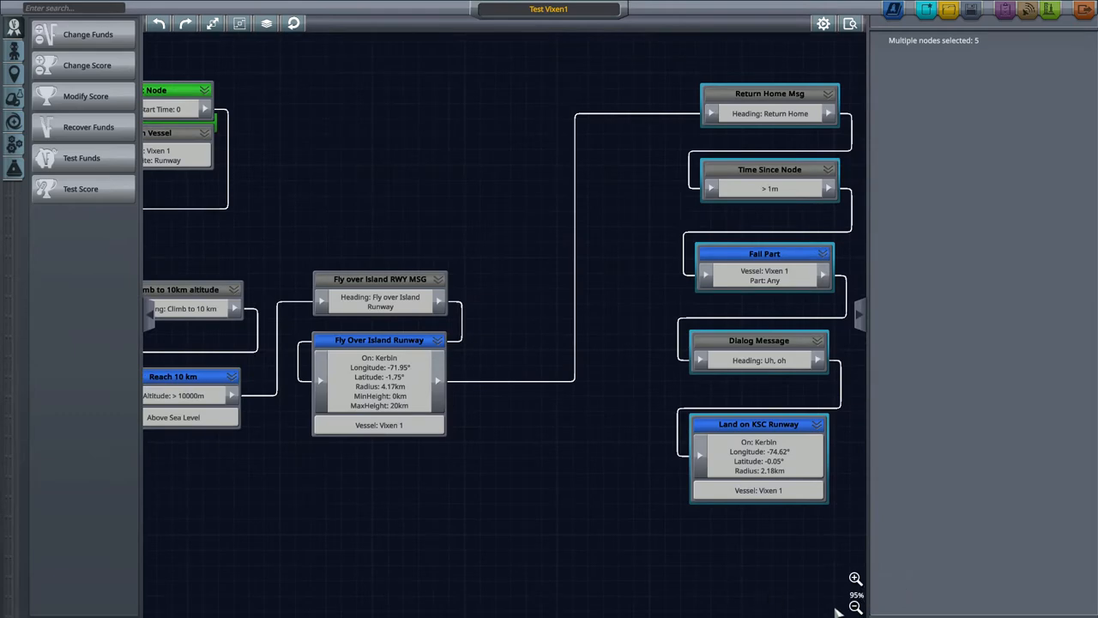
- Readjust the graph zoom and select the Land on KSC Runway node
left_click(855, 607)
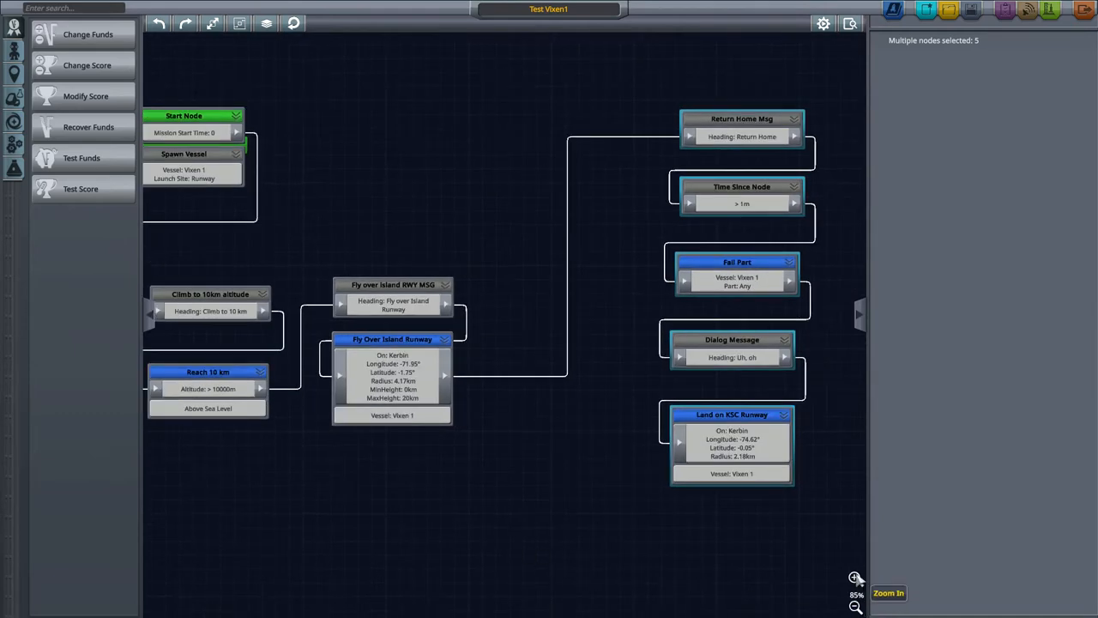
left_click(855, 578)
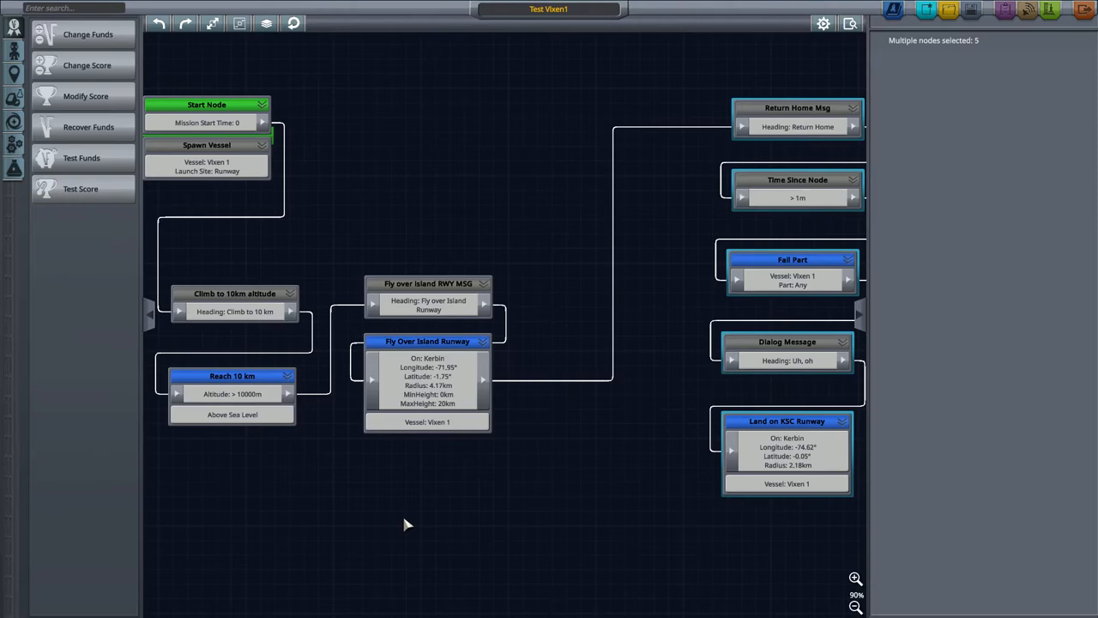
left_click(787, 421)
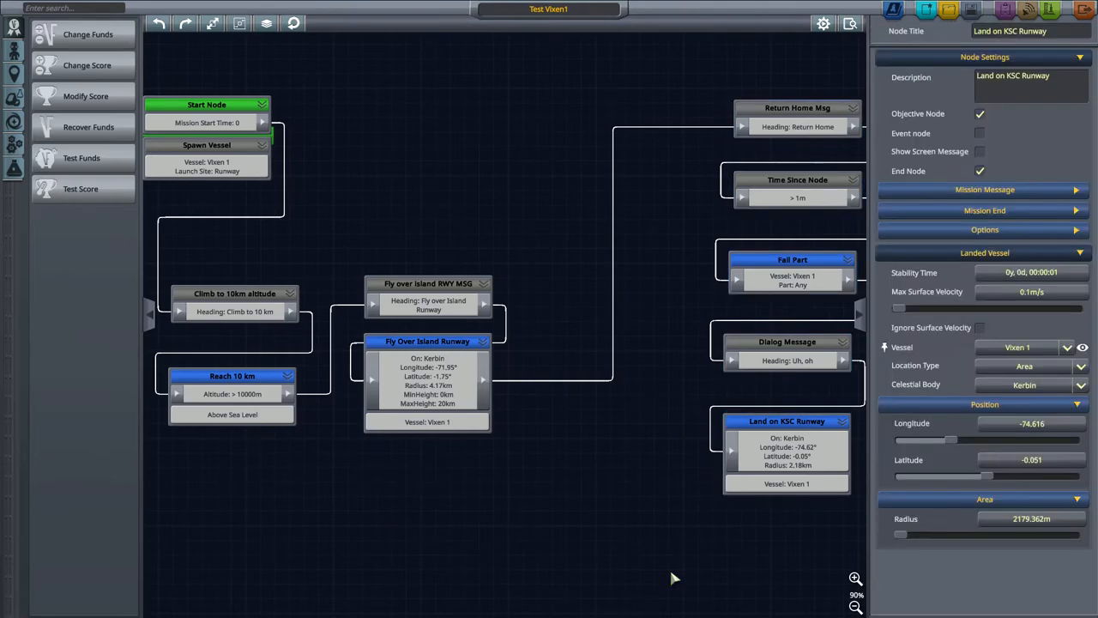
mouse_move(14, 27)
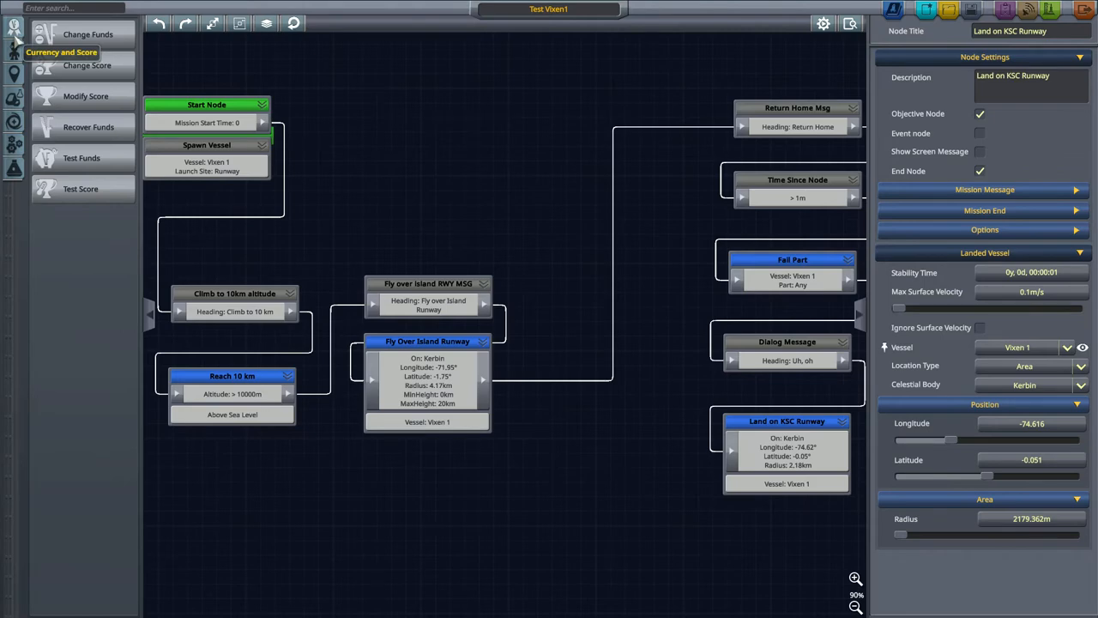
mouse_move(14, 49)
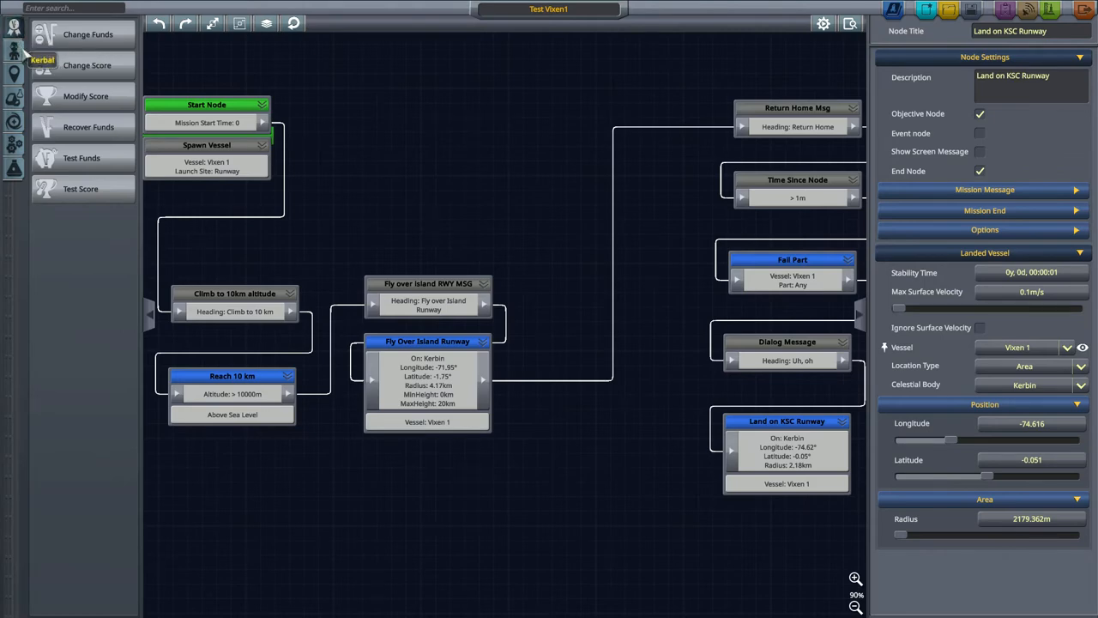
mouse_move(228, 300)
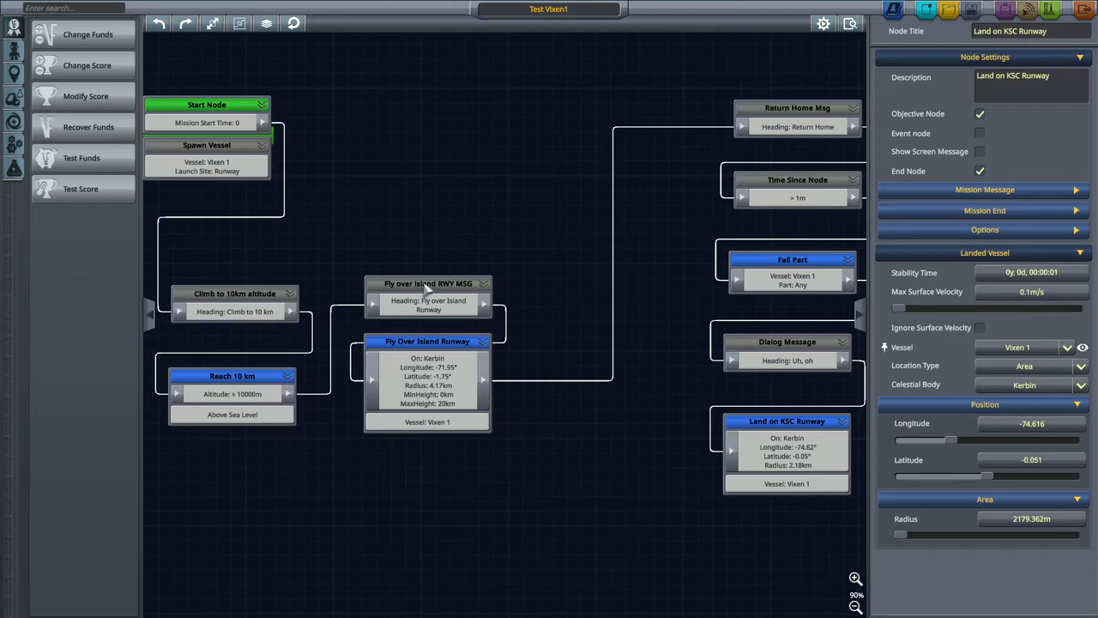
- Align Fly over Island RWY MSG, Fly Over Island Runway and Reach 10 km in one row
left_click(428, 283)
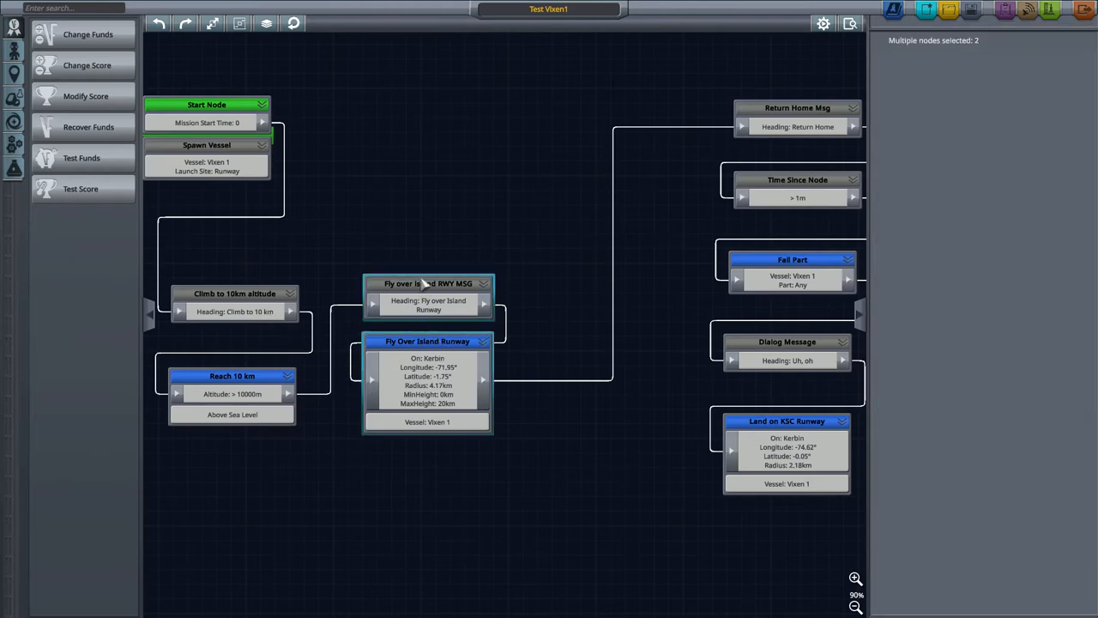
left_click_drag(427, 284, 427, 301)
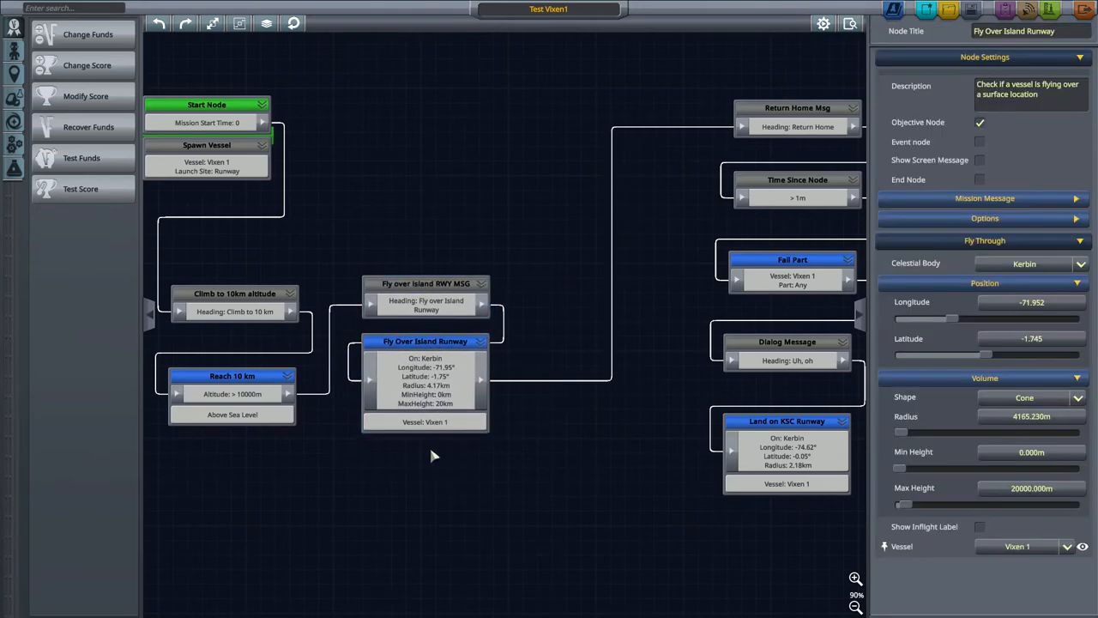
left_click_drag(425, 340, 581, 297)
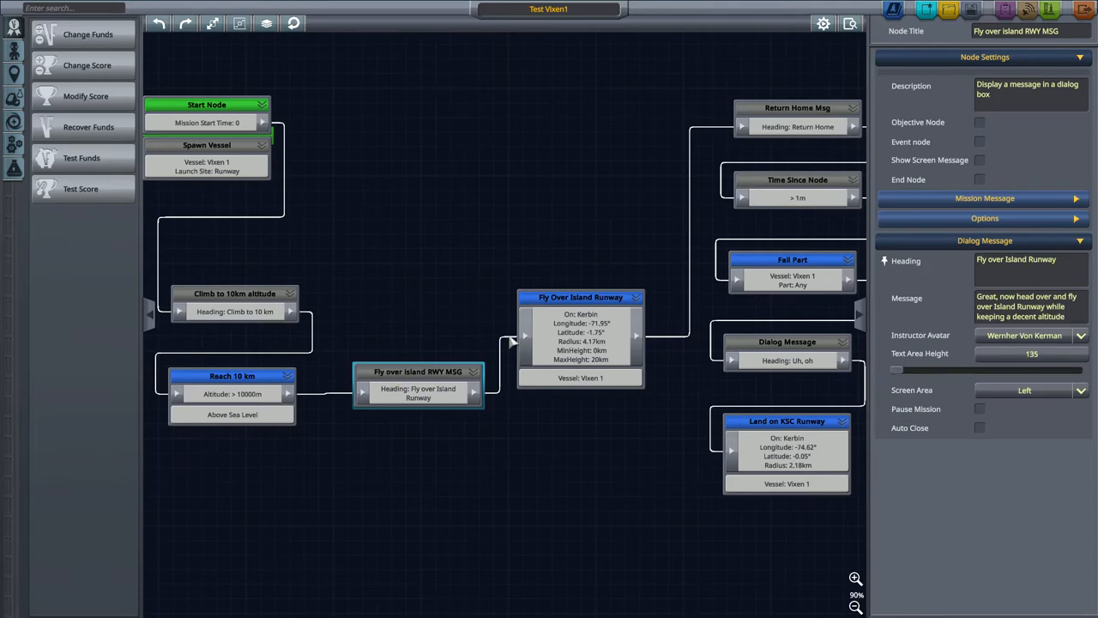
left_click(580, 297)
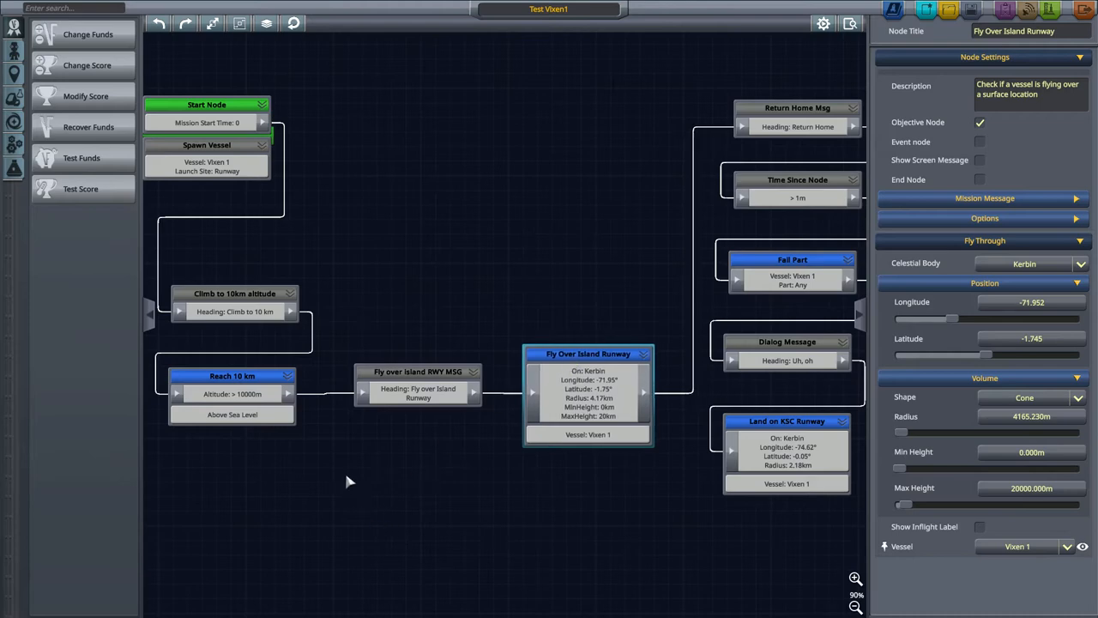
mouse_move(418, 460)
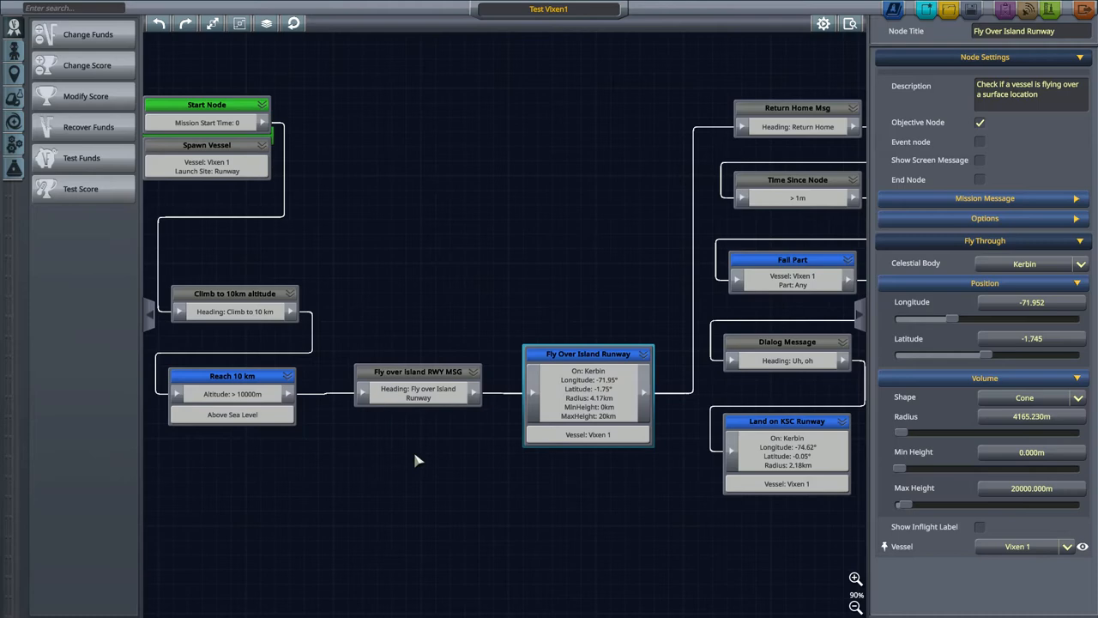
left_click(855, 606)
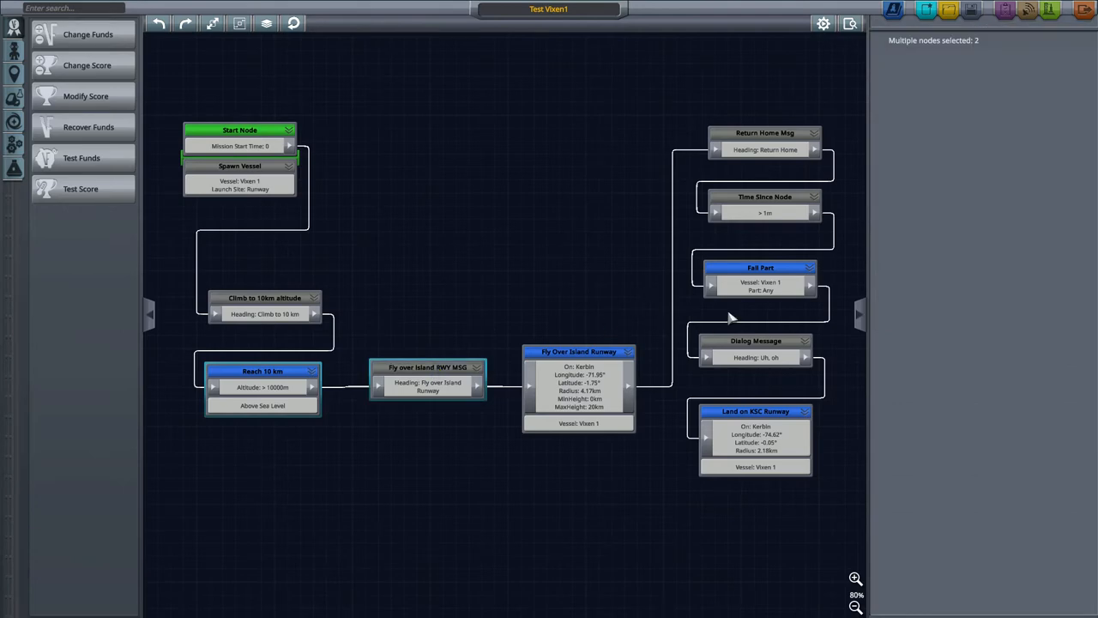
left_click(764, 142)
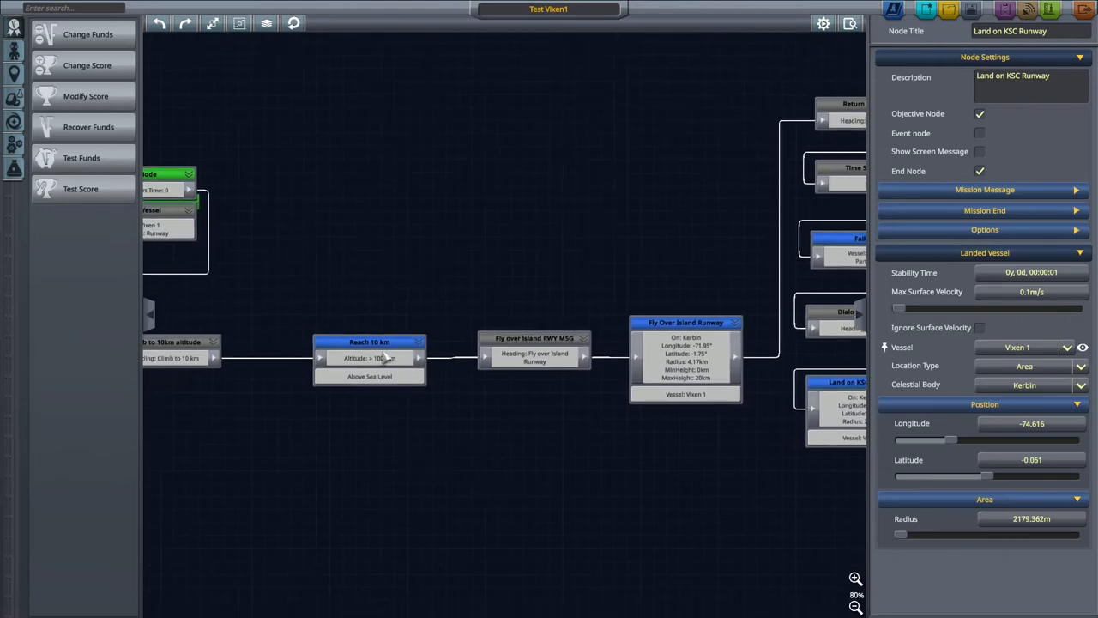
left_click(369, 342)
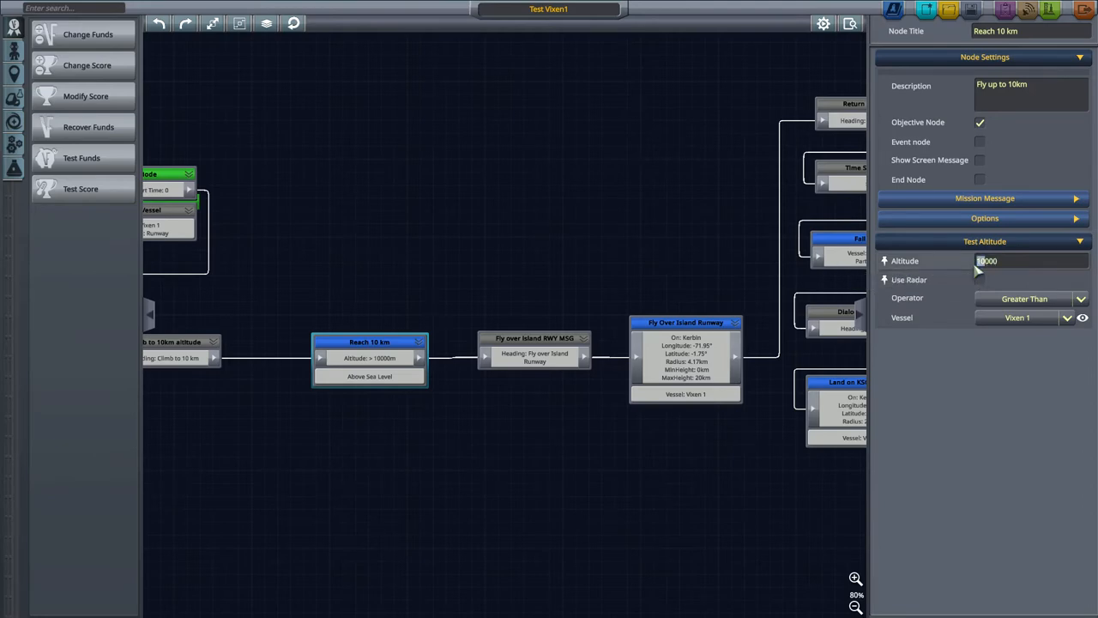
type("5000")
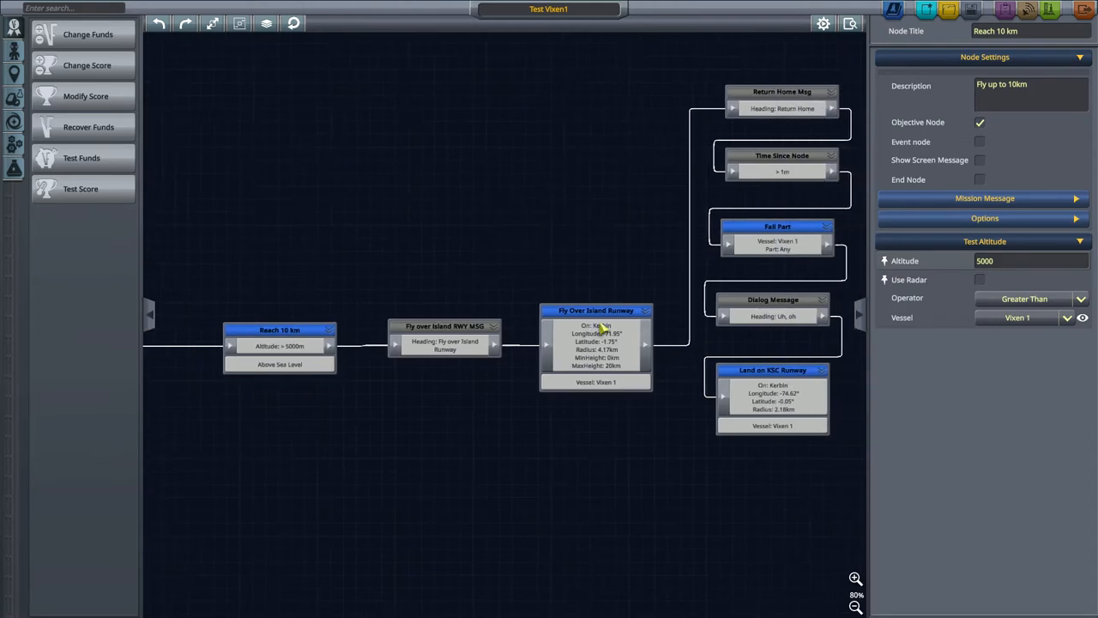
left_click(595, 309)
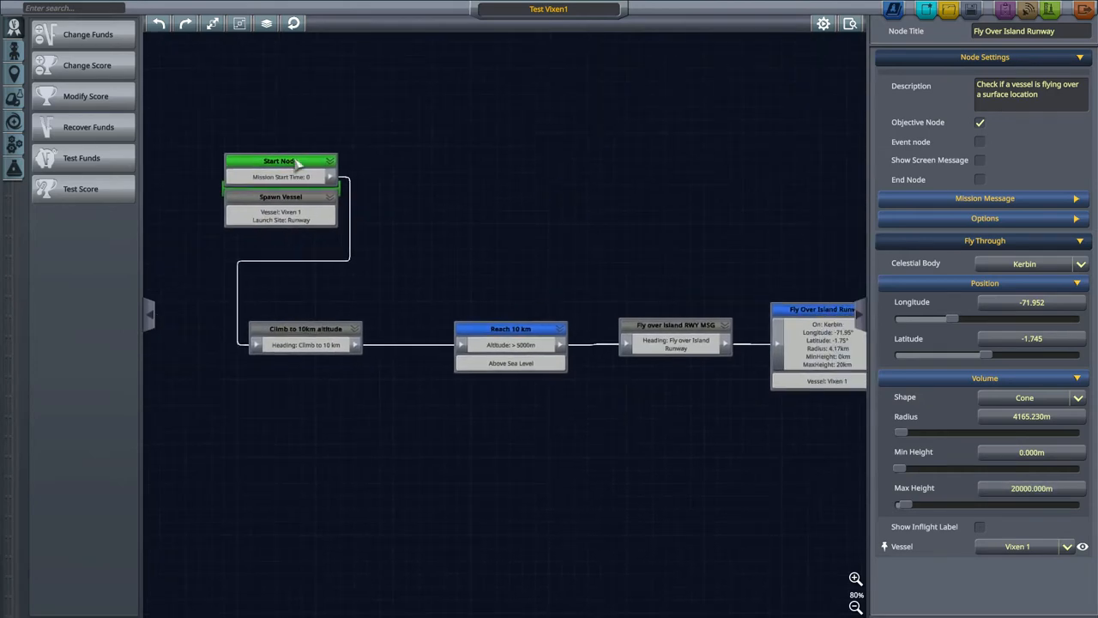
mouse_move(14, 163)
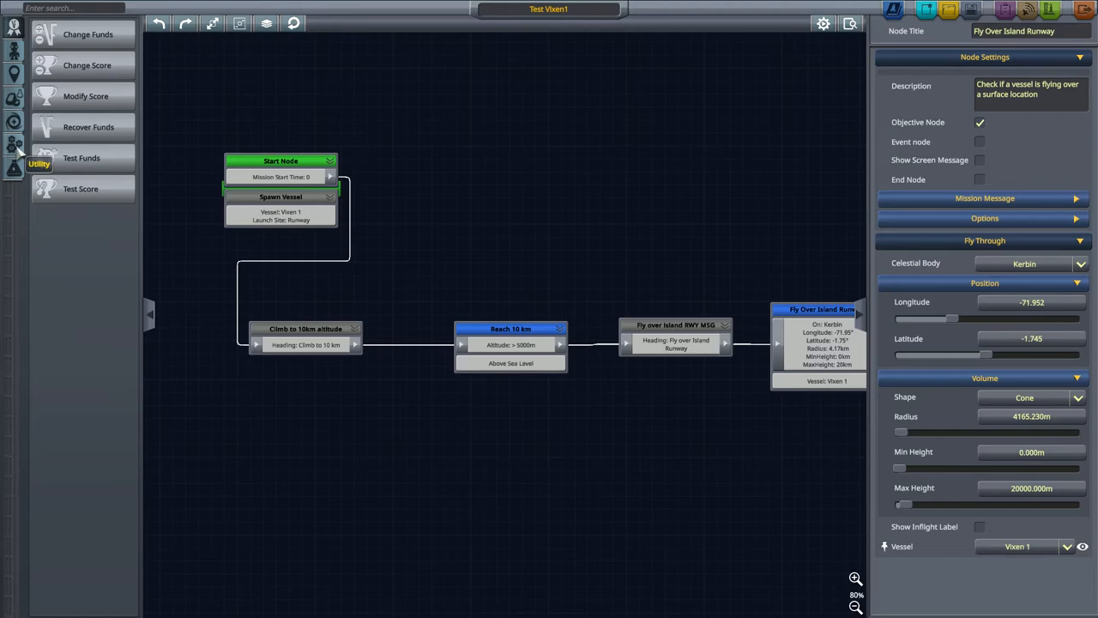
- Place a Test Velocity node from the Vessel category, checking velocity above 300
left_click(13, 169)
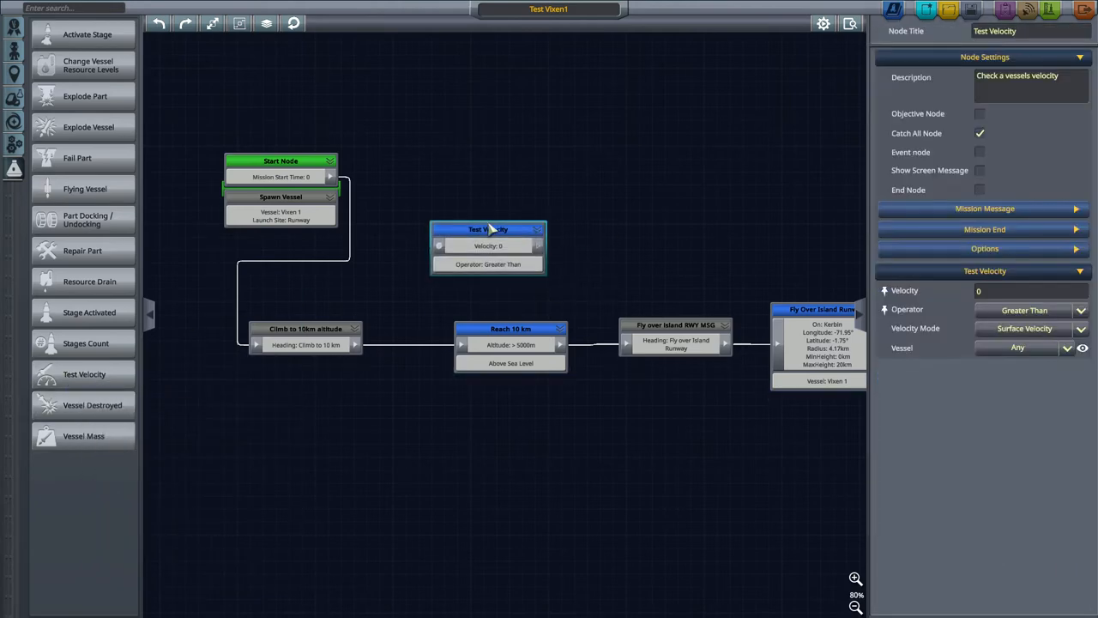
left_click_drag(487, 229, 506, 232)
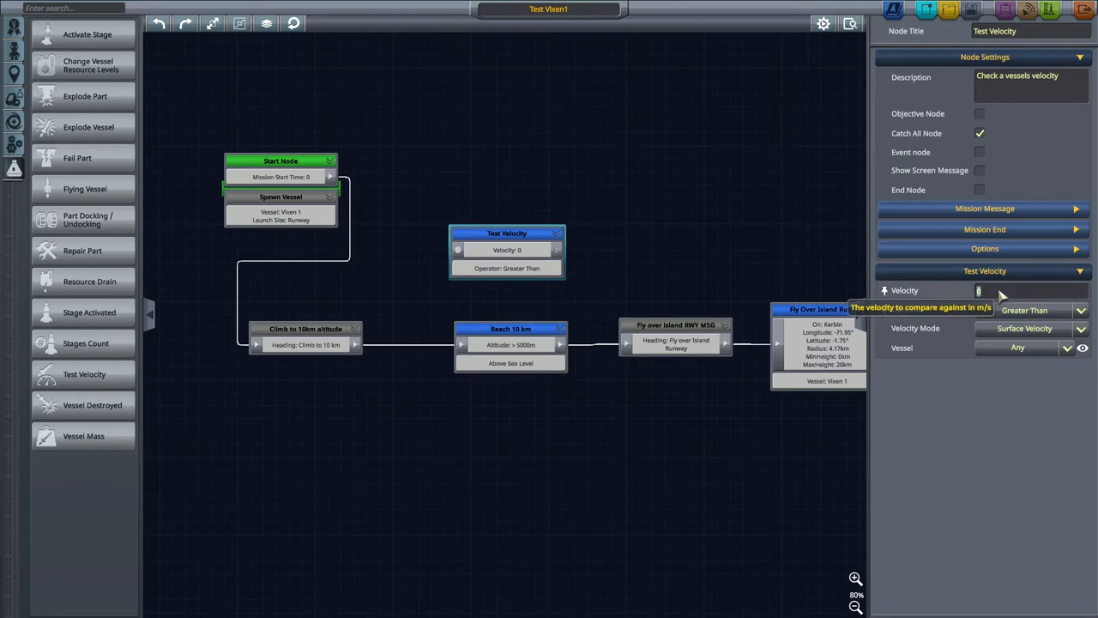
type("300")
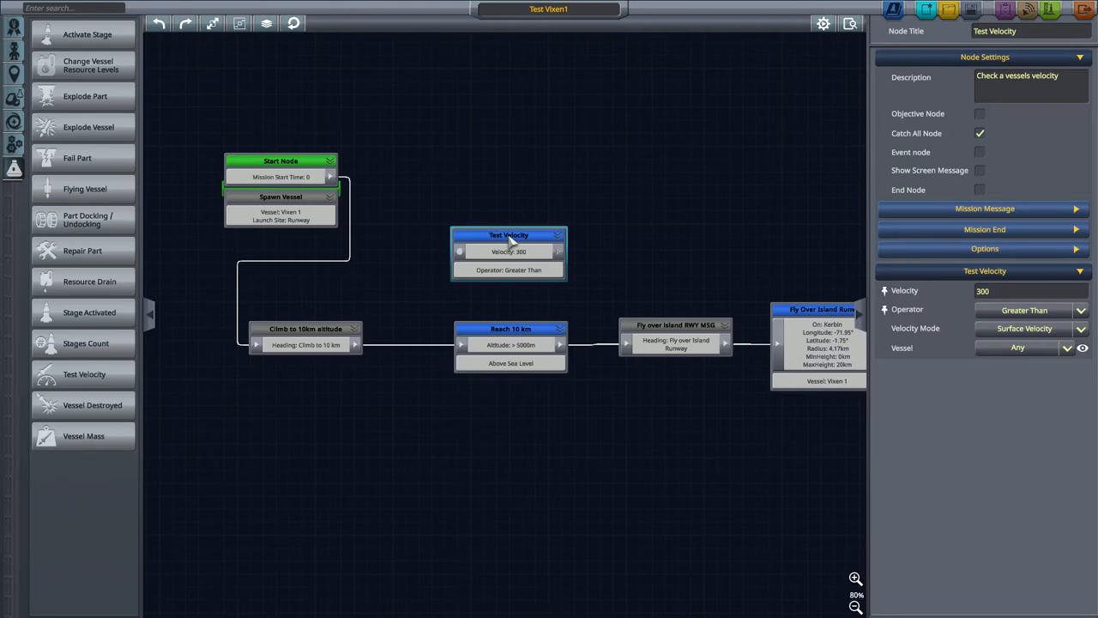
left_click_drag(509, 236, 511, 383)
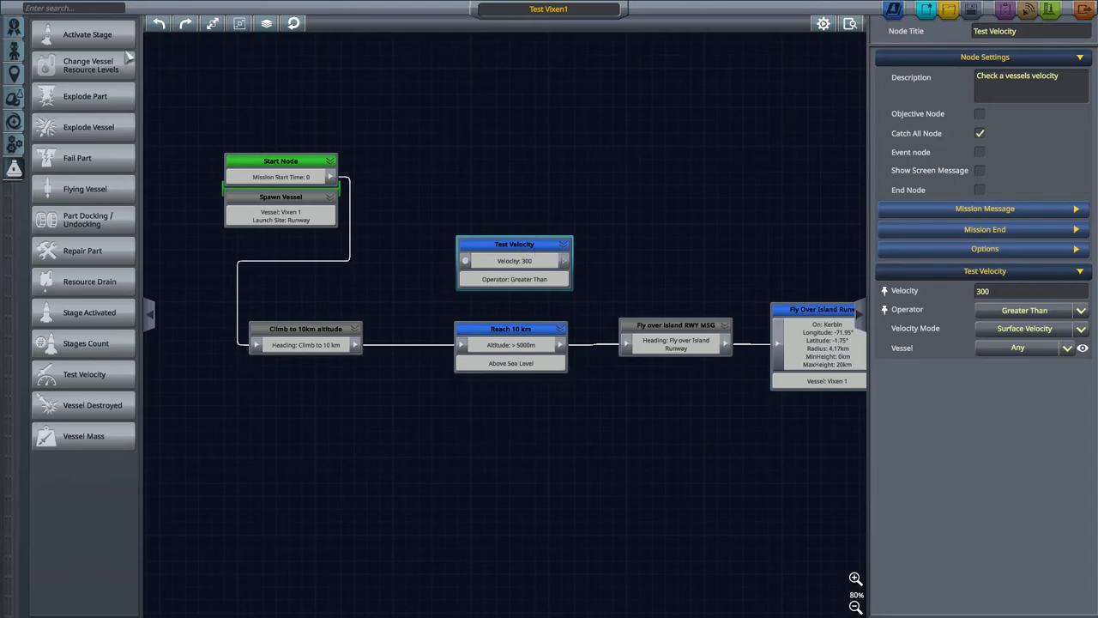
mouse_move(85, 97)
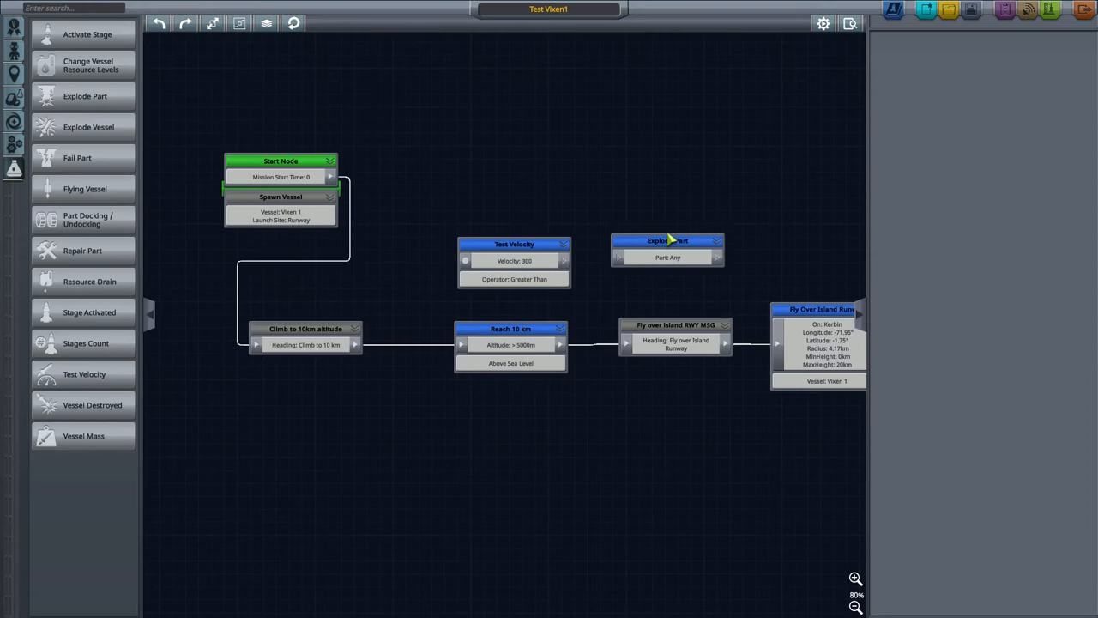
- Set Explode Part to destroy the J-33 Wheesley engine, between Test Velocity and Fail Part
left_click(668, 242)
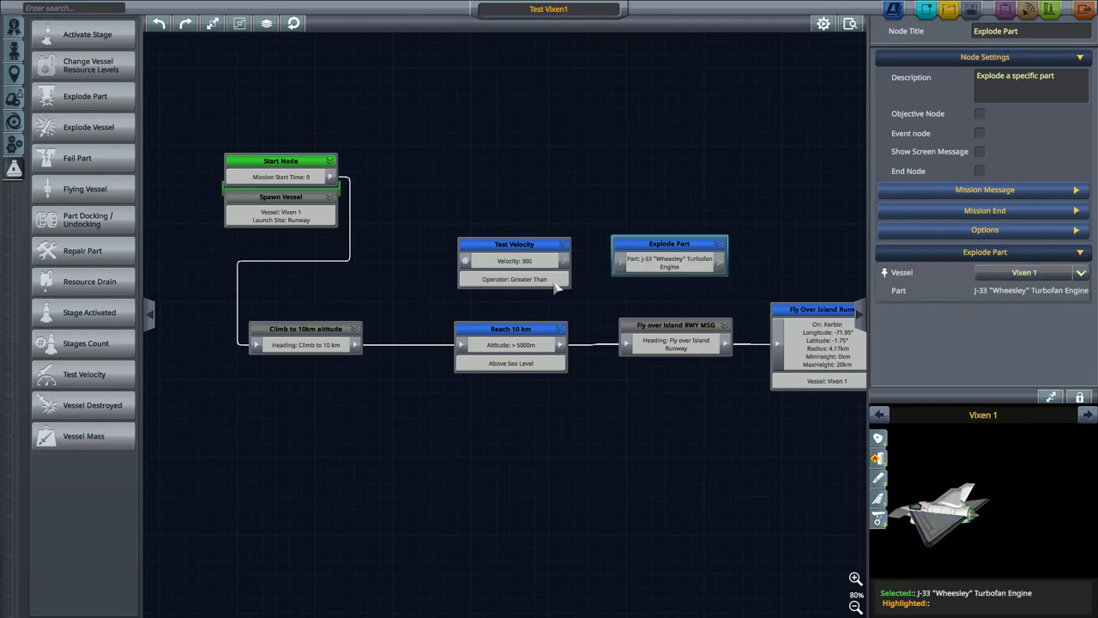
left_click(305, 329)
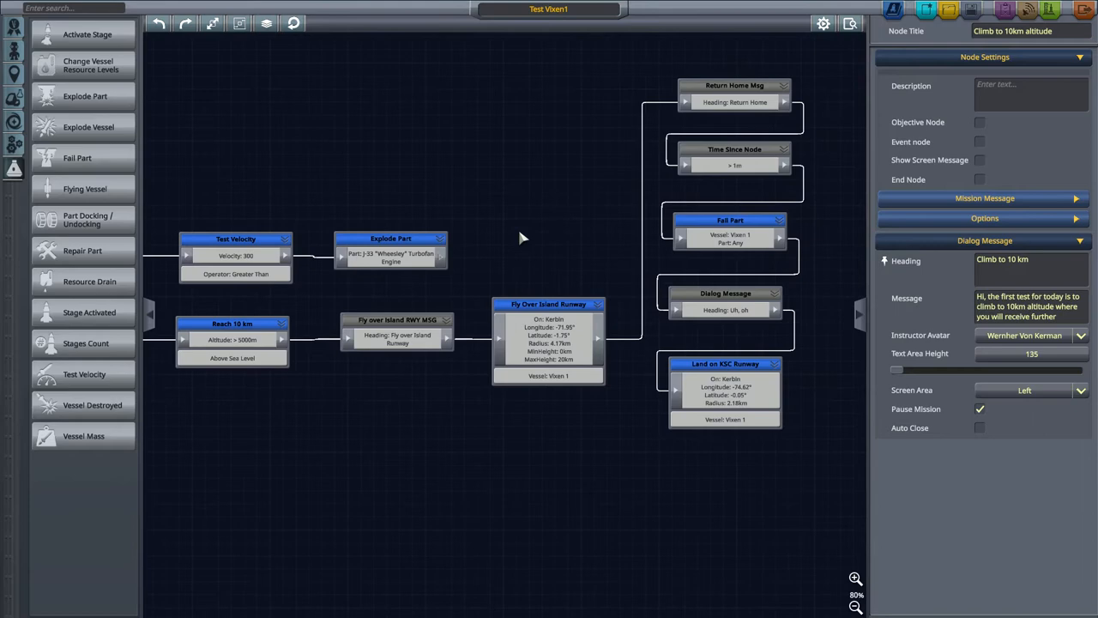
mouse_move(447, 262)
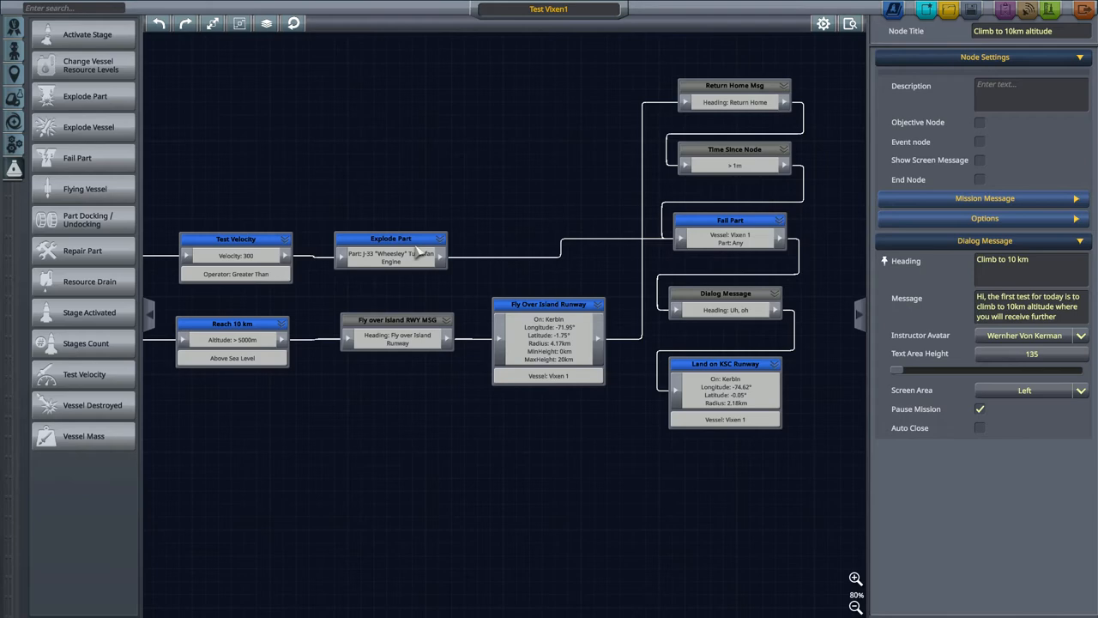
left_click(393, 237)
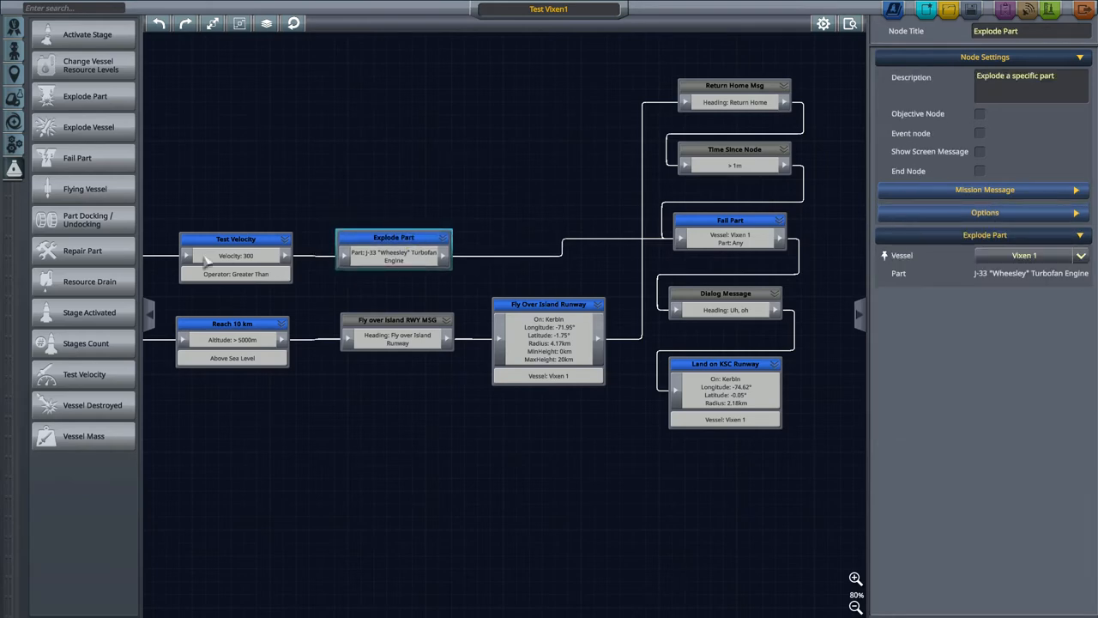
mouse_move(673, 119)
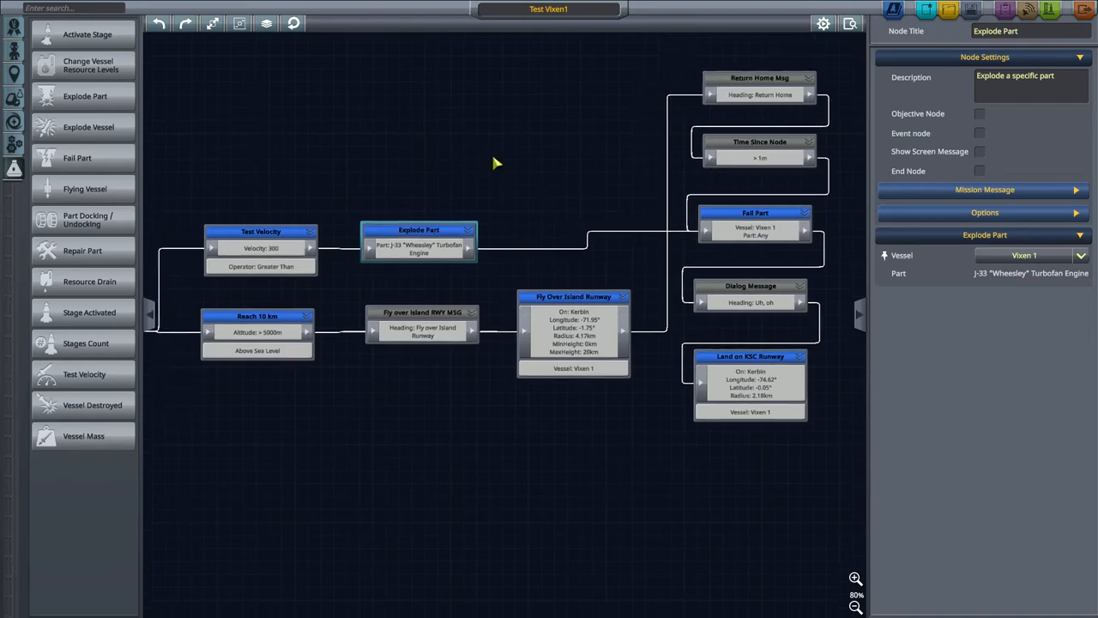
- Rename the Reach 10 km node to 'Reach 5 km'
left_click_drag(494, 163, 508, 154)
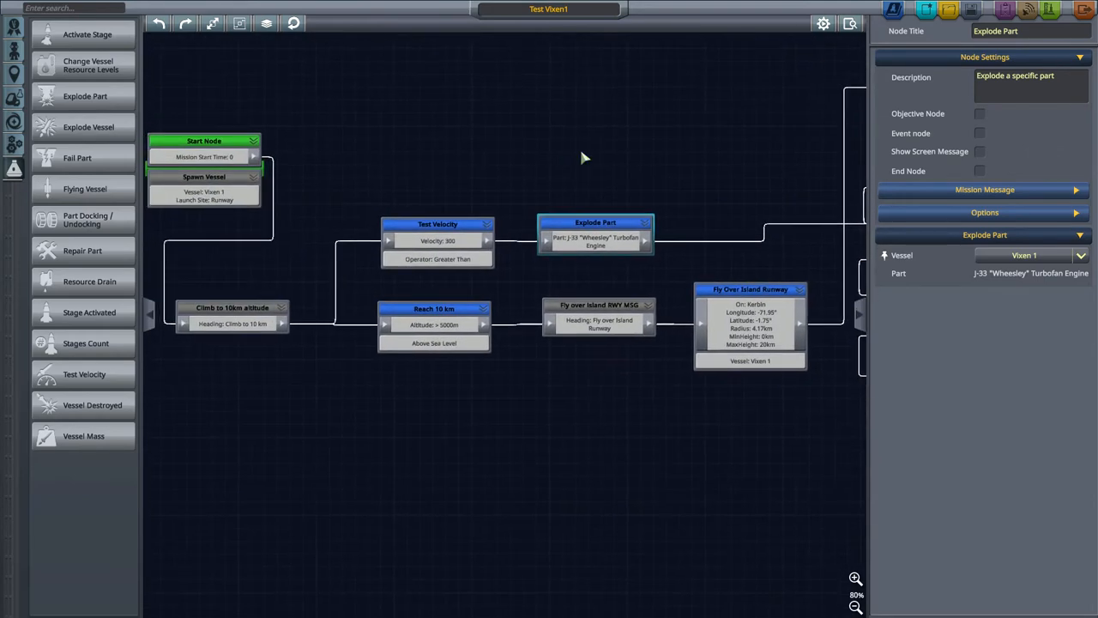
mouse_move(85, 95)
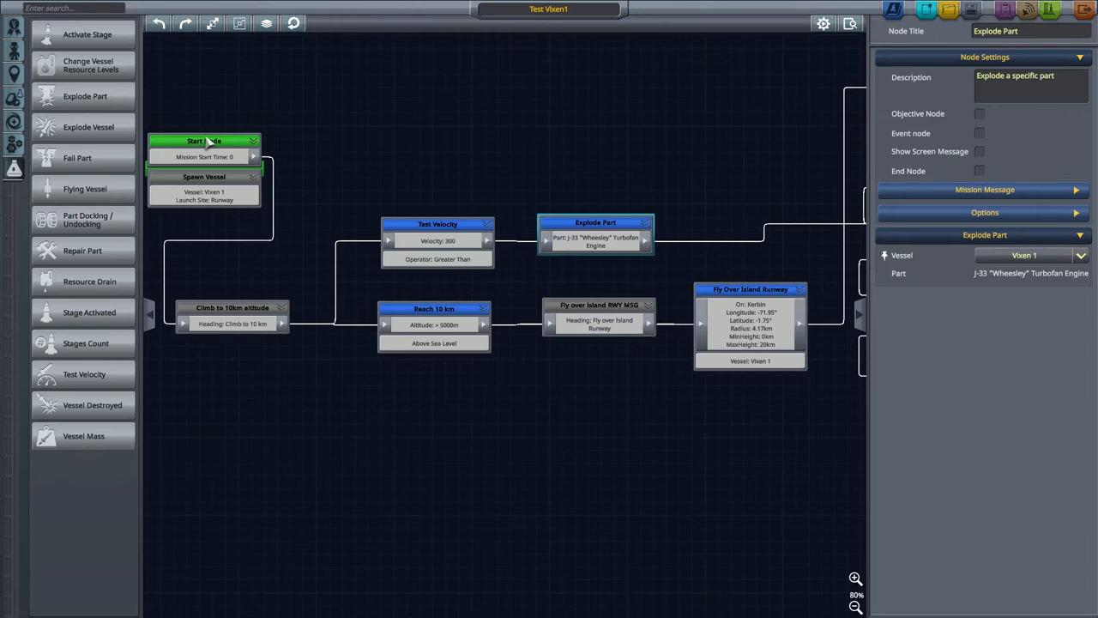
mouse_move(252, 155)
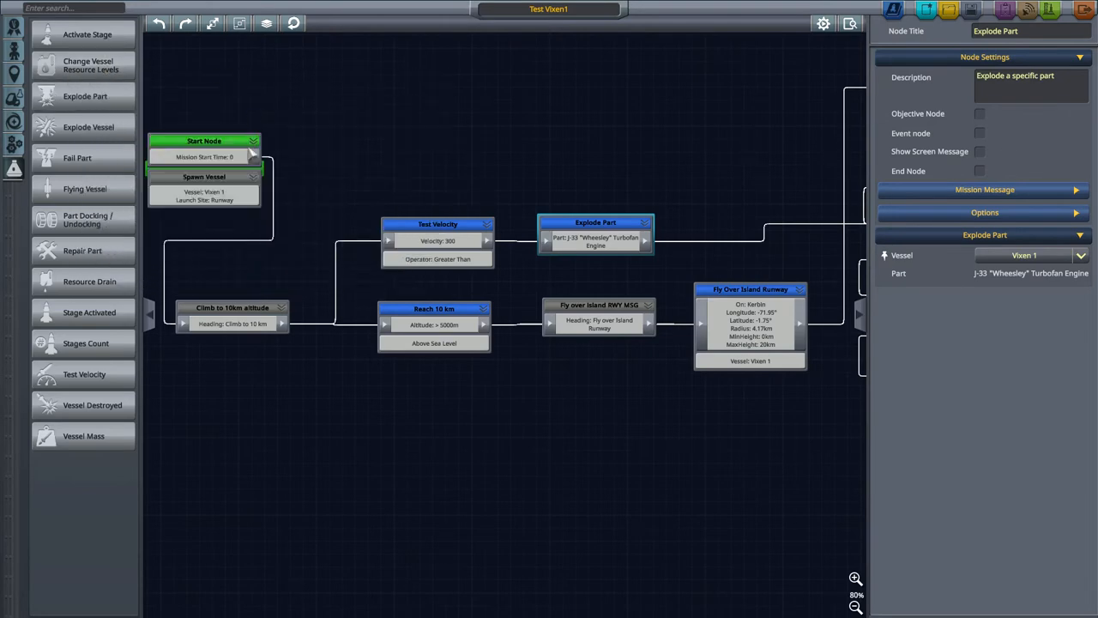
mouse_move(84, 374)
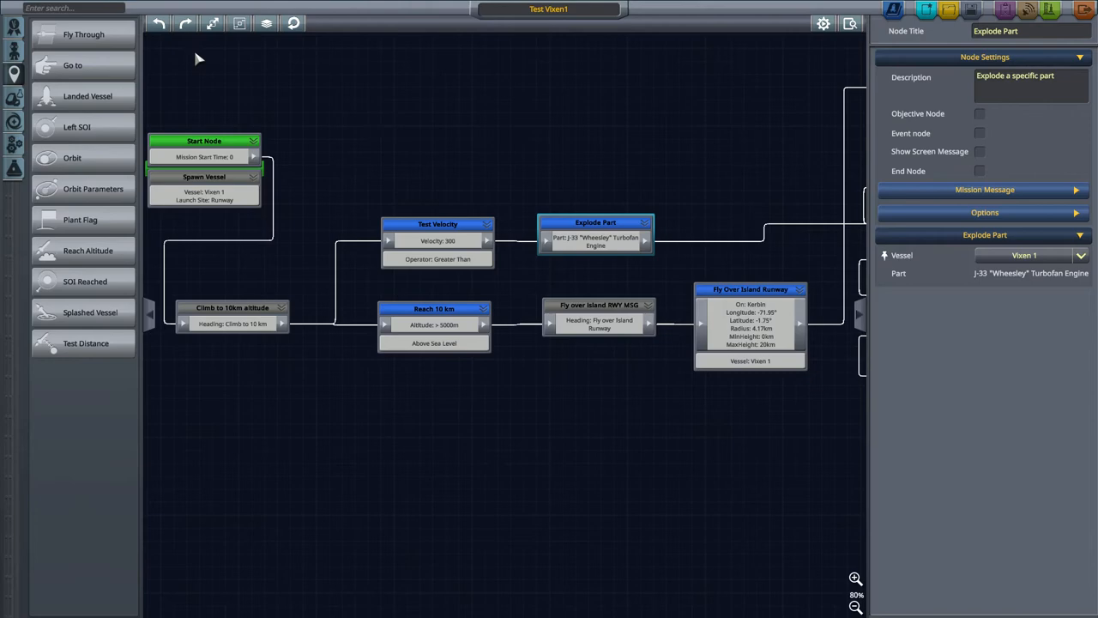
mouse_move(85, 343)
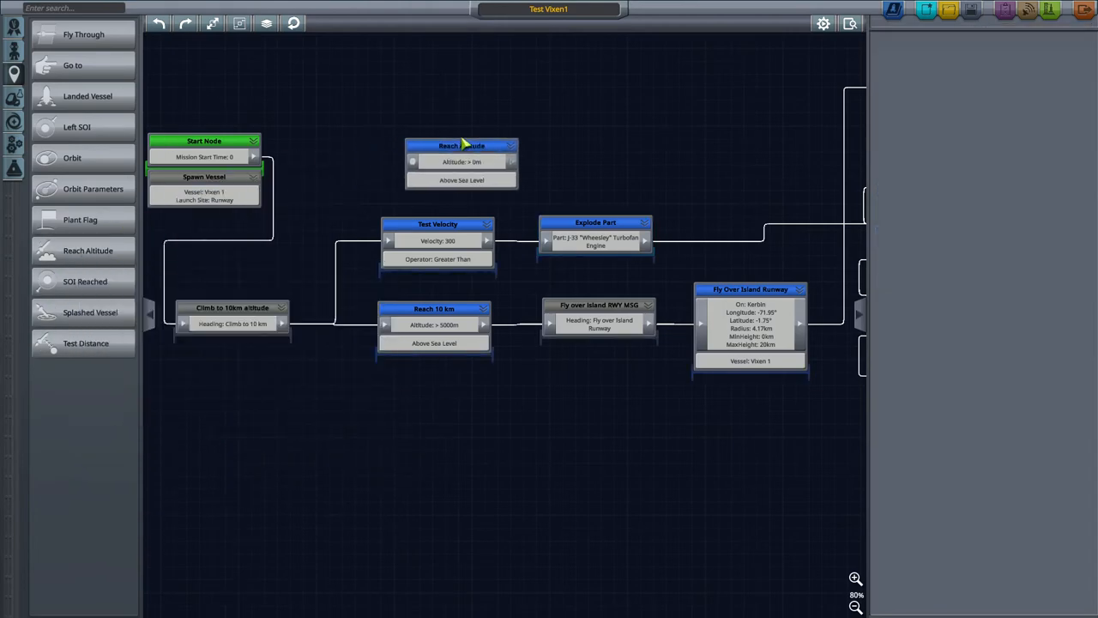
left_click(461, 145)
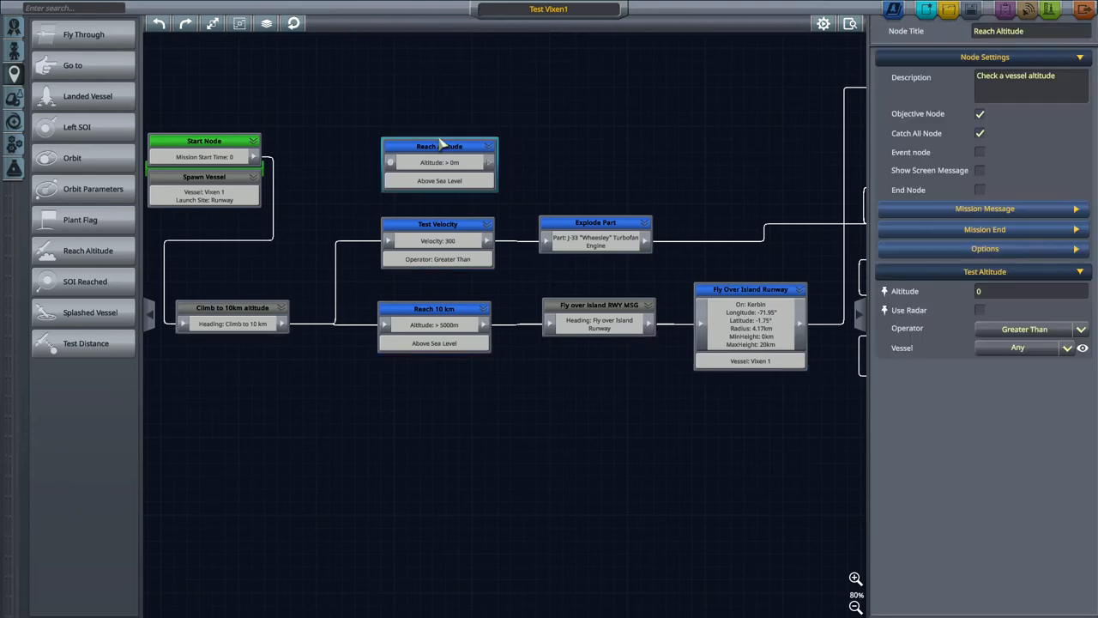
left_click(434, 308)
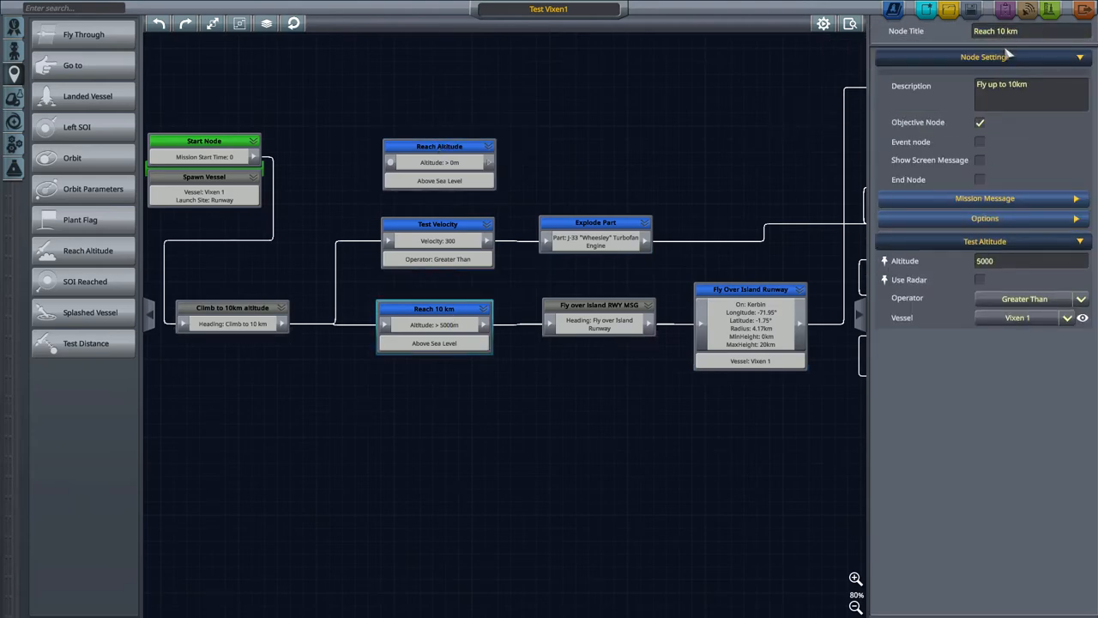
type("Reach 5 km")
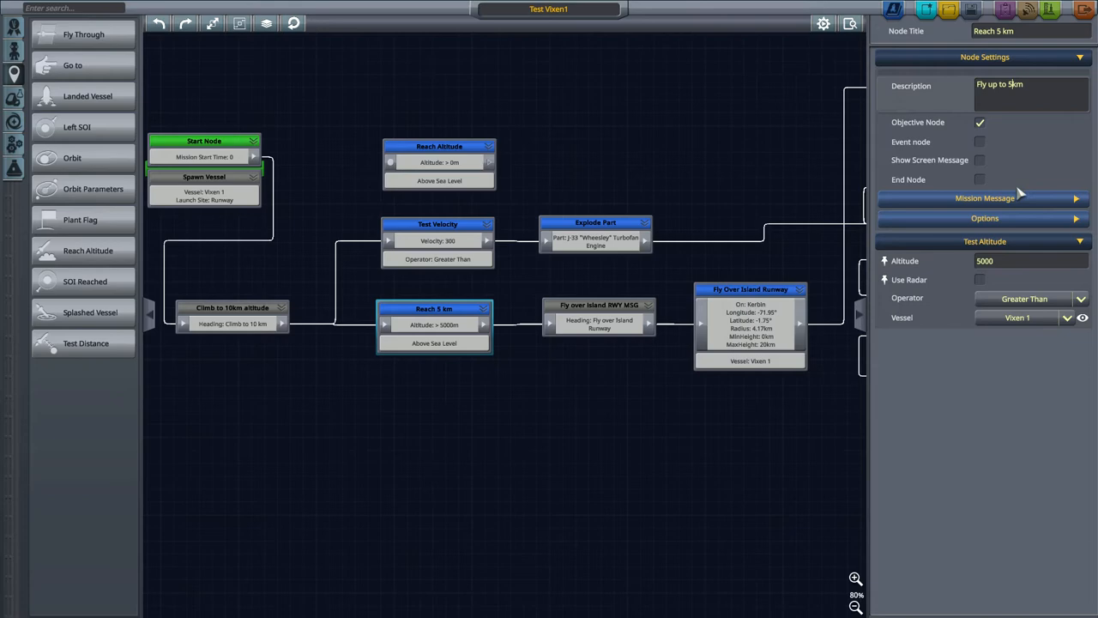
mouse_move(440, 200)
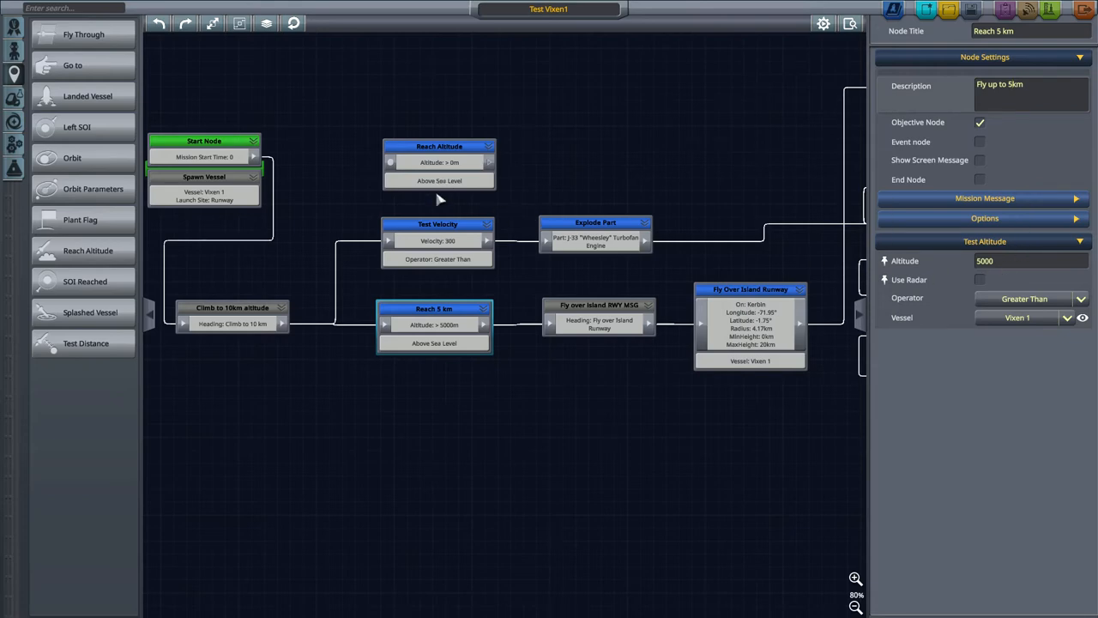
mouse_move(306, 273)
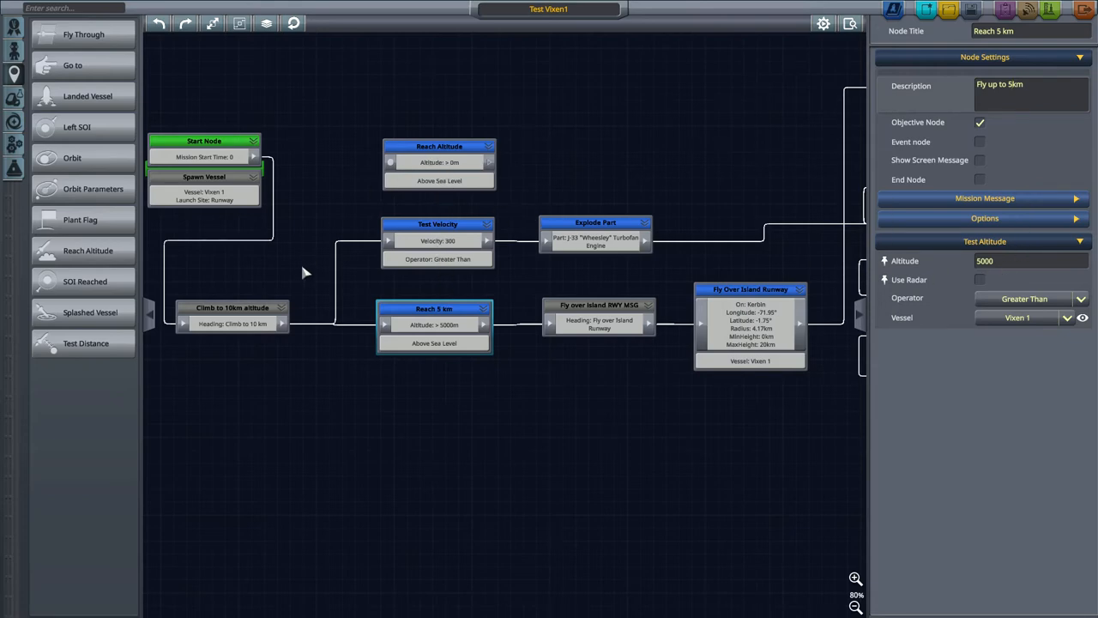
mouse_move(433, 162)
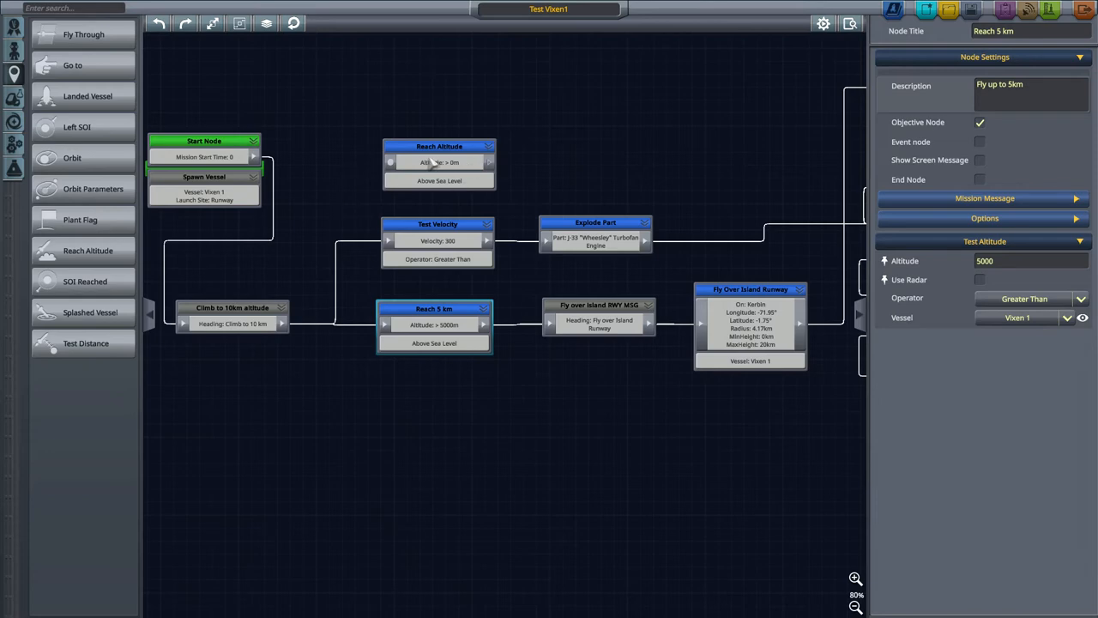
- Set the new Reach Altitude node's altitude to 10000
left_click(438, 146)
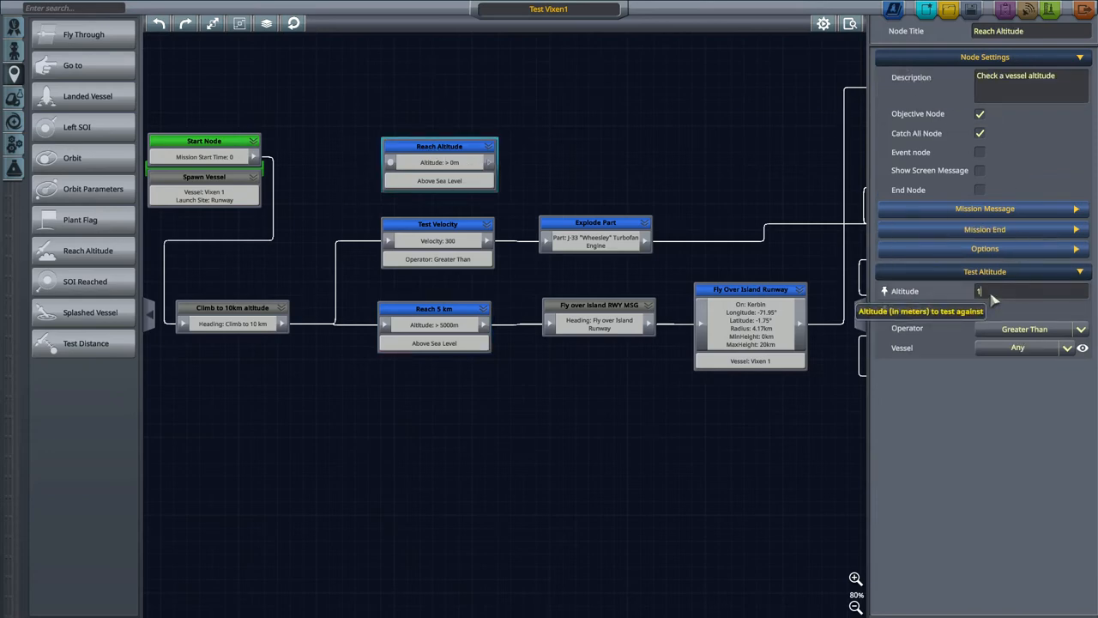
type("0000")
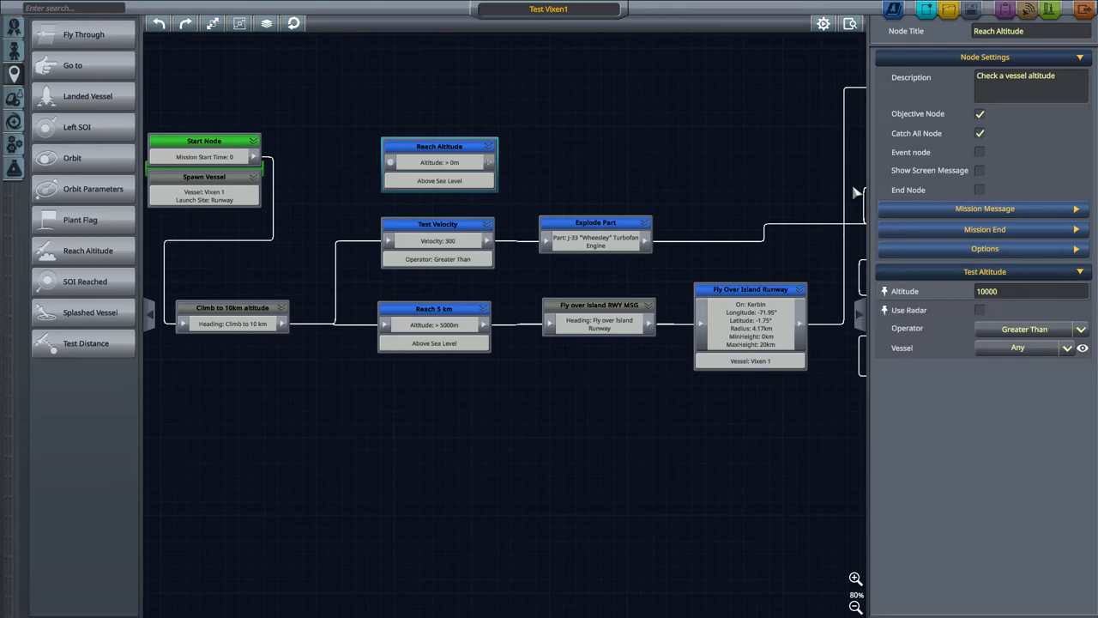
left_click(439, 146)
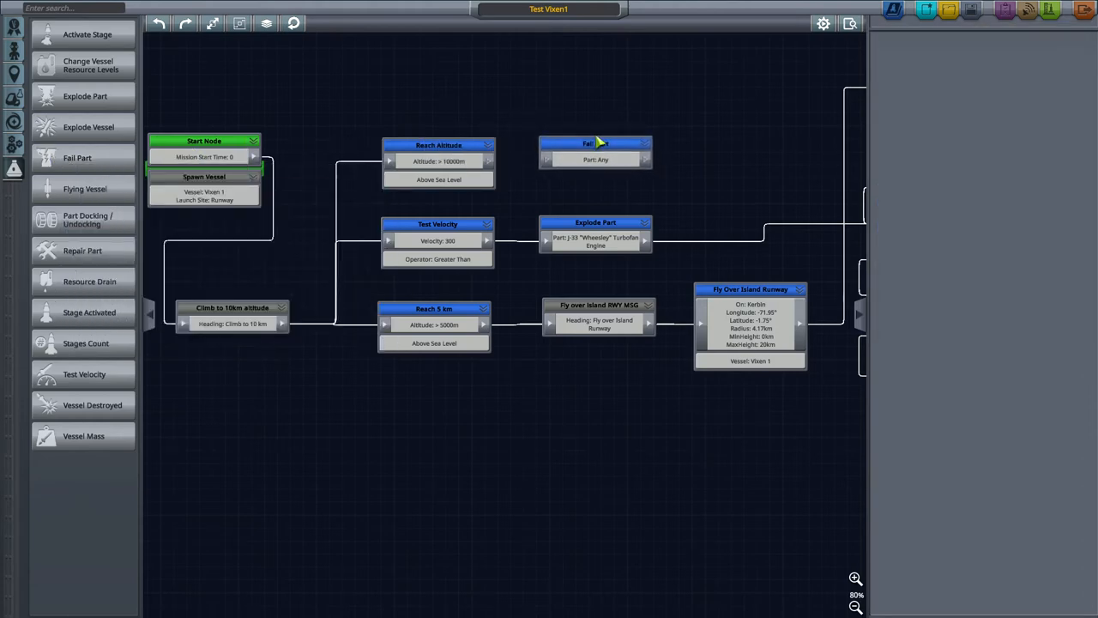
- Select the new Fail Part node beside Reach Altitude to view its settings
left_click(596, 143)
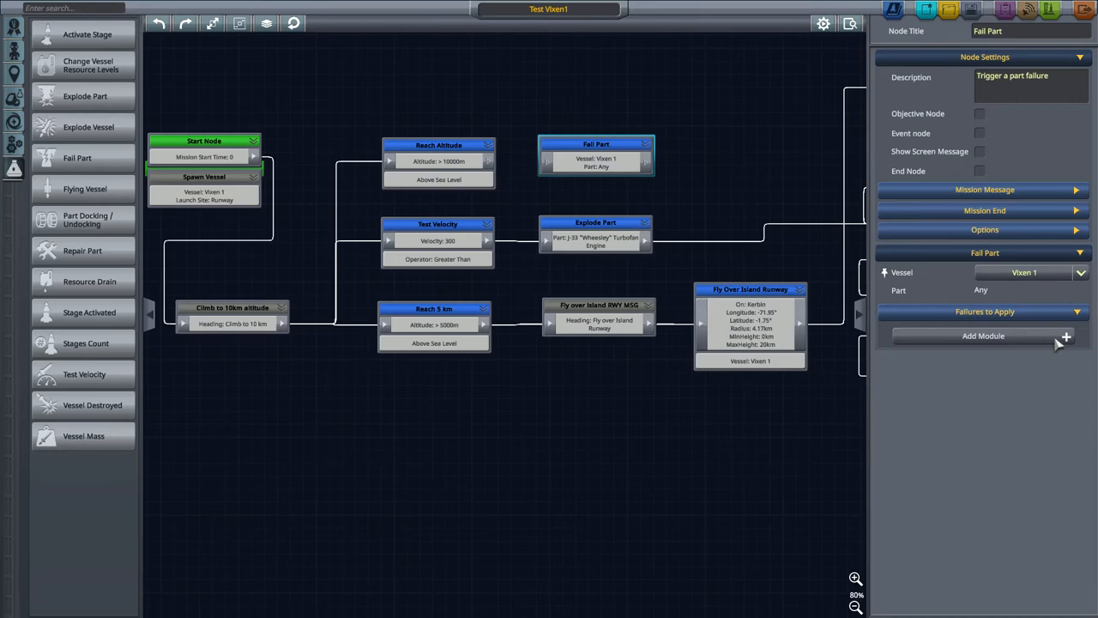
- Add a non-repairable 'Control surface disable controls' failure to the Fail Part node
left_click(983, 336)
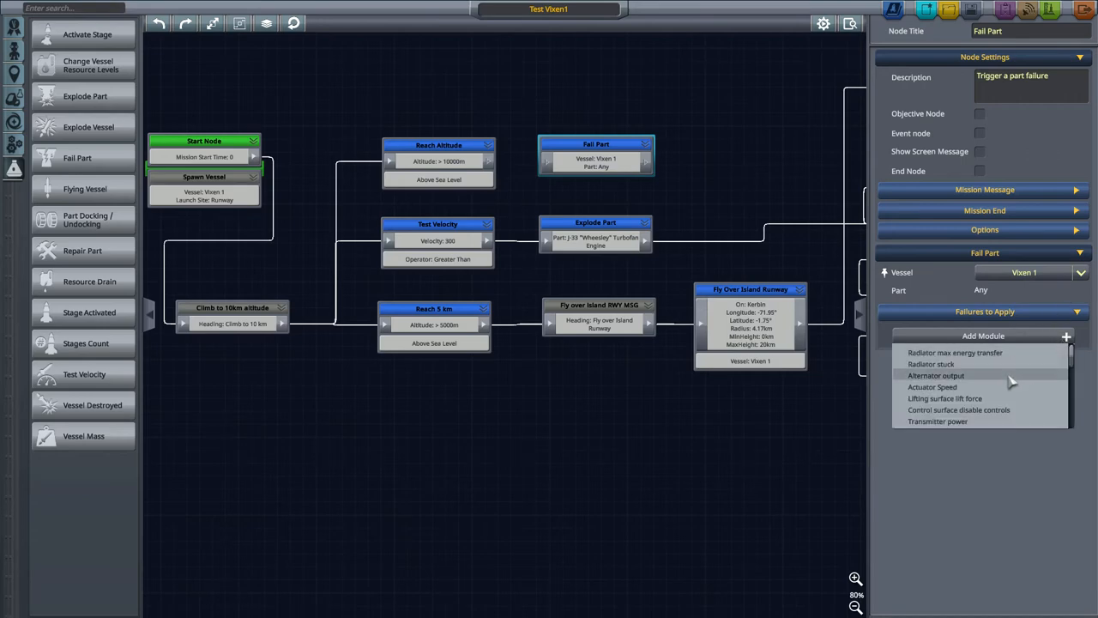
mouse_move(1000, 406)
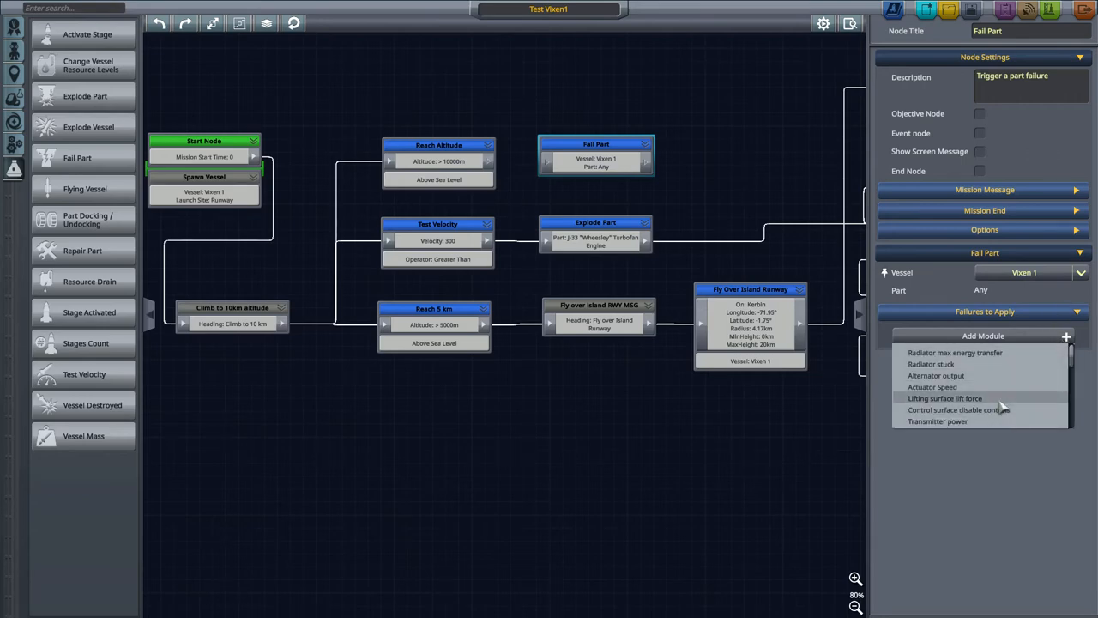
mouse_move(1006, 387)
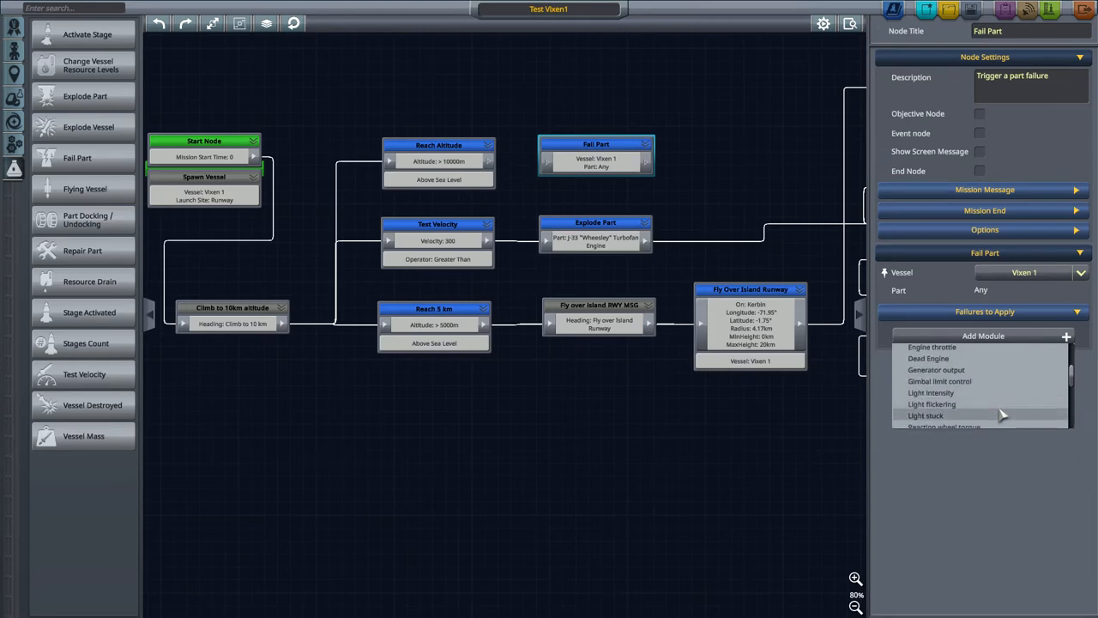
scroll("down", 3)
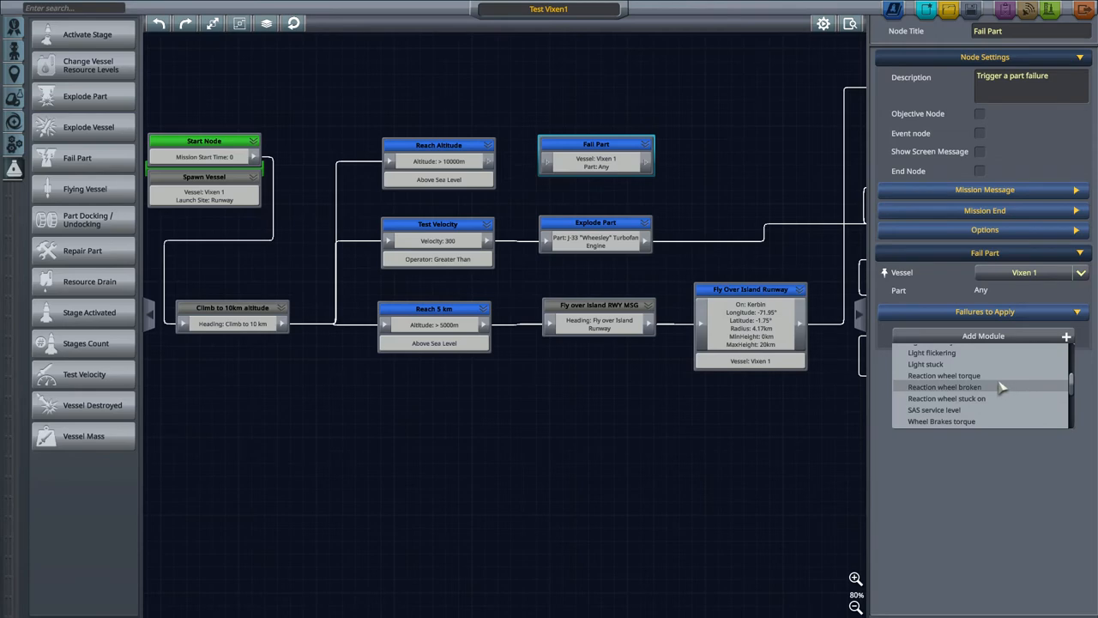
scroll("down", 3)
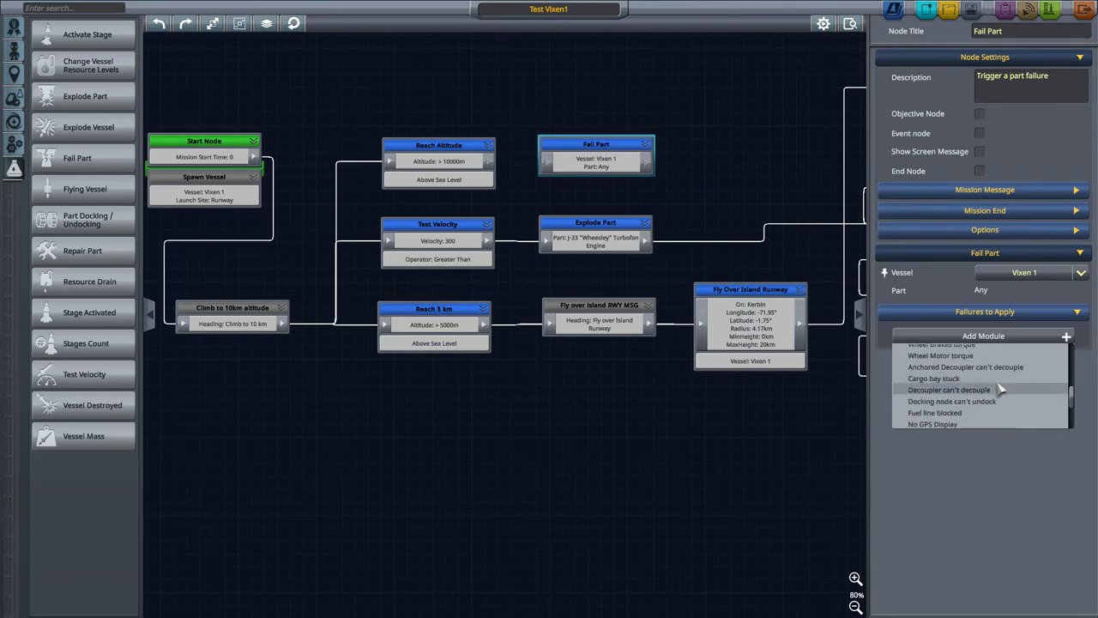
scroll("down", 3)
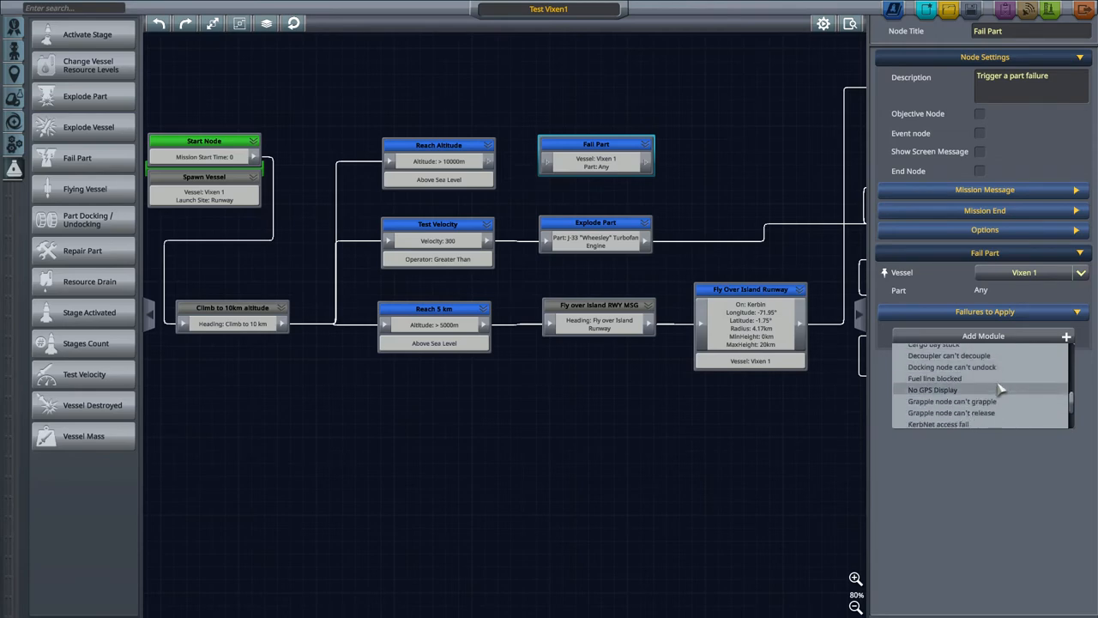
scroll("down", 3)
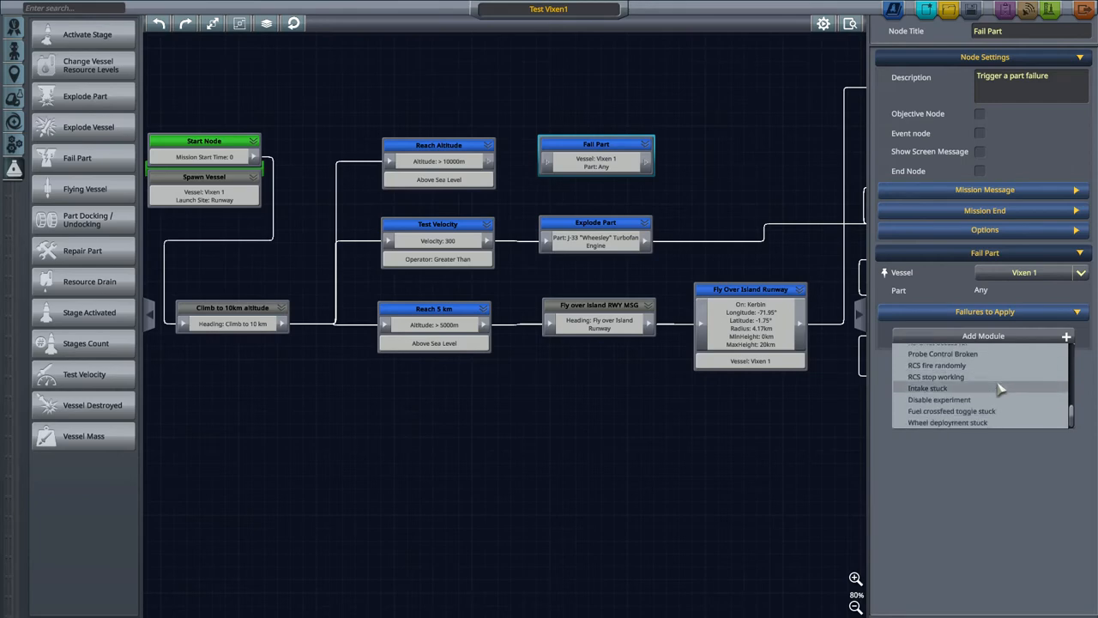
scroll("down", 3)
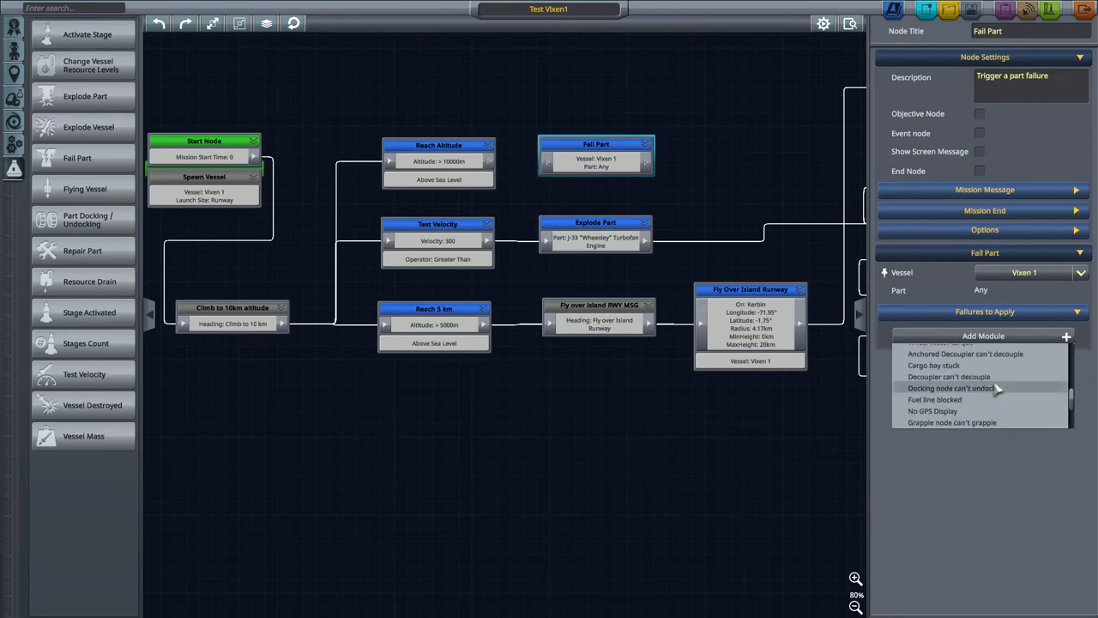
scroll("down", 3)
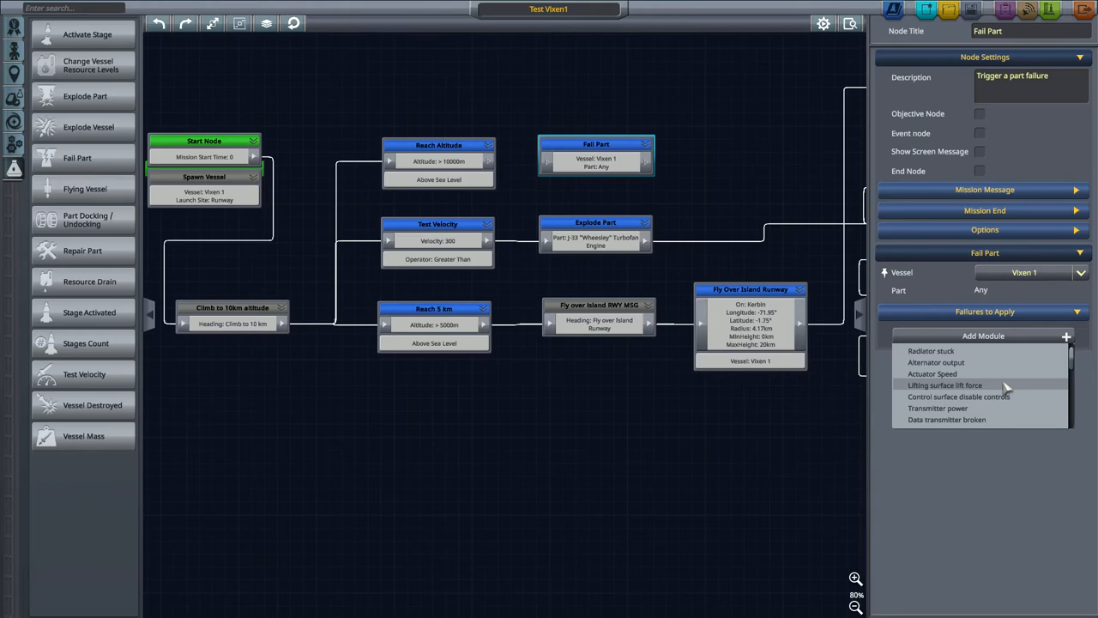
scroll("down", 3)
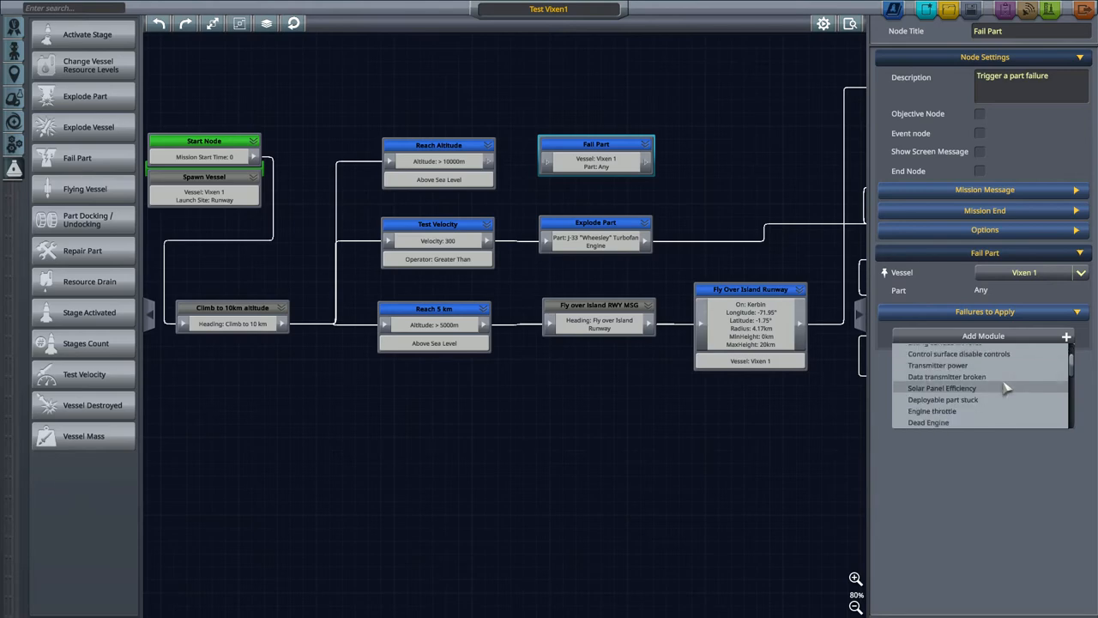
scroll("down", 3)
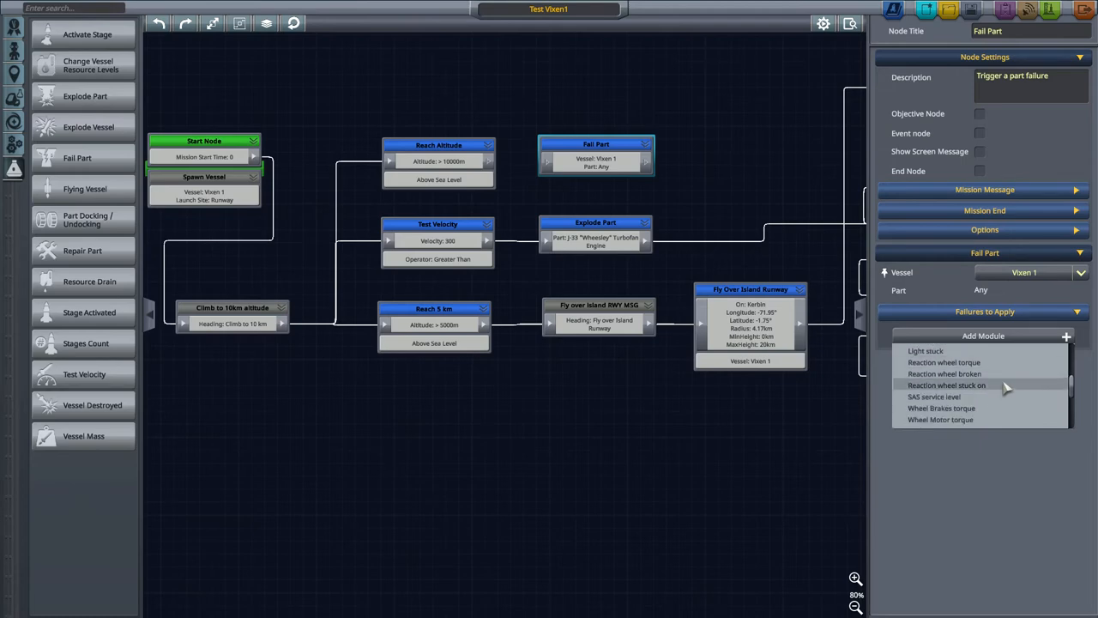
scroll("down", 3)
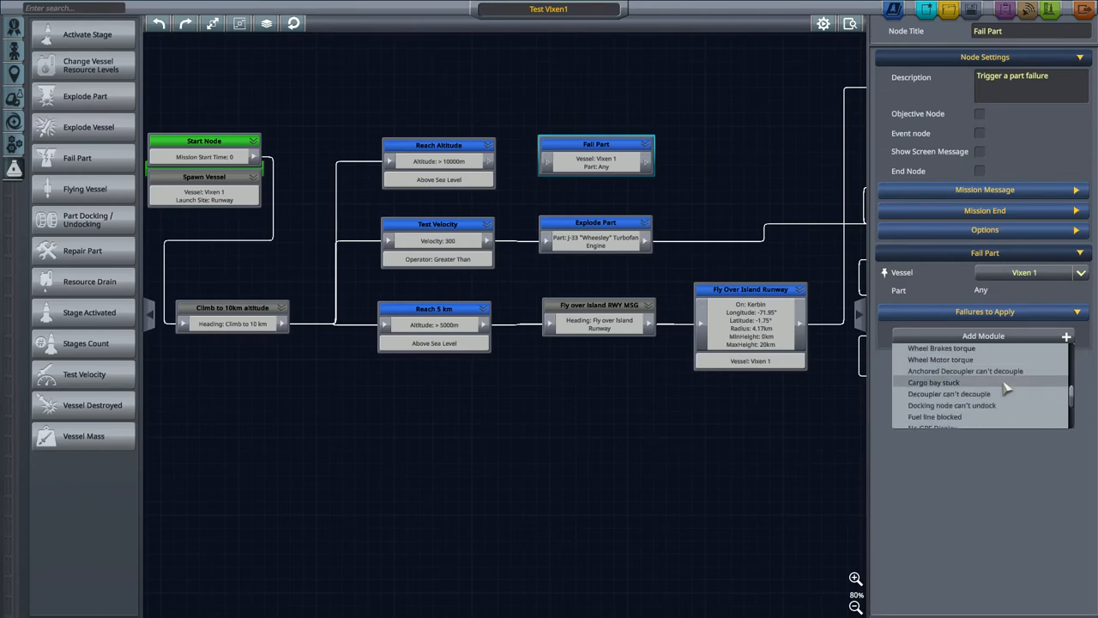
scroll("down", 3)
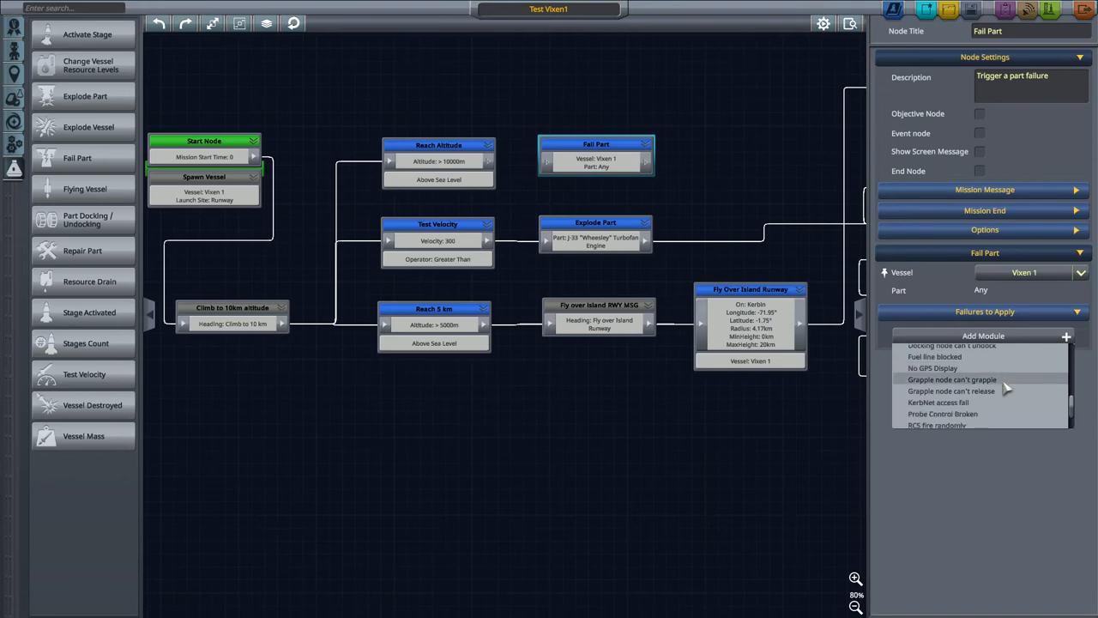
scroll("down", 3)
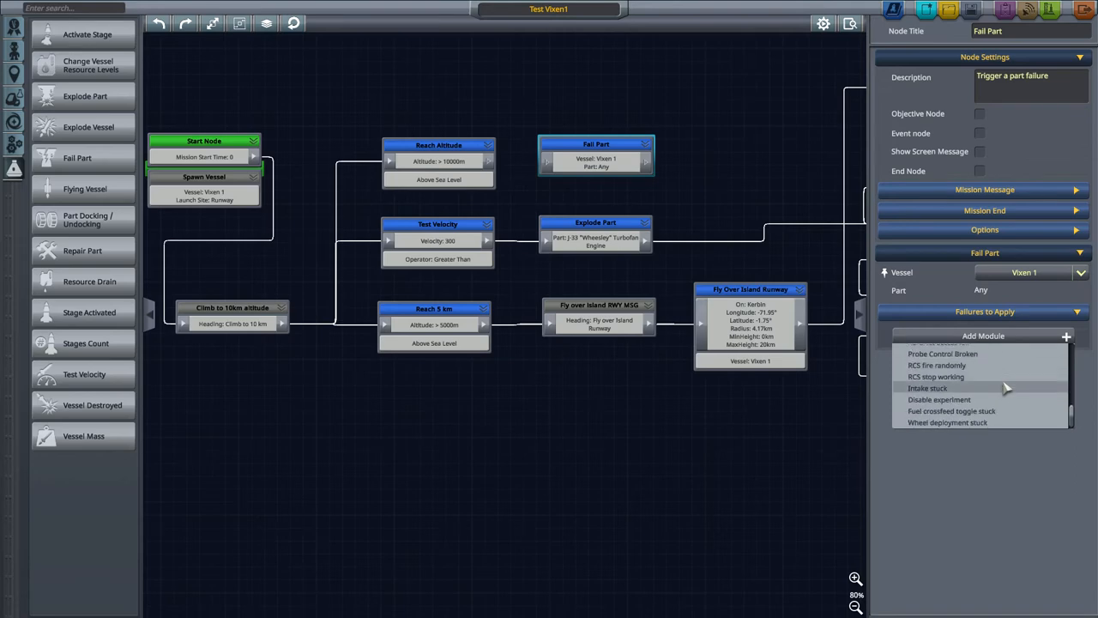
mouse_move(1008, 422)
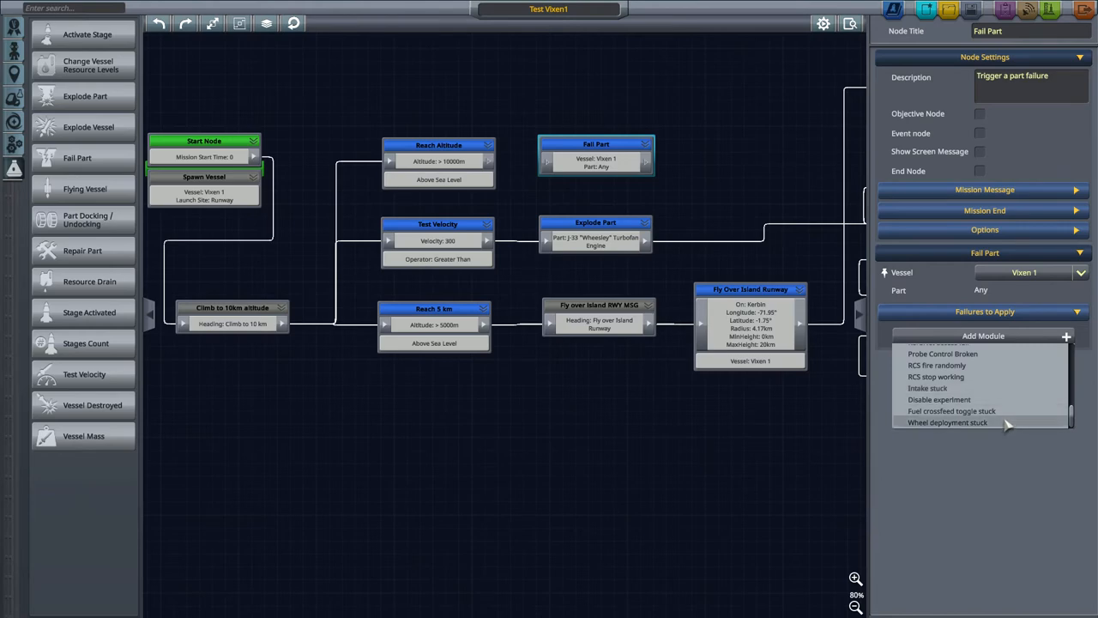
scroll("down", 3)
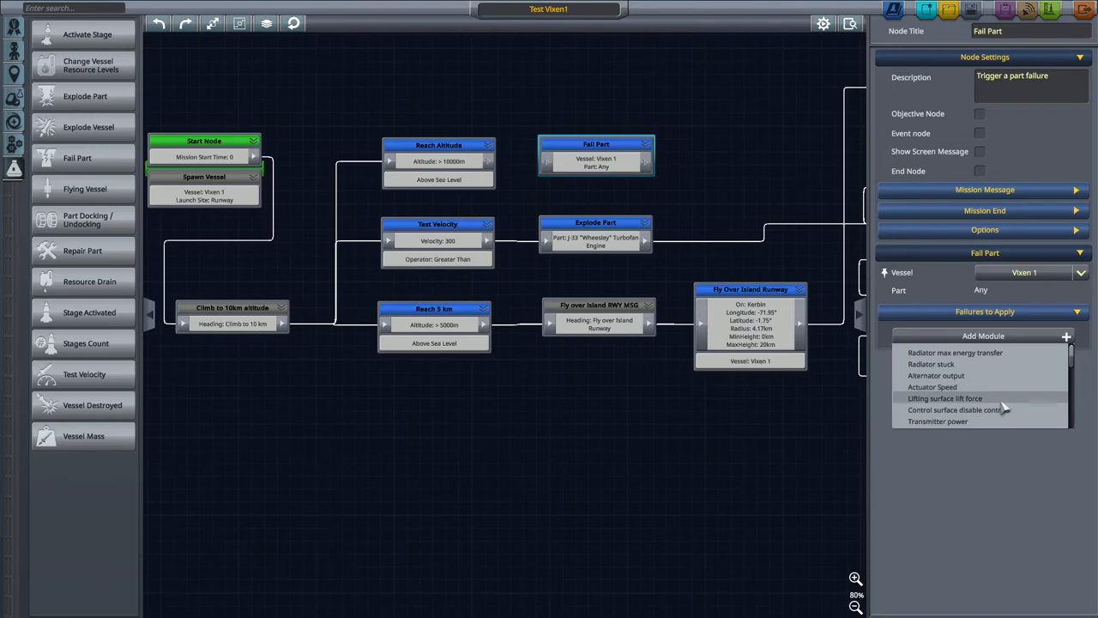
mouse_move(958, 410)
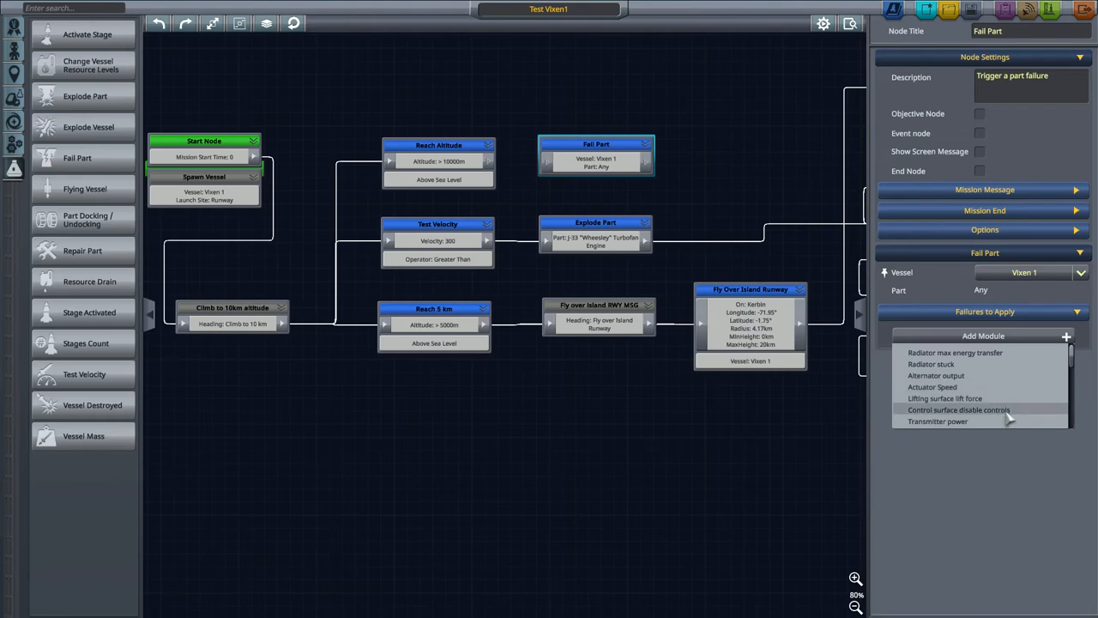
left_click(959, 409)
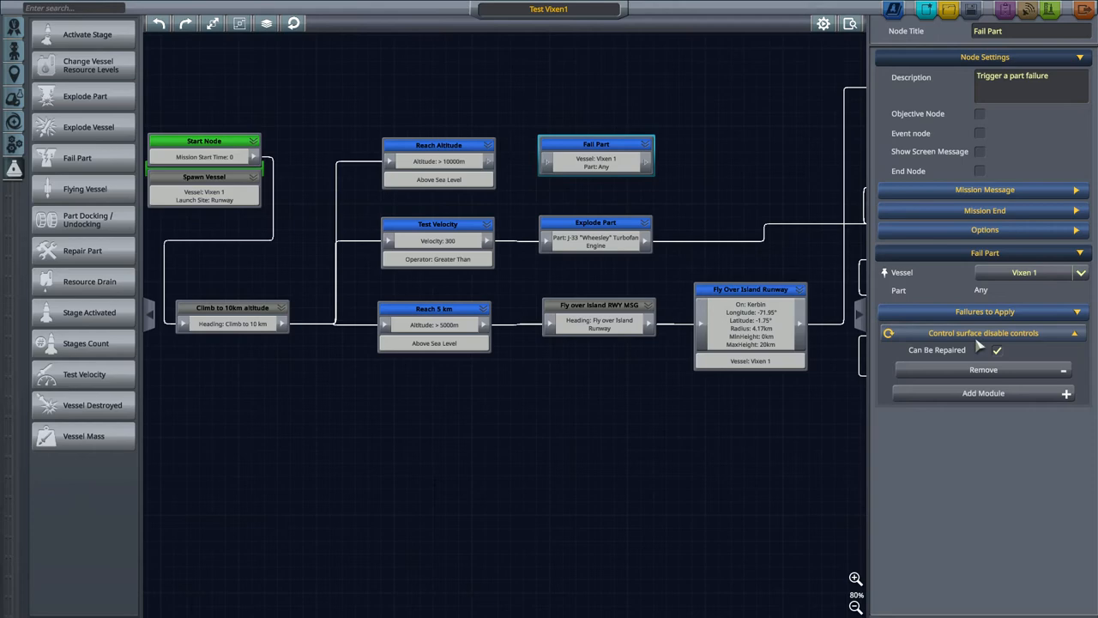
left_click(995, 349)
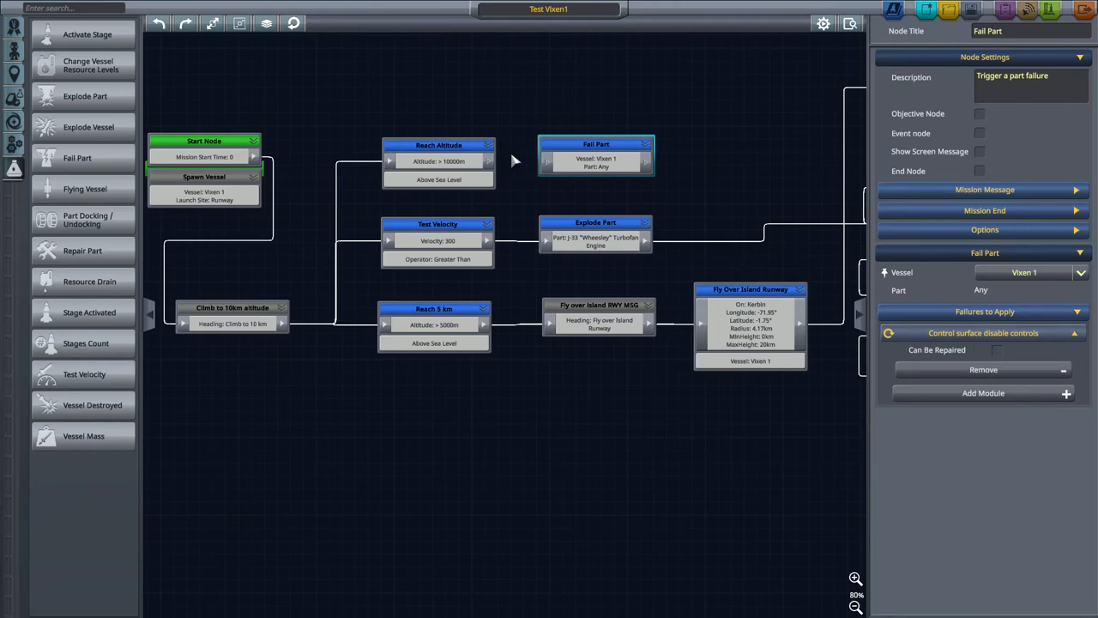
left_click(438, 145)
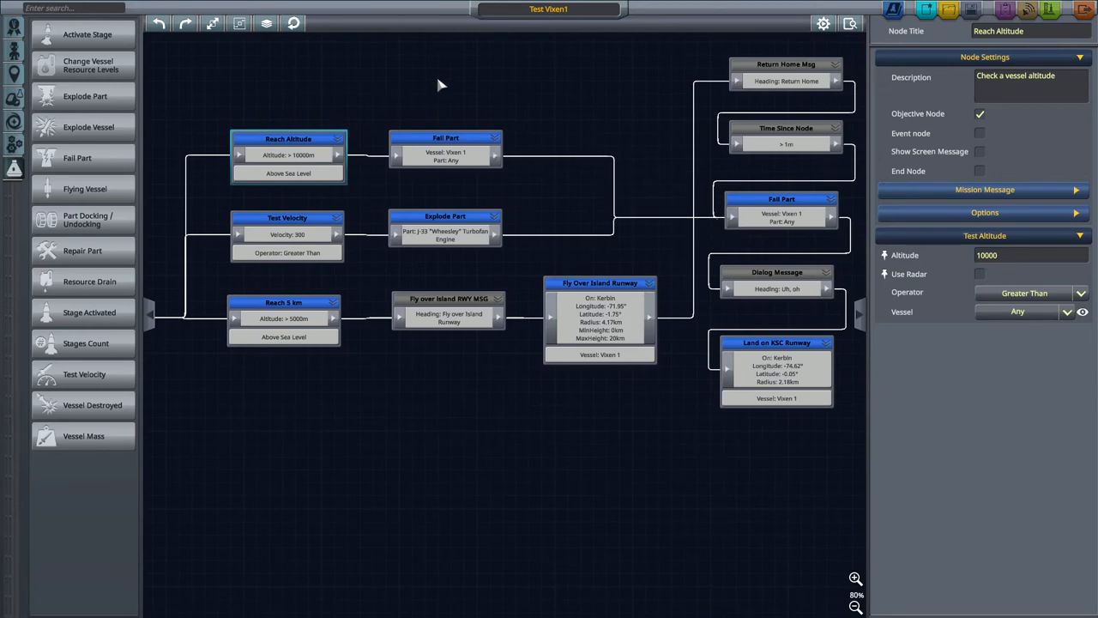
mouse_move(629, 74)
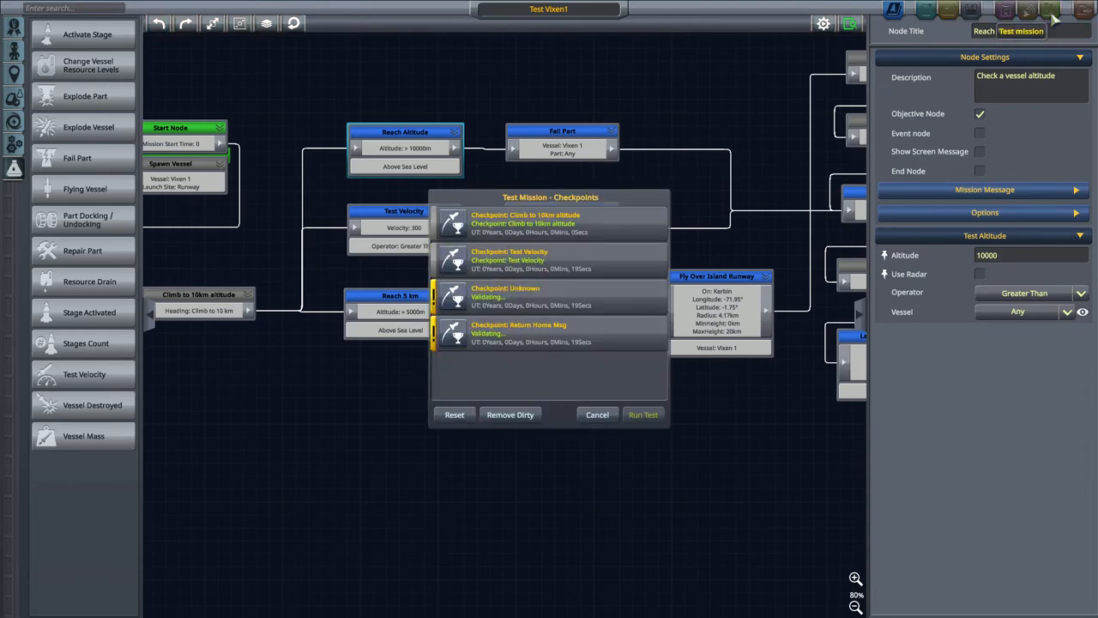
- Run a new mission test, resetting the old checkpoints
left_click(642, 414)
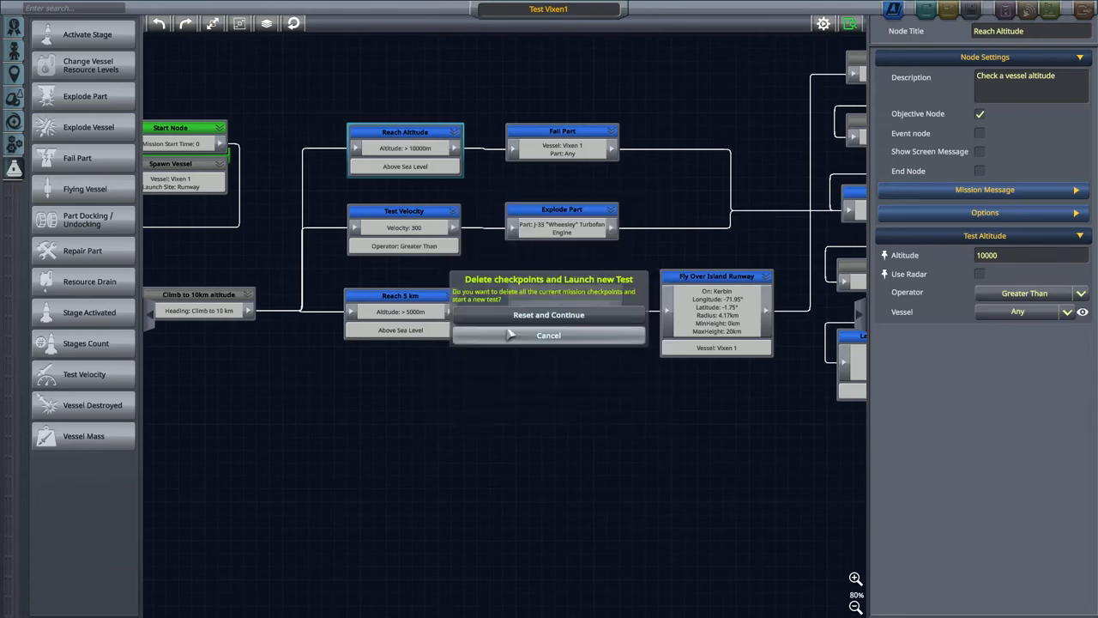
left_click(549, 314)
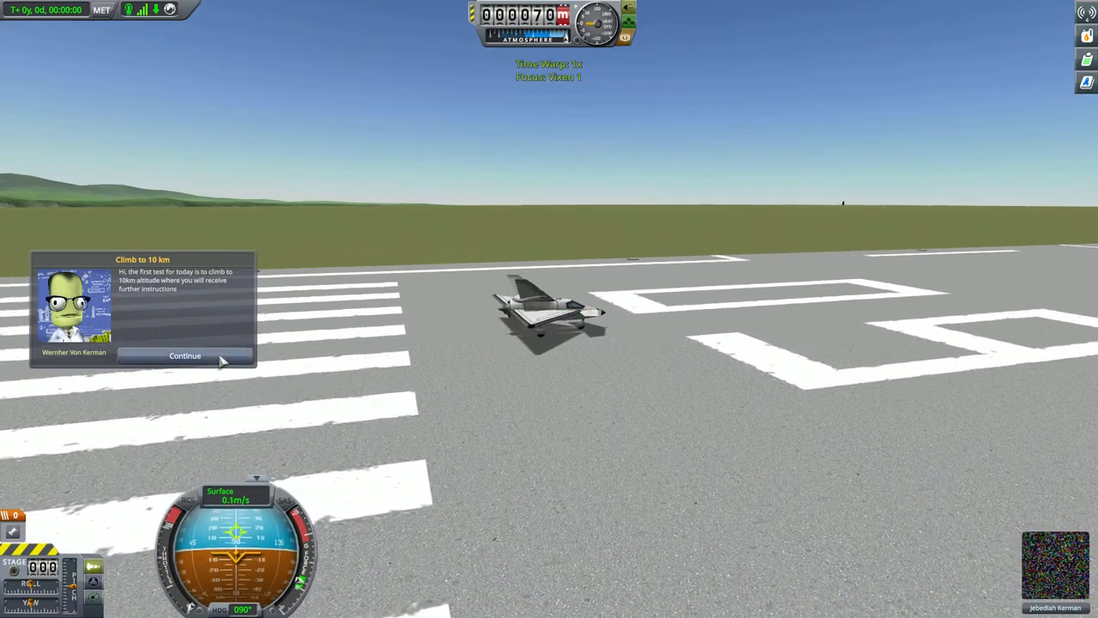
- Dismiss the briefing and stall warning, then end the flight back to Mission Builder
left_click(184, 355)
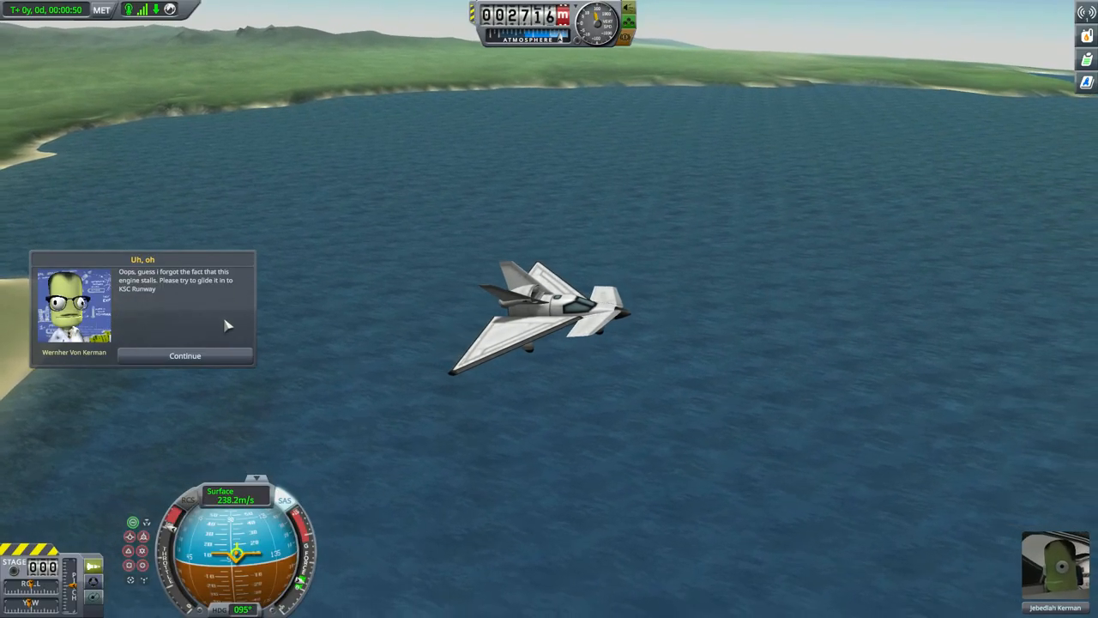
left_click(185, 355)
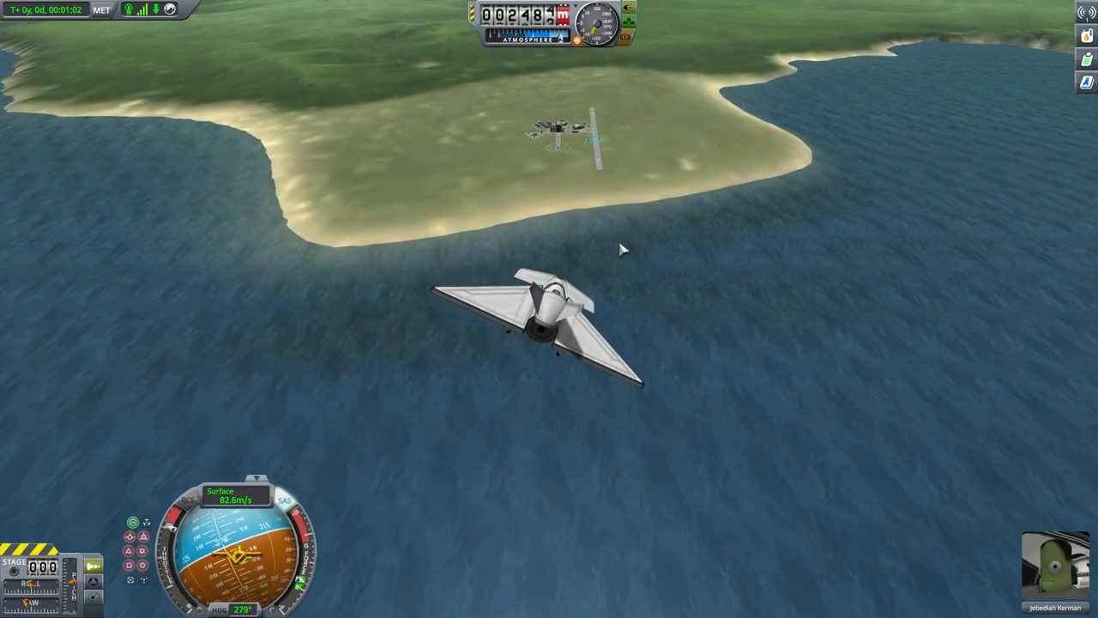
key("Escape")
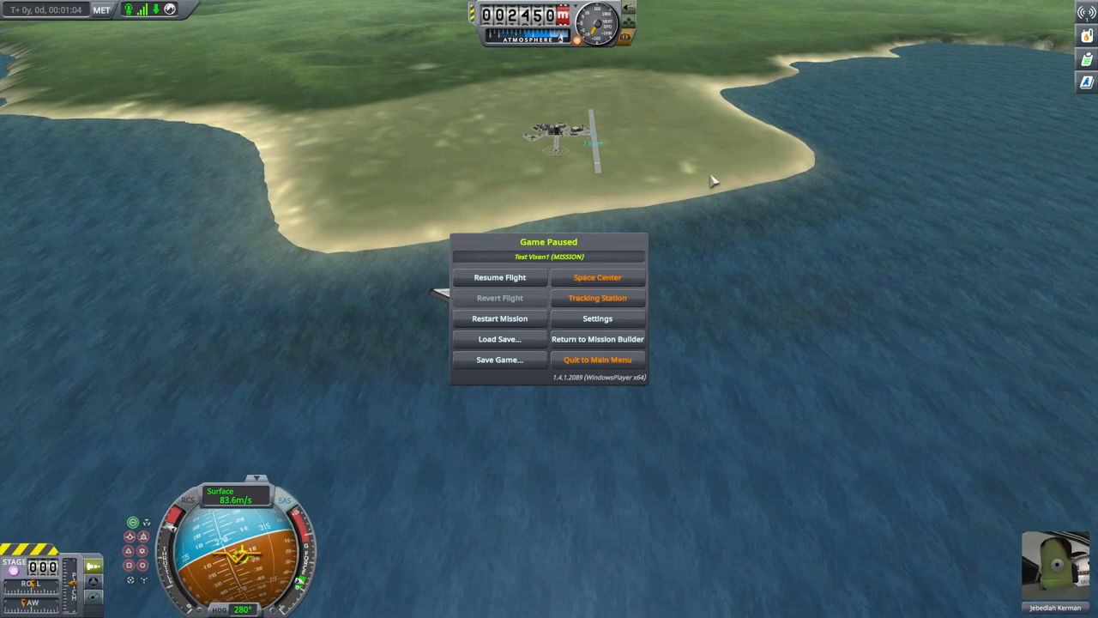
left_click(597, 338)
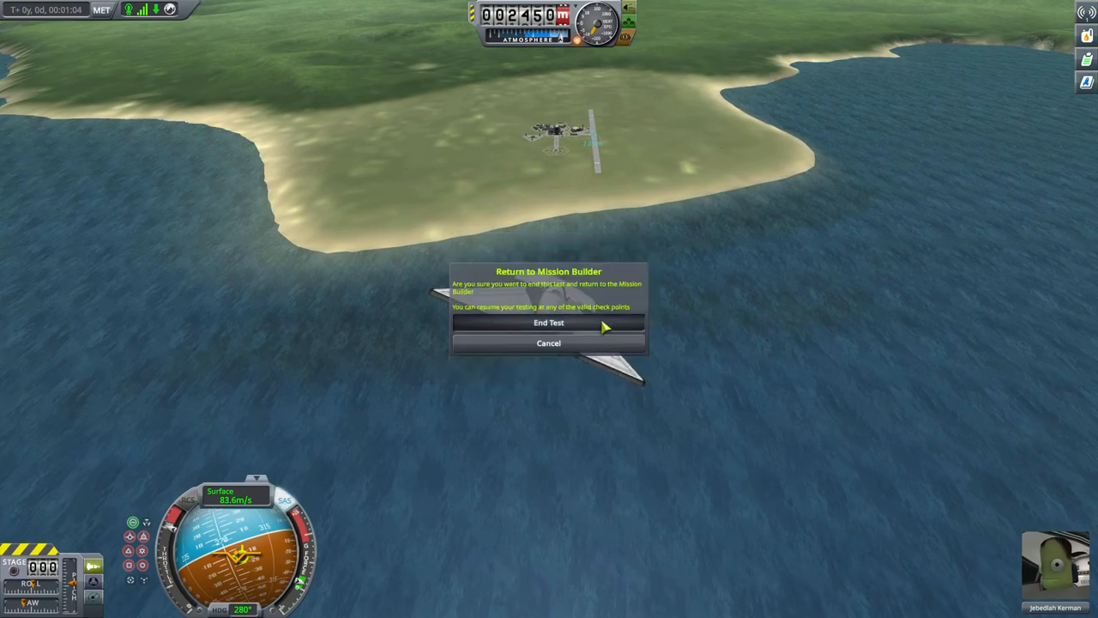
left_click(549, 322)
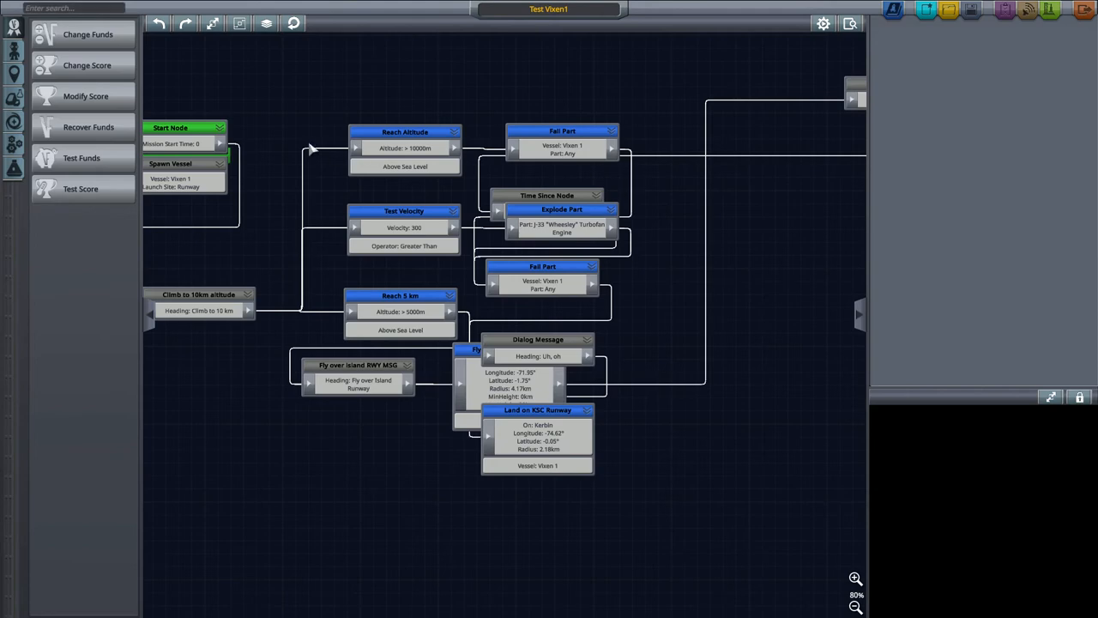
mouse_move(656, 310)
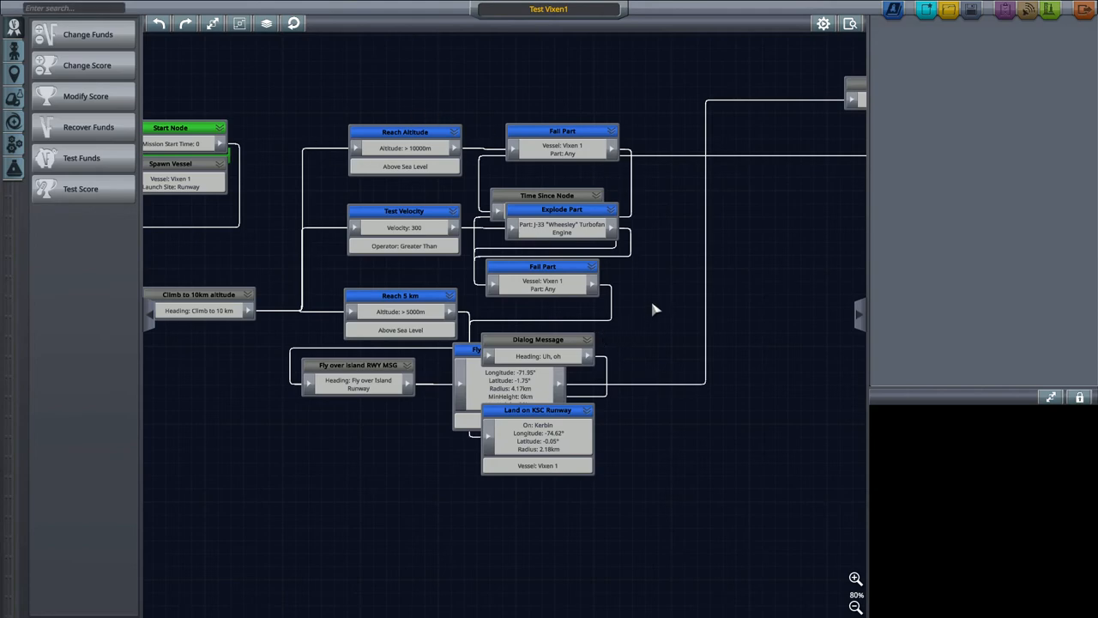
mouse_move(573, 203)
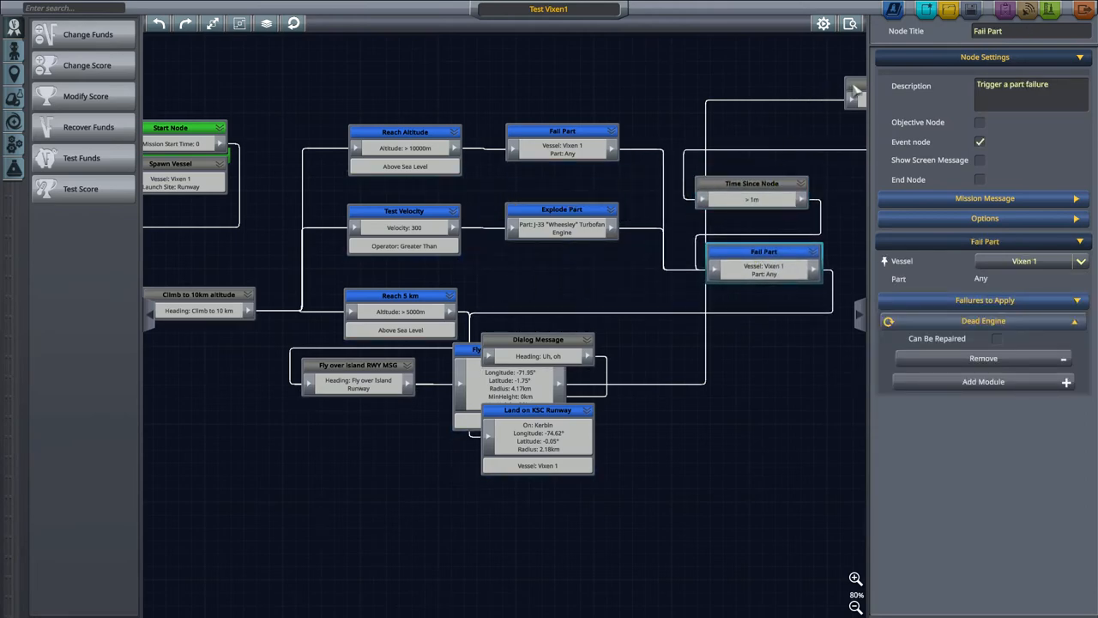
- Spread Return Home Msg, Dialog Message, Land on KSC Runway and Fly Over Island Runway into a right-hand column
left_click(749, 112)
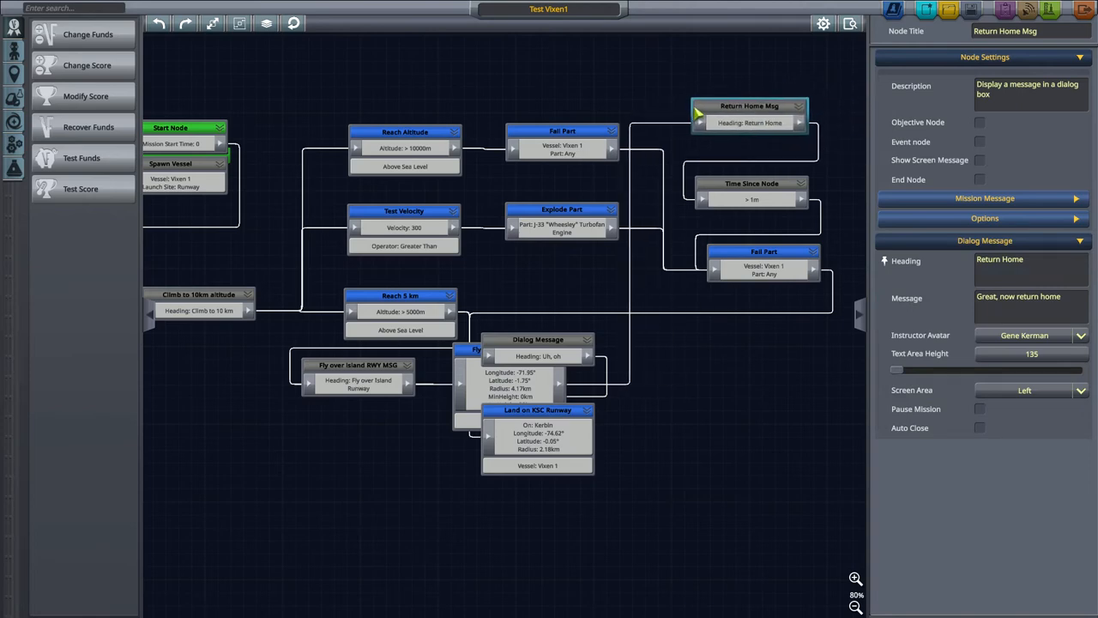
left_click_drag(749, 106, 759, 109)
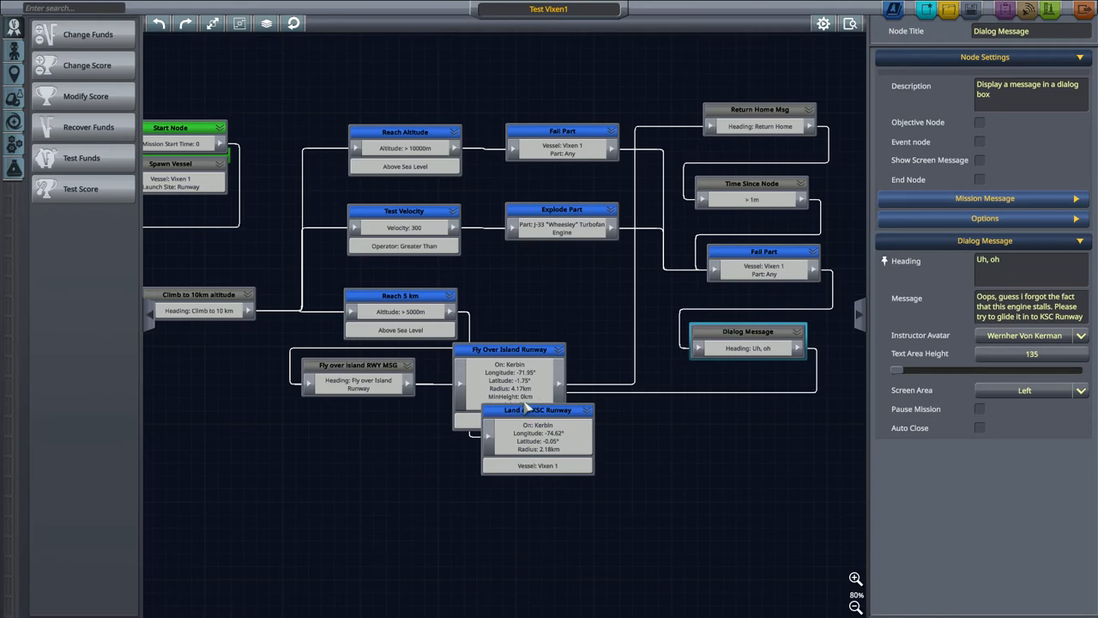
left_click(740, 401)
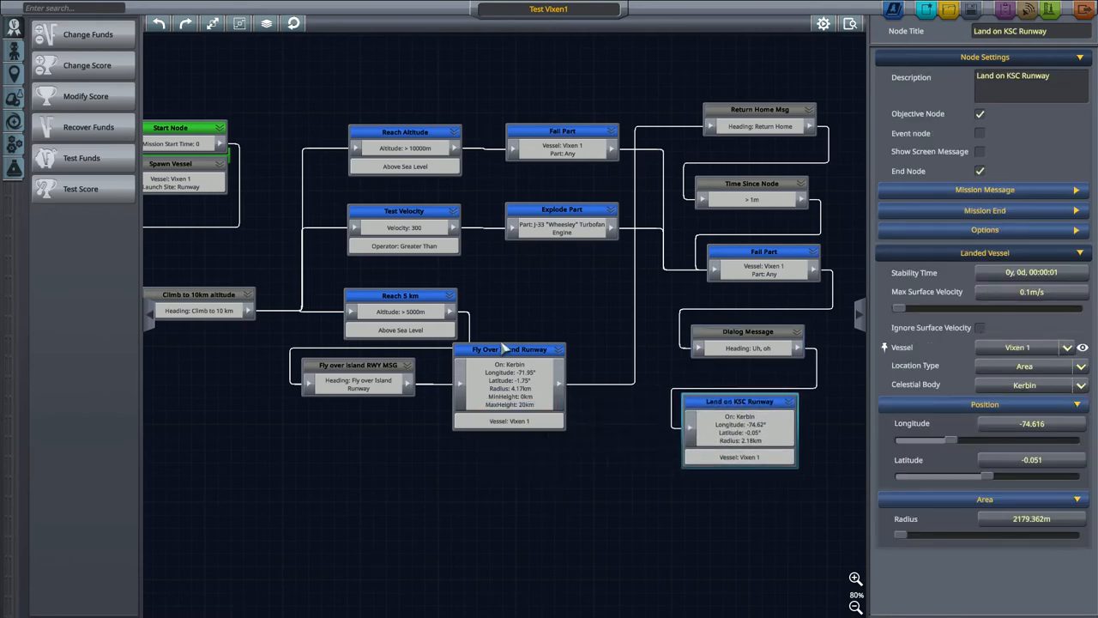
left_click(574, 342)
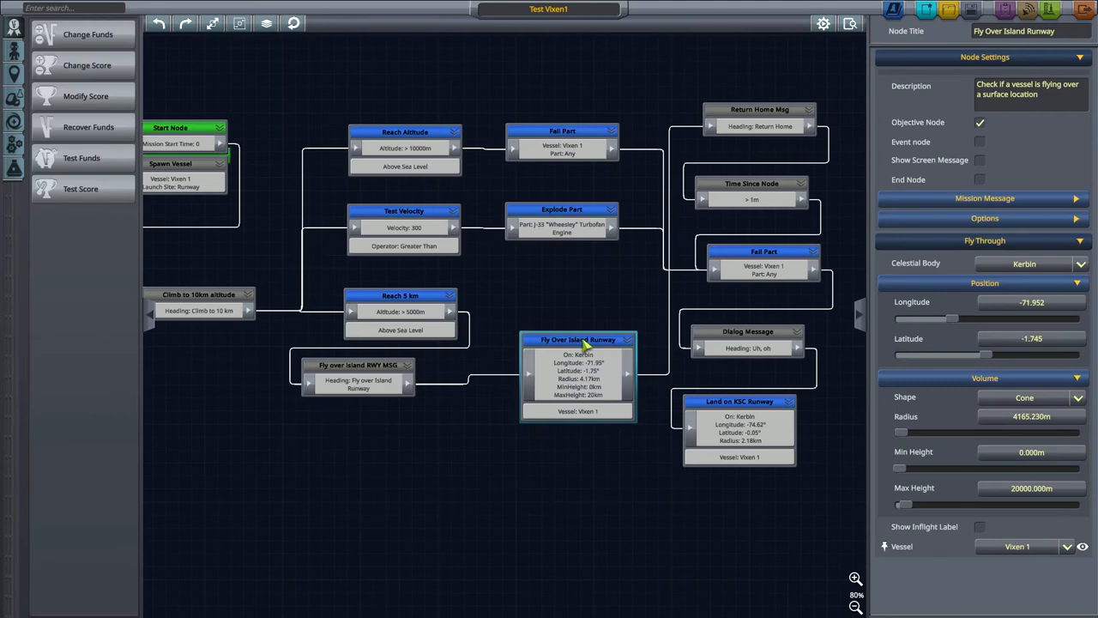
mouse_move(556, 329)
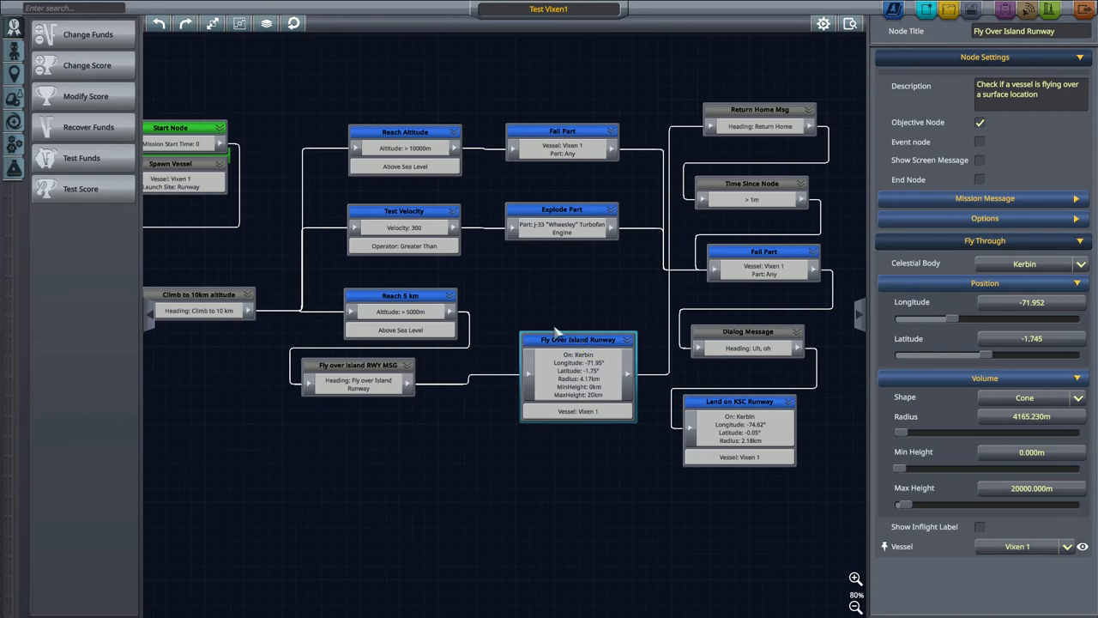
mouse_move(558, 333)
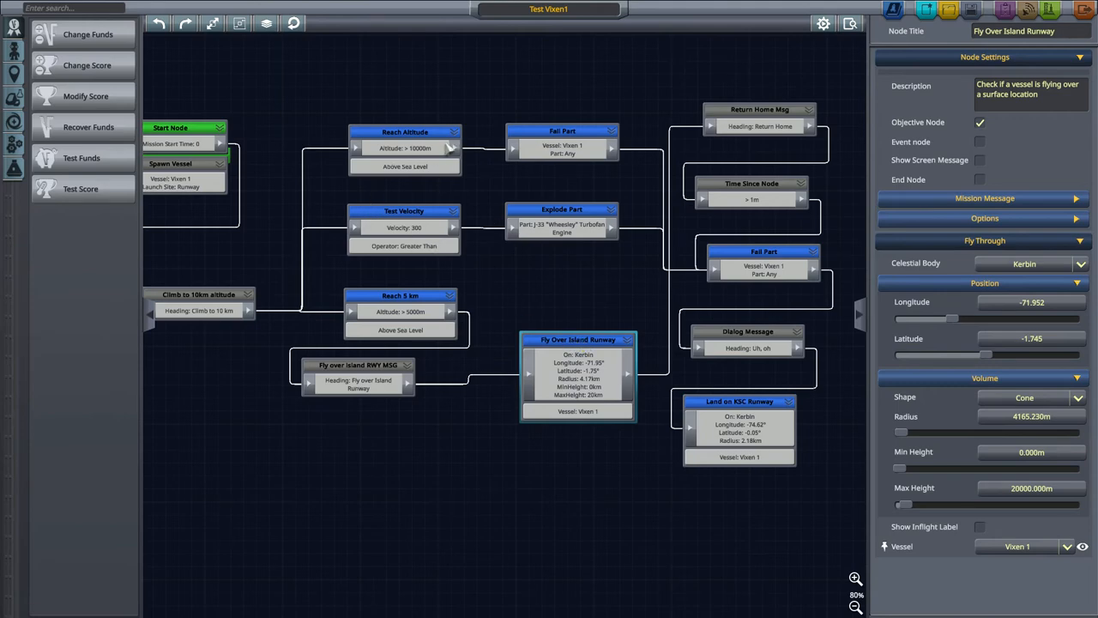
mouse_move(440, 246)
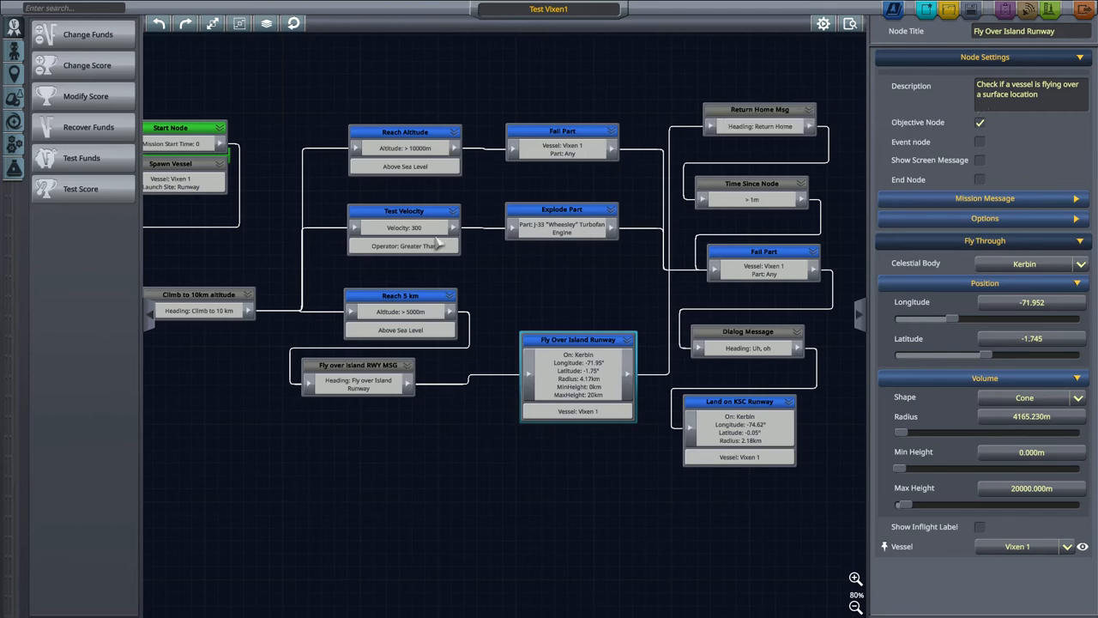
- Flag Explode Part as an event node, and Reach Altitude as an event instead of objective
left_click(404, 211)
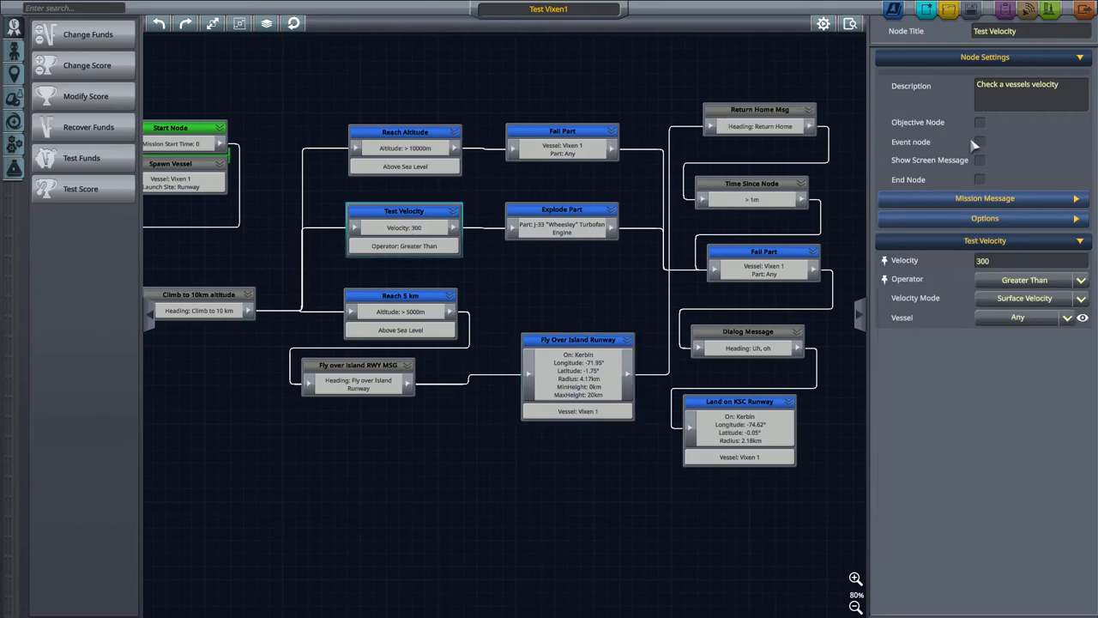
left_click(561, 210)
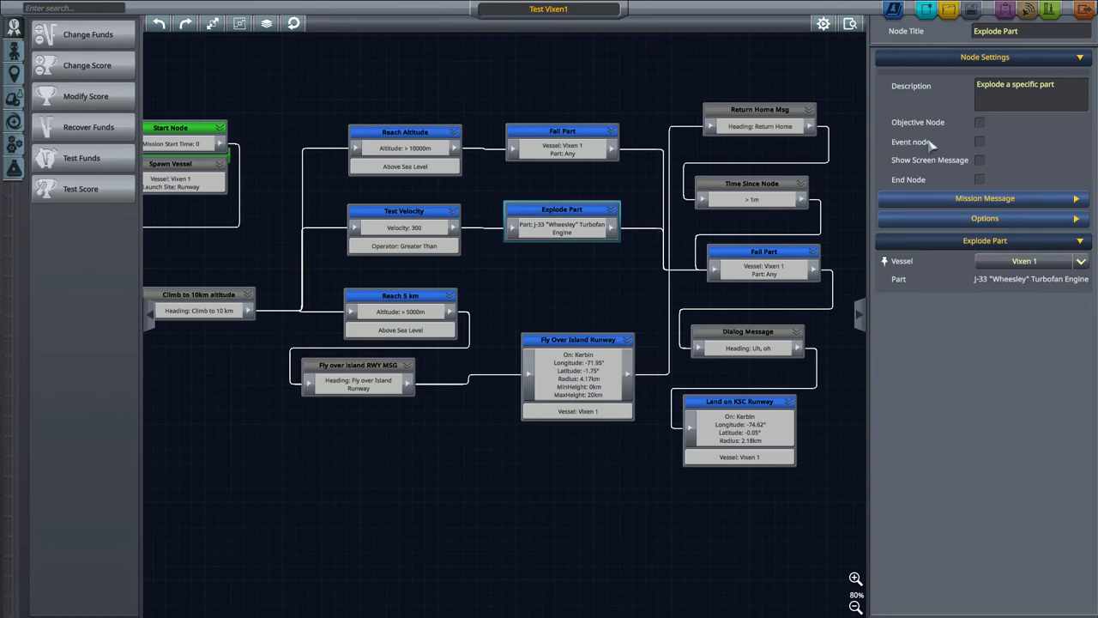
left_click(980, 142)
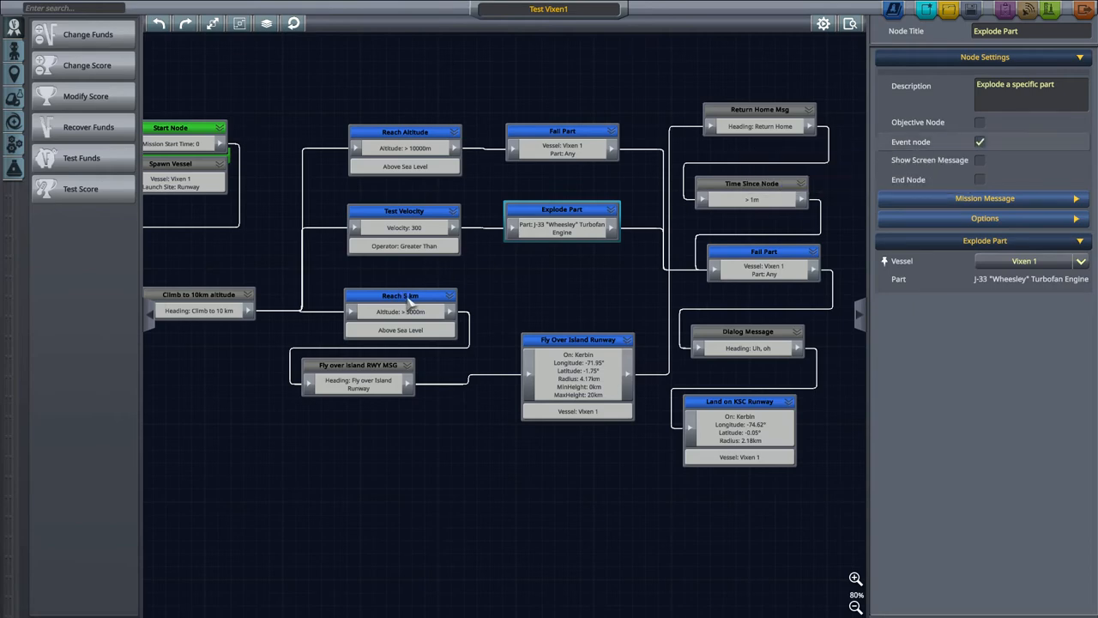
left_click(400, 295)
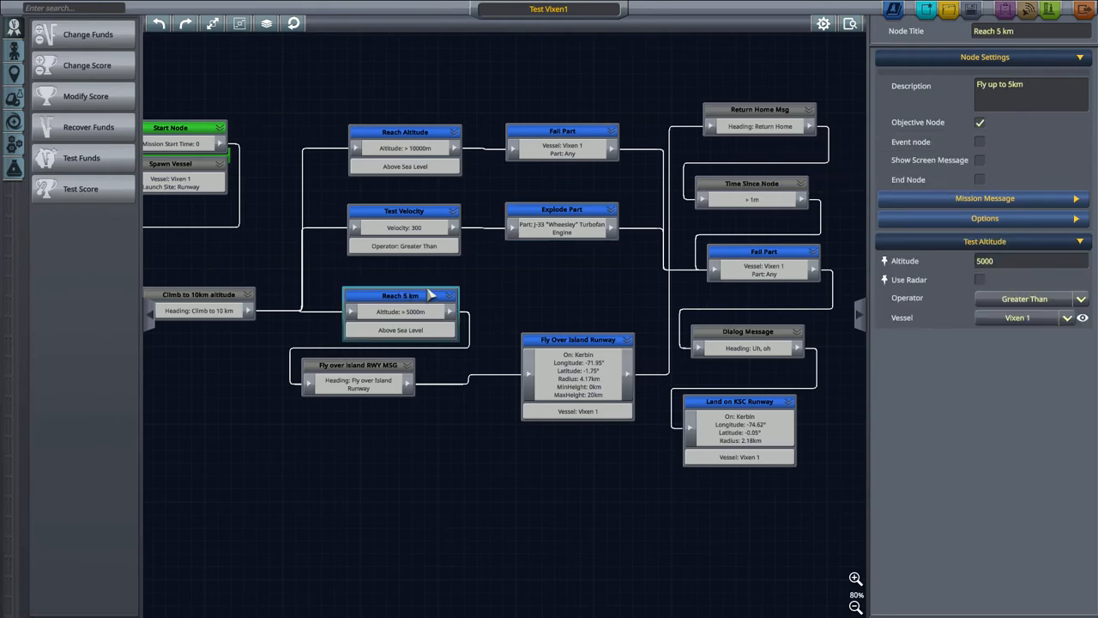
left_click(404, 132)
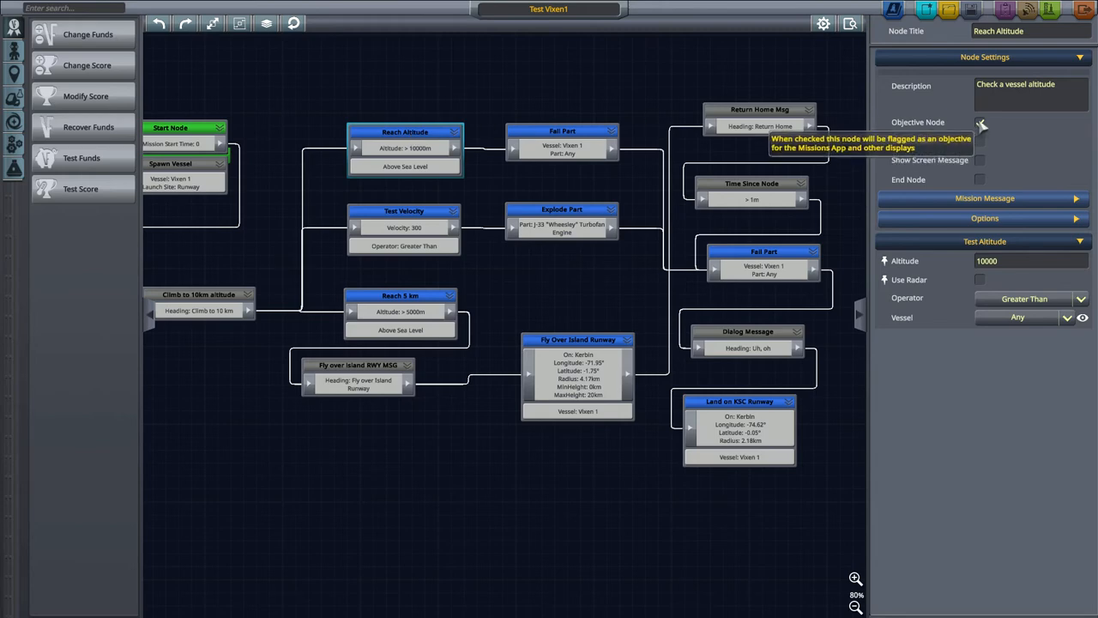
left_click(980, 122)
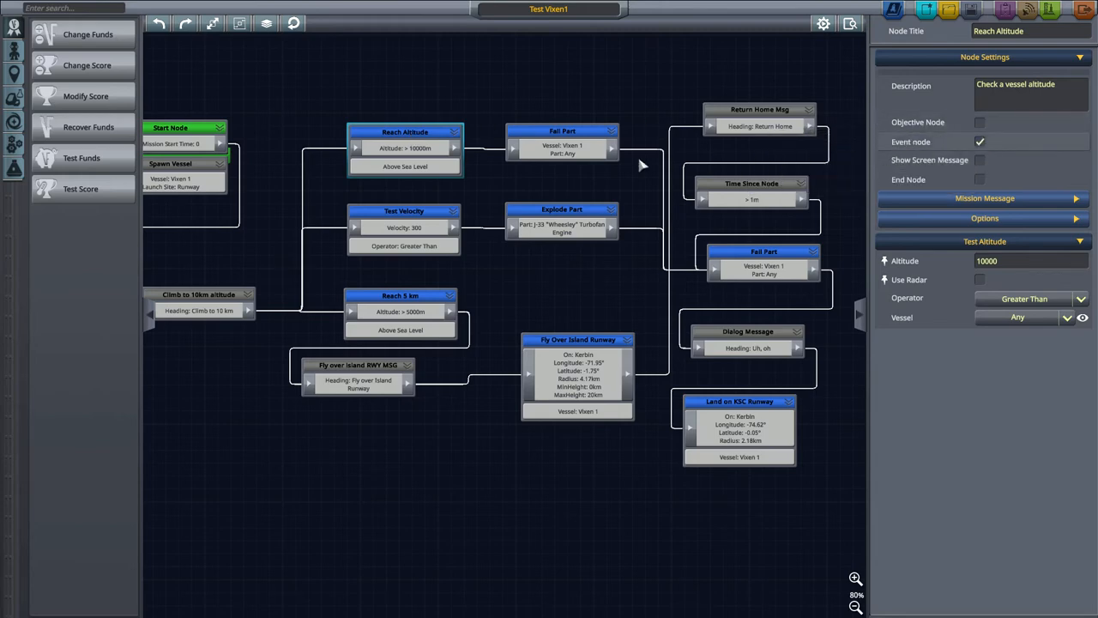
- Flag Fail Part as an event node and move the island flyover message beside Reach 5 km
left_click(562, 146)
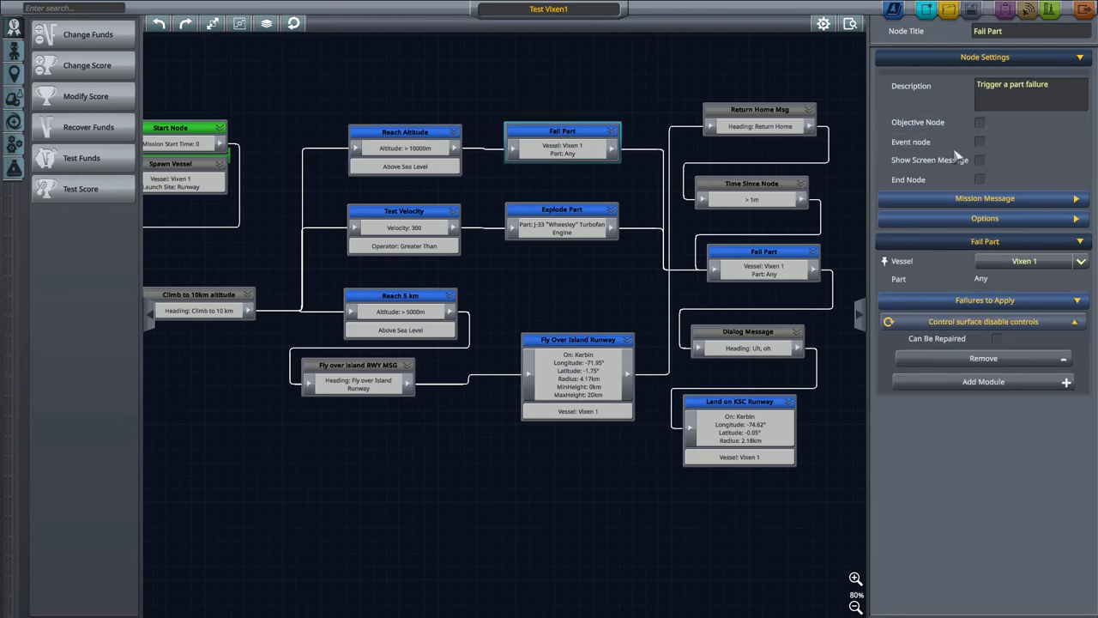
left_click(980, 141)
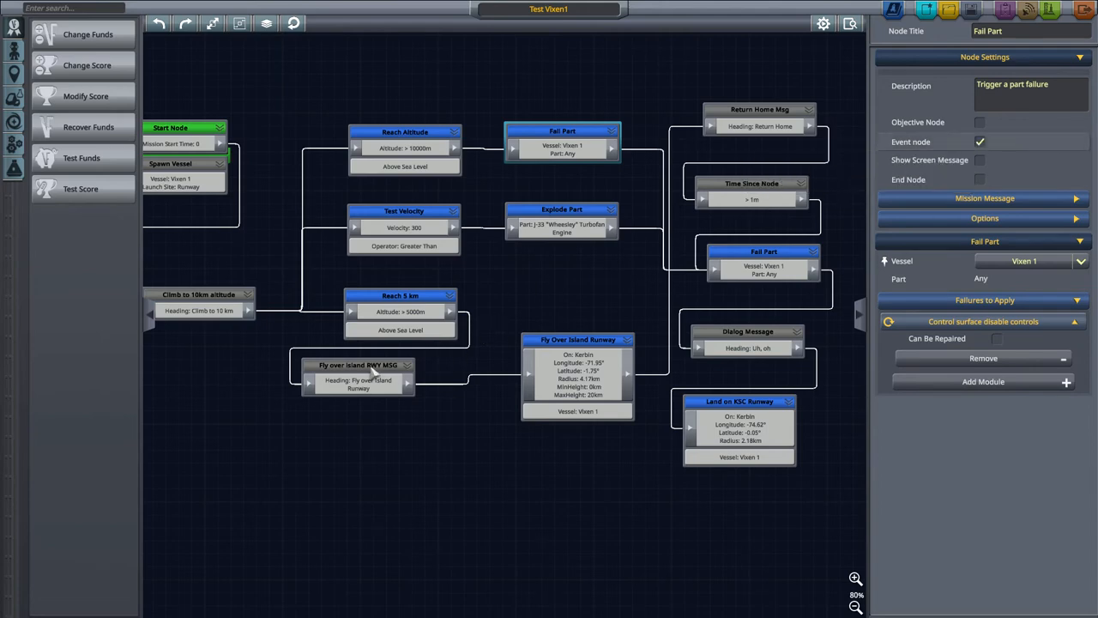
left_click(575, 274)
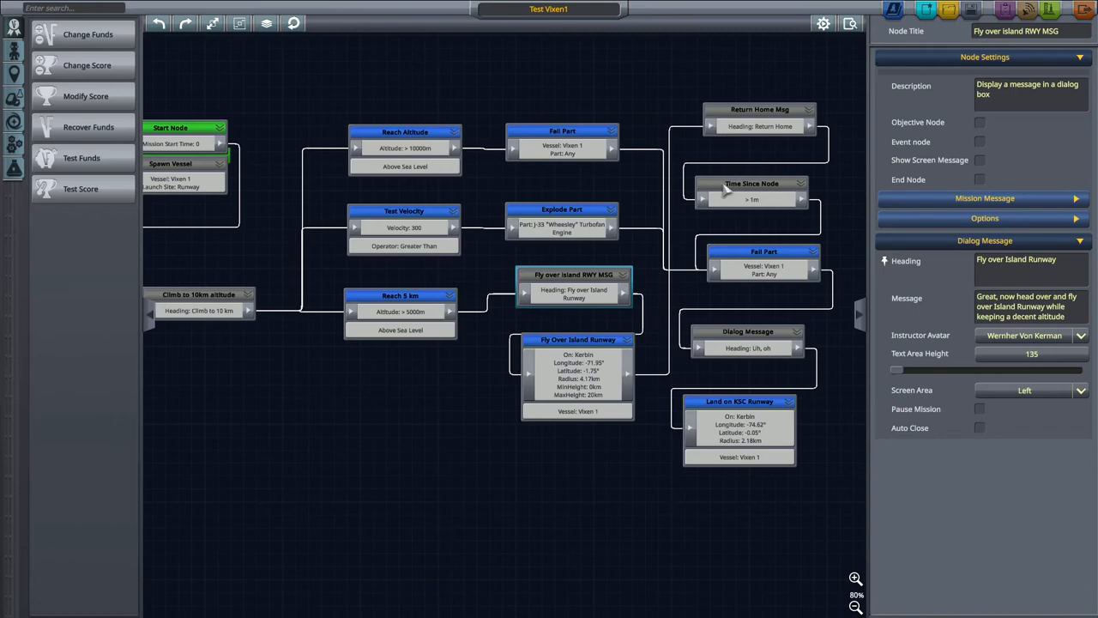
mouse_move(350, 194)
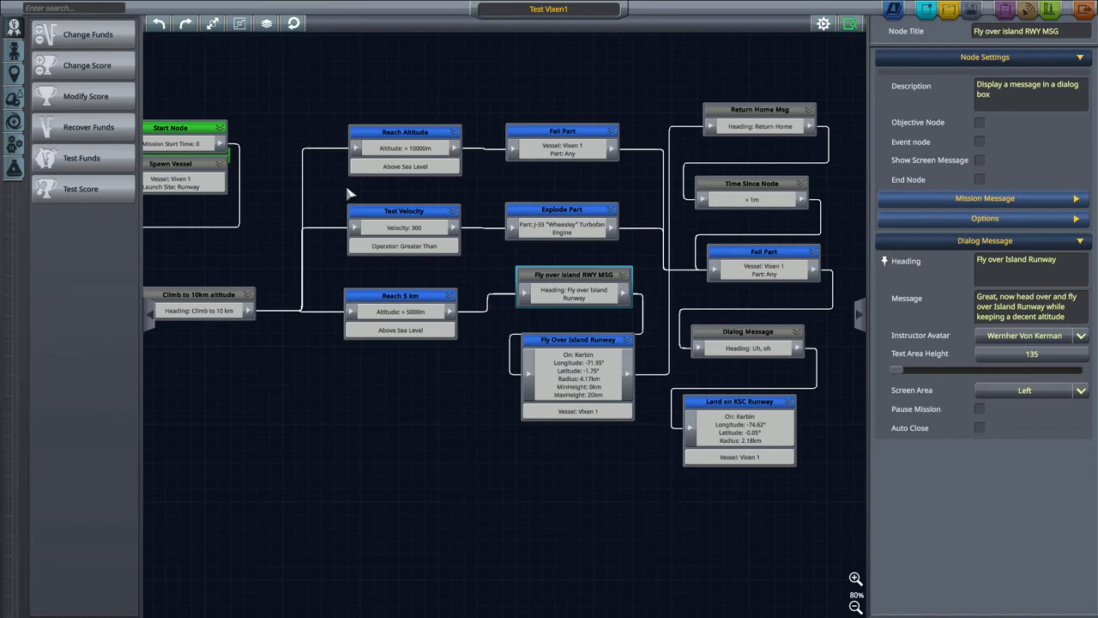
- Run a new mission test, resetting the old checkpoints and continuing
left_click(1026, 9)
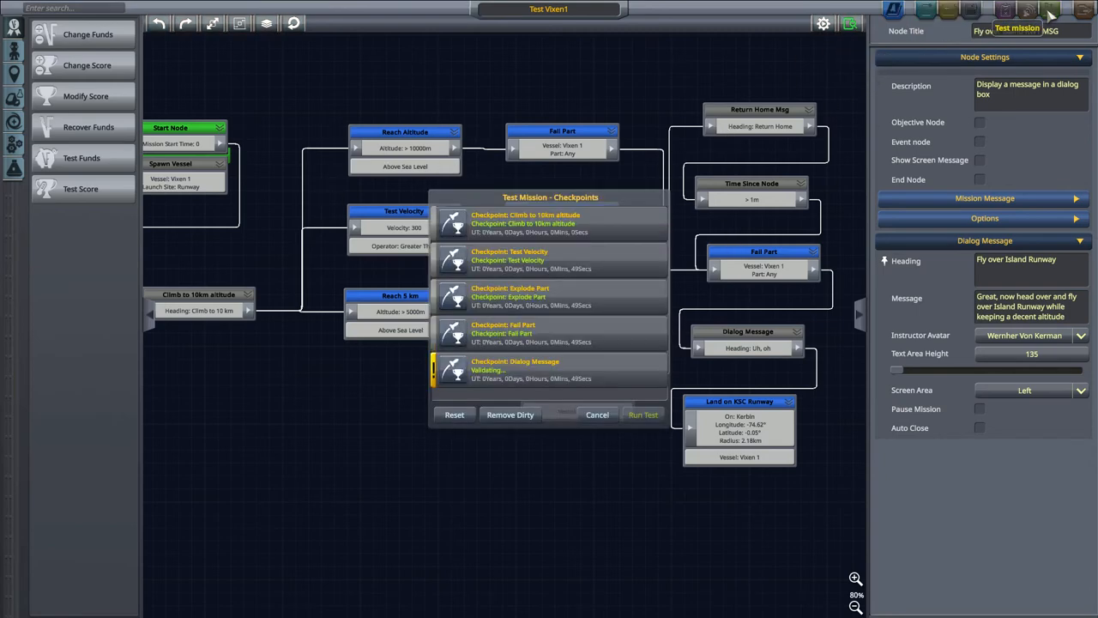
left_click(643, 414)
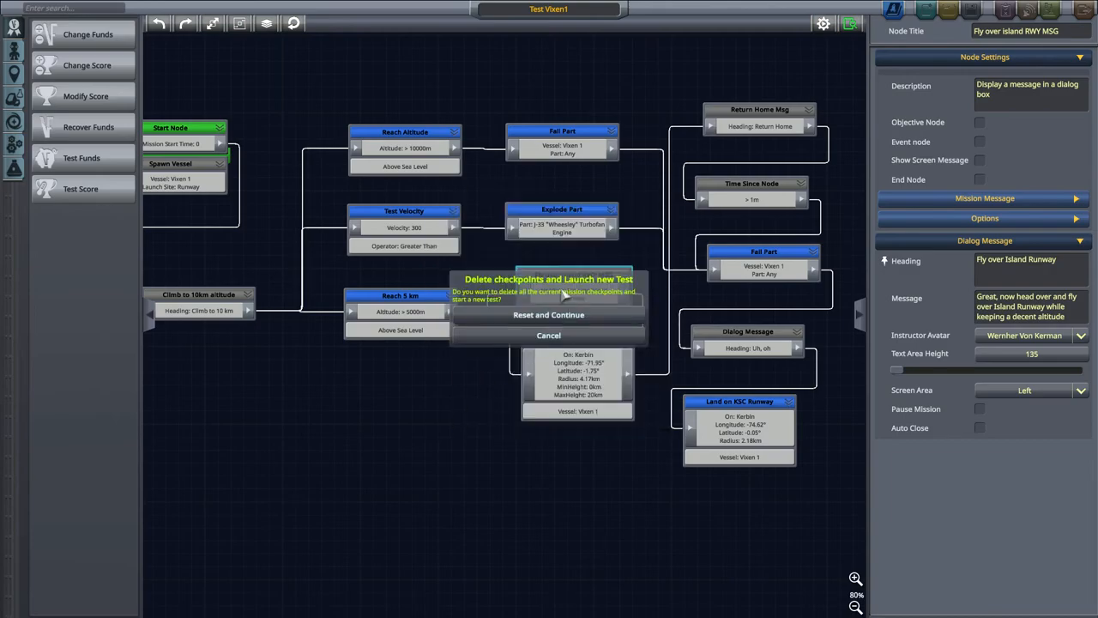
left_click(548, 314)
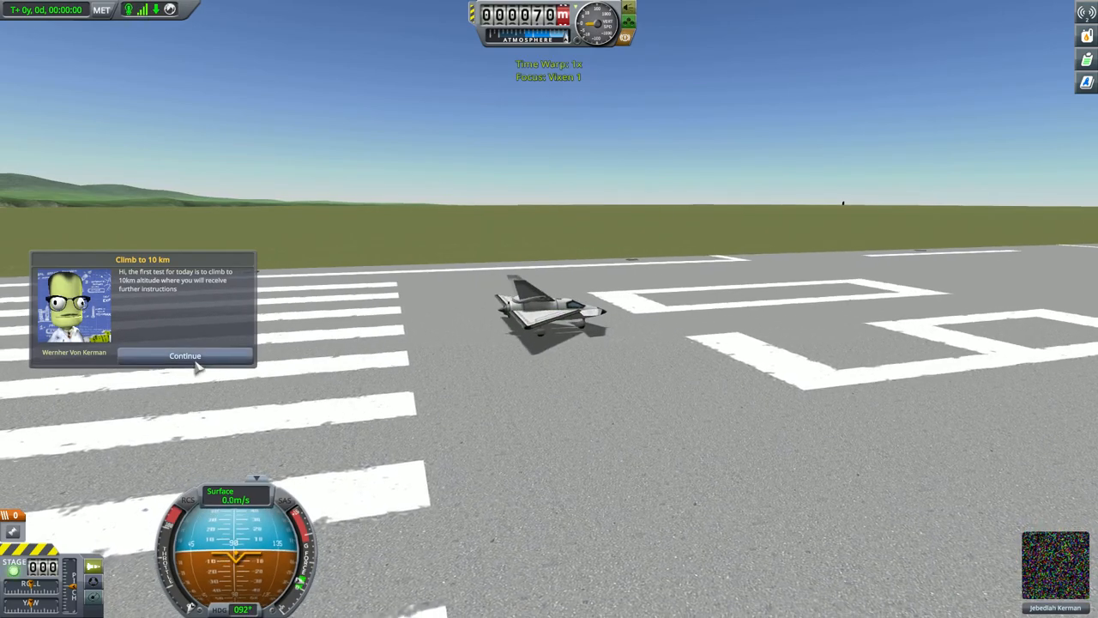
- Dismiss the Climb to 10 km and Fly over Island Runway briefings, then end the test
left_click(185, 356)
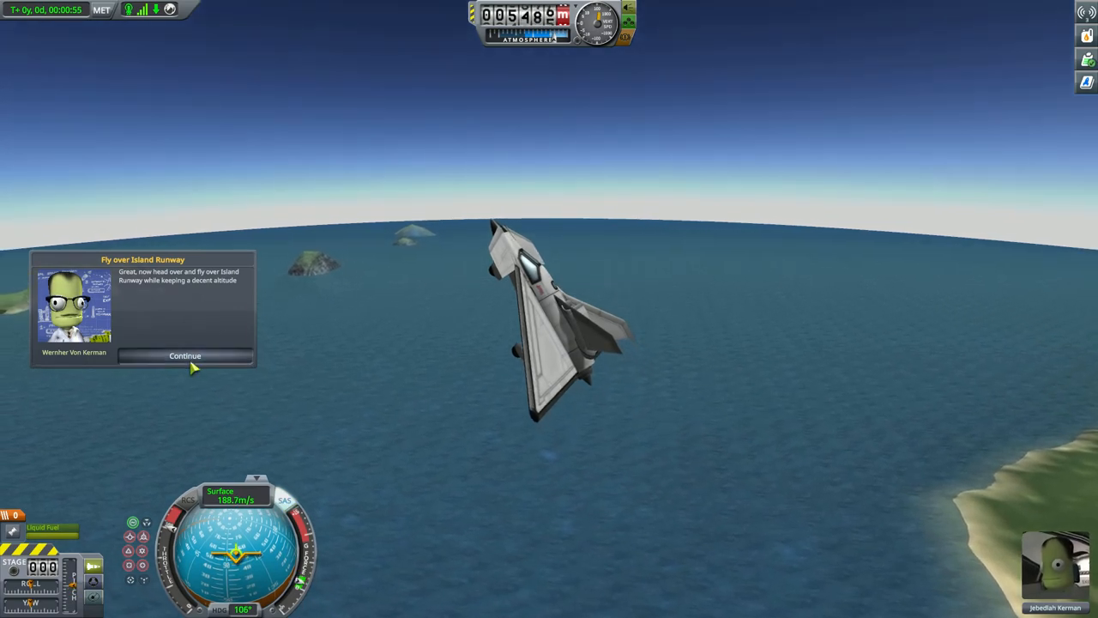
left_click(184, 355)
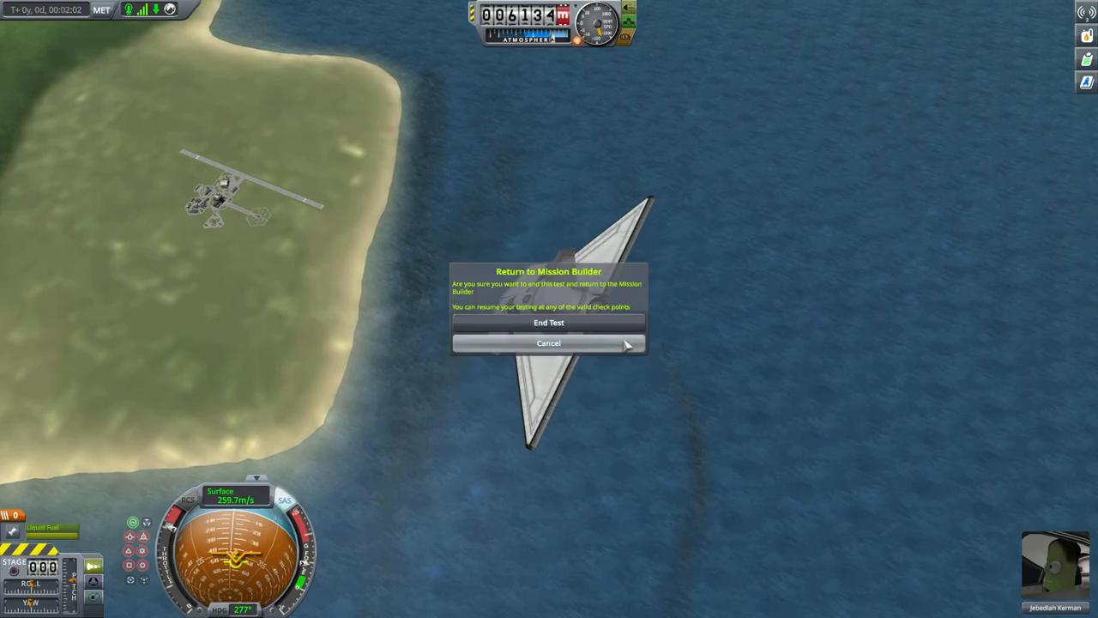
left_click(548, 321)
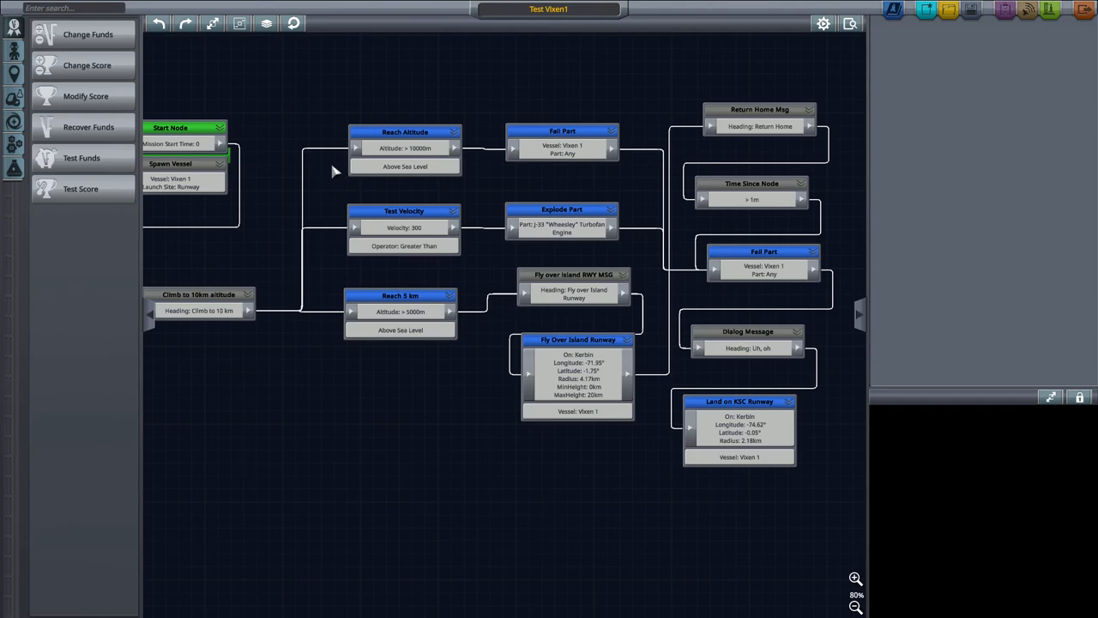
mouse_move(307, 209)
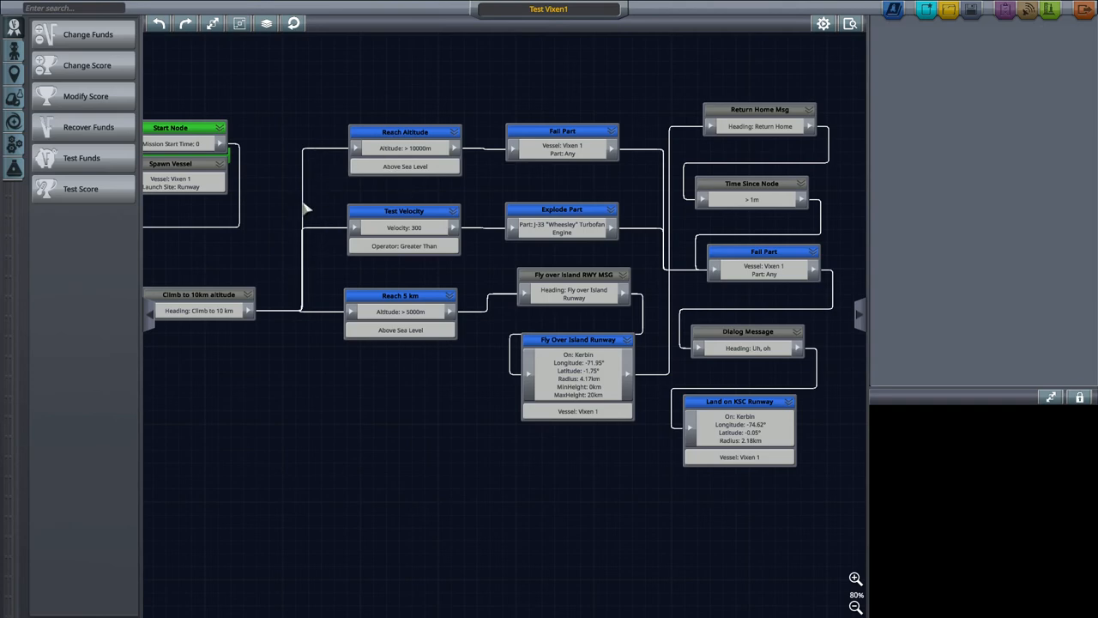
mouse_move(431, 313)
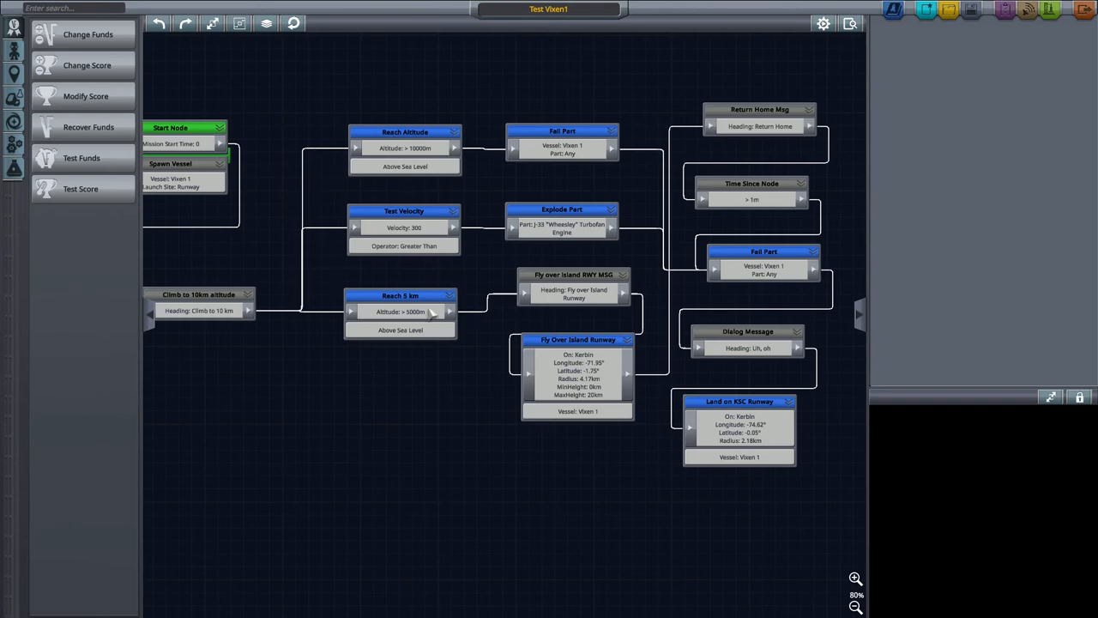
mouse_move(324, 234)
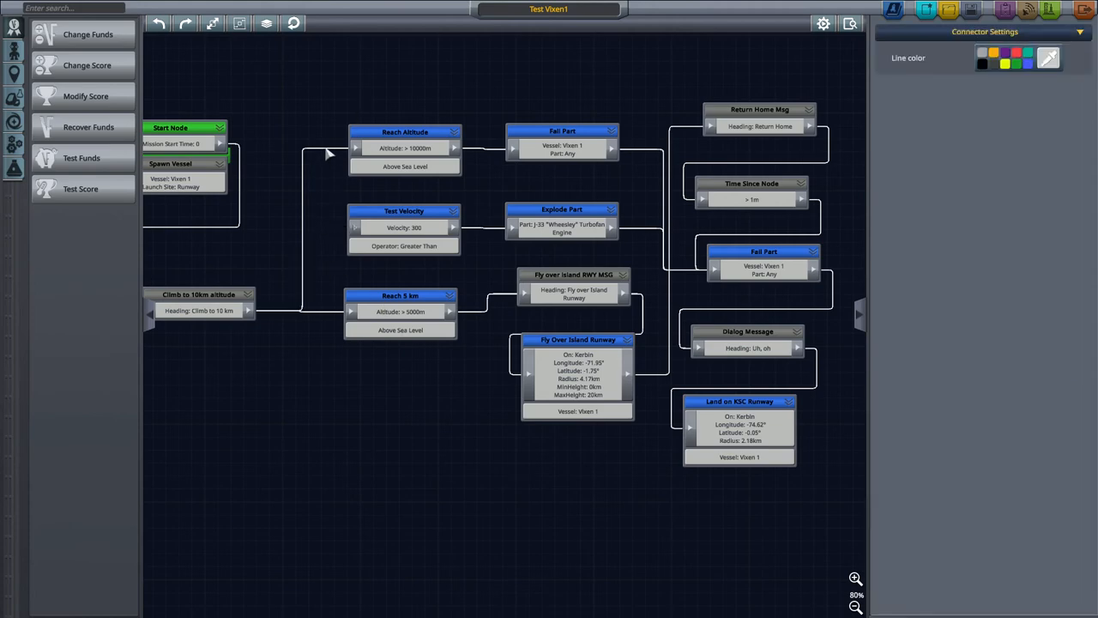
- Make Reach Altitude and Test Velocity Catch All nodes
left_click(404, 147)
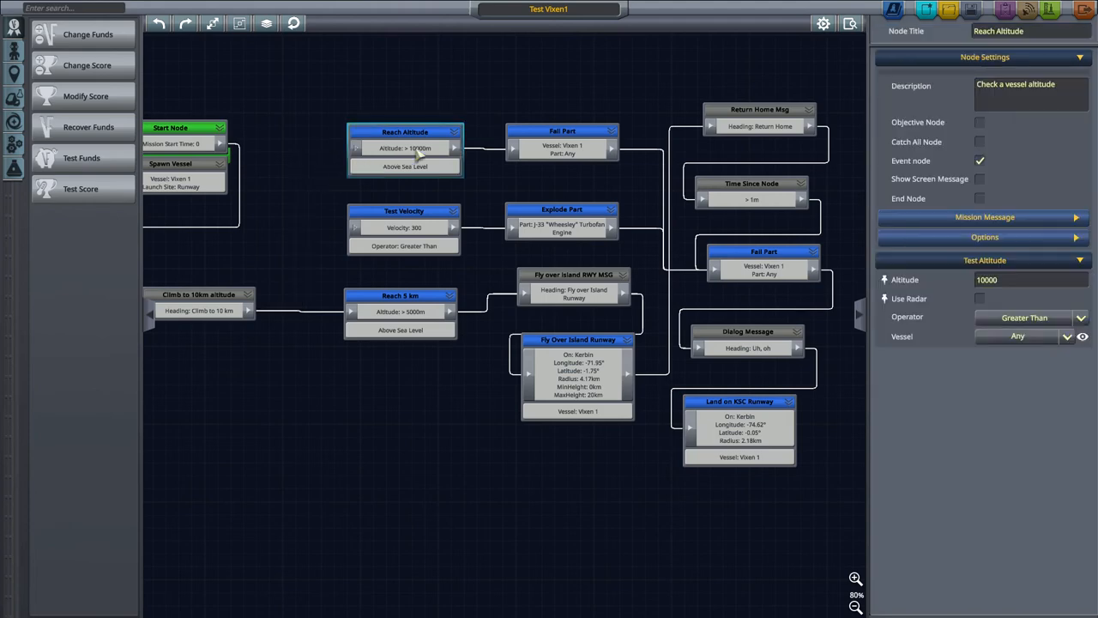
left_click(979, 142)
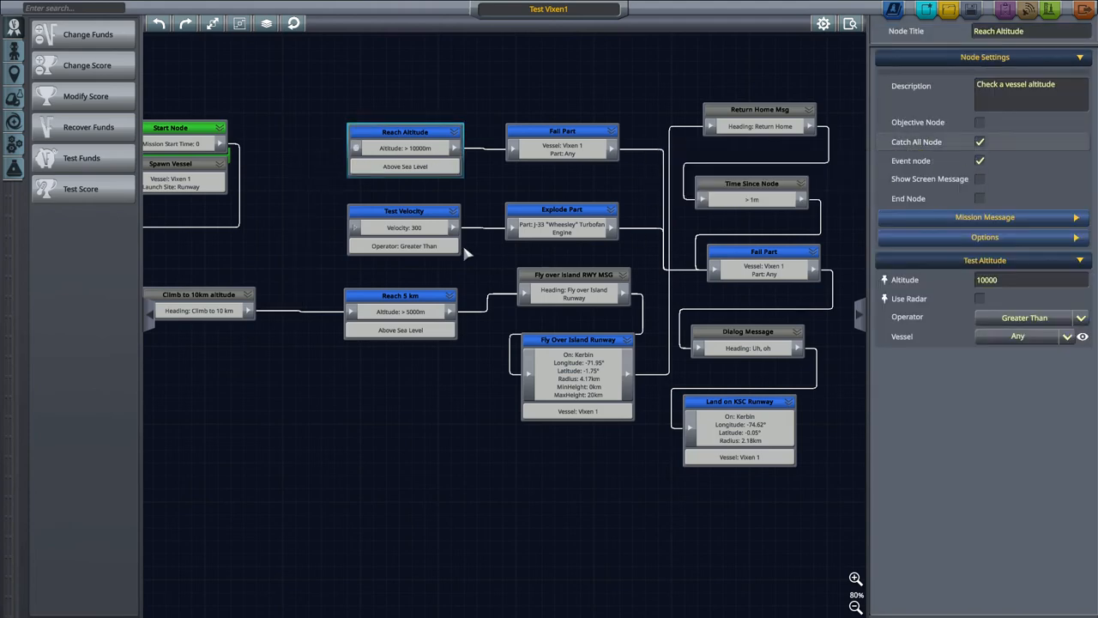
left_click(404, 212)
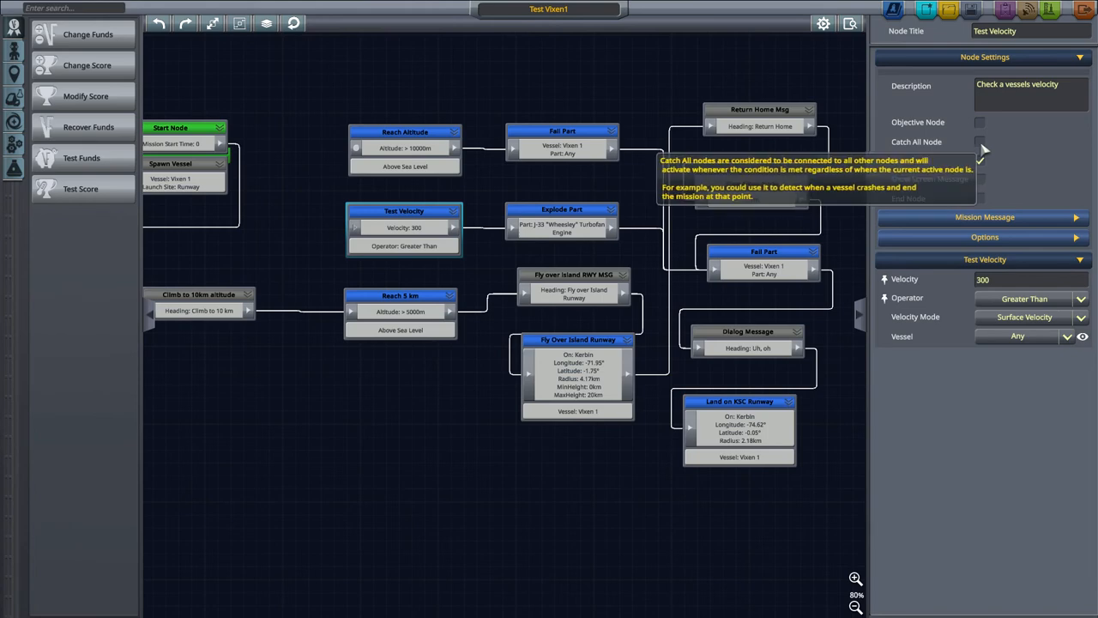
left_click(980, 141)
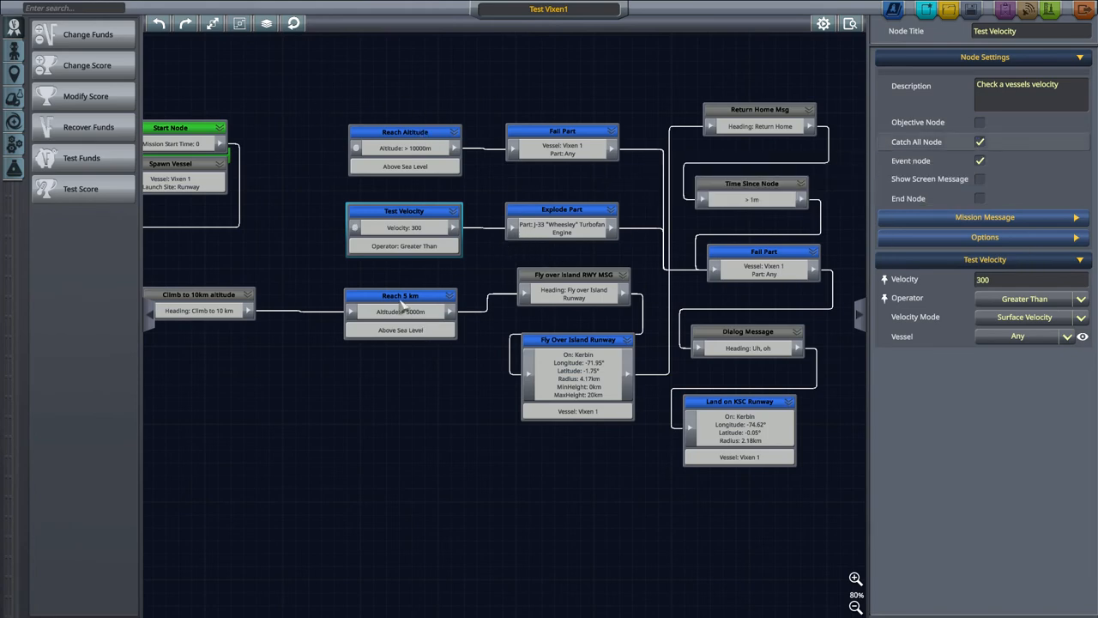
- Set the Reach Altitude trigger to 6000 m and launch a new test flight
left_click(404, 131)
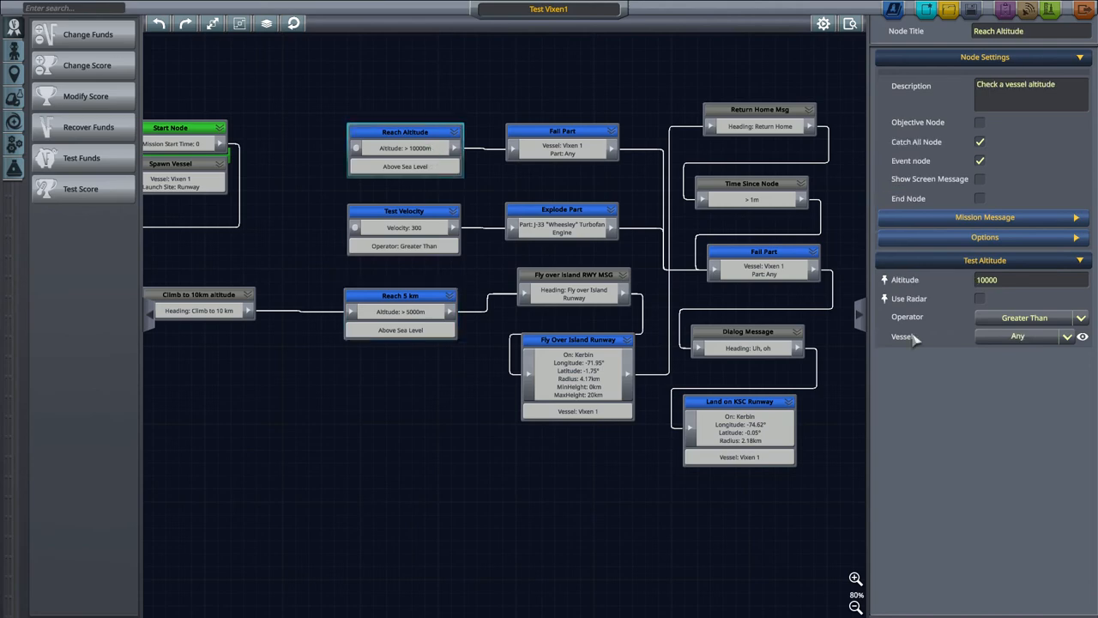
mouse_move(987, 283)
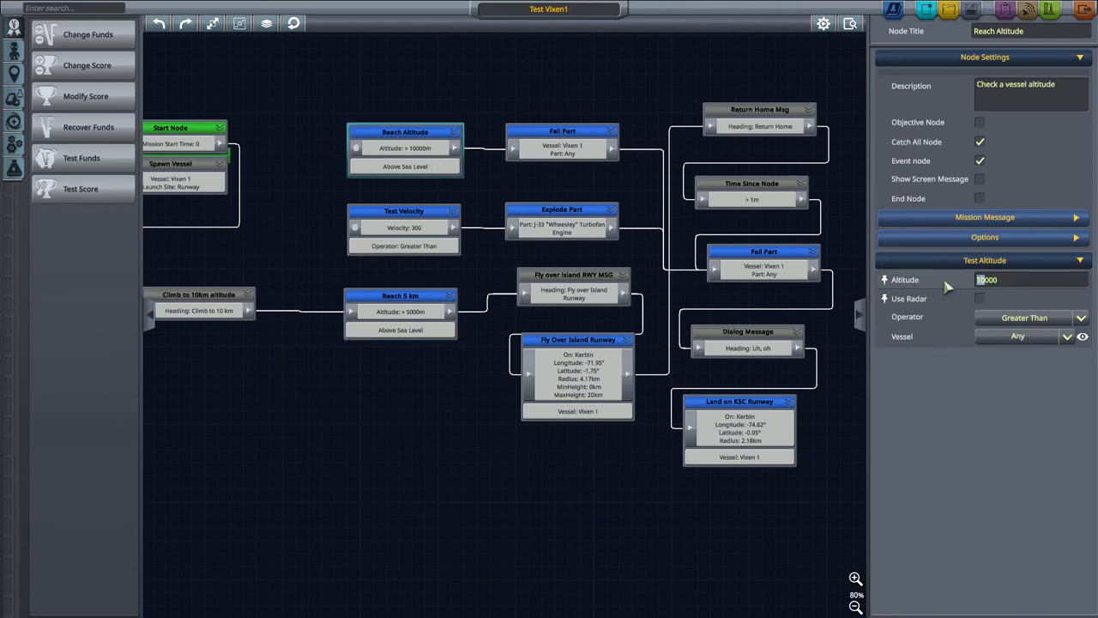
type("6000")
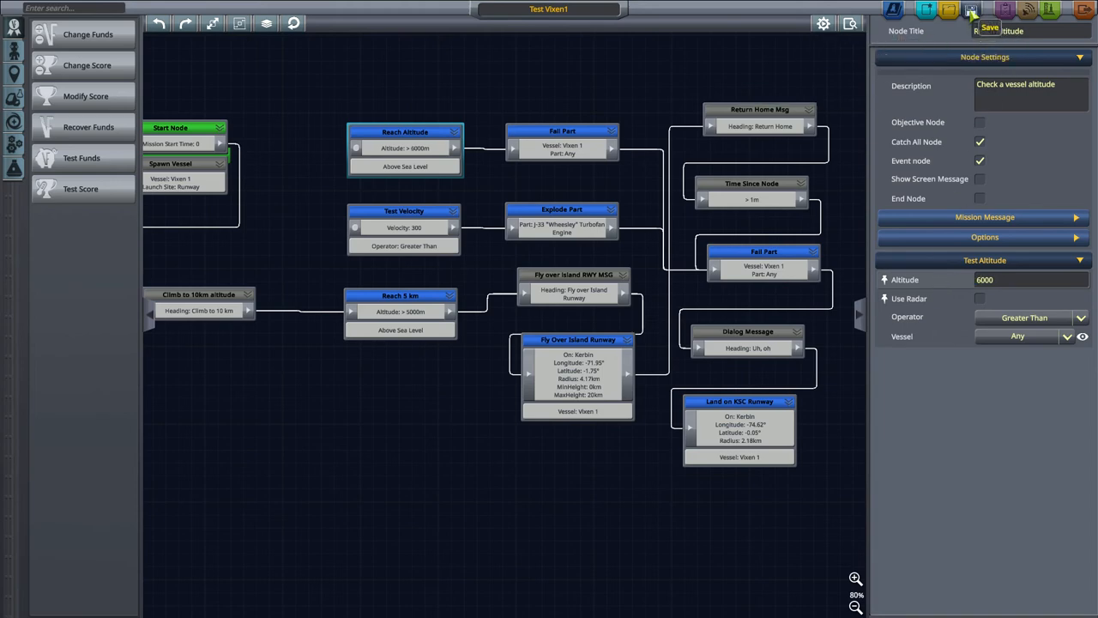
left_click(971, 10)
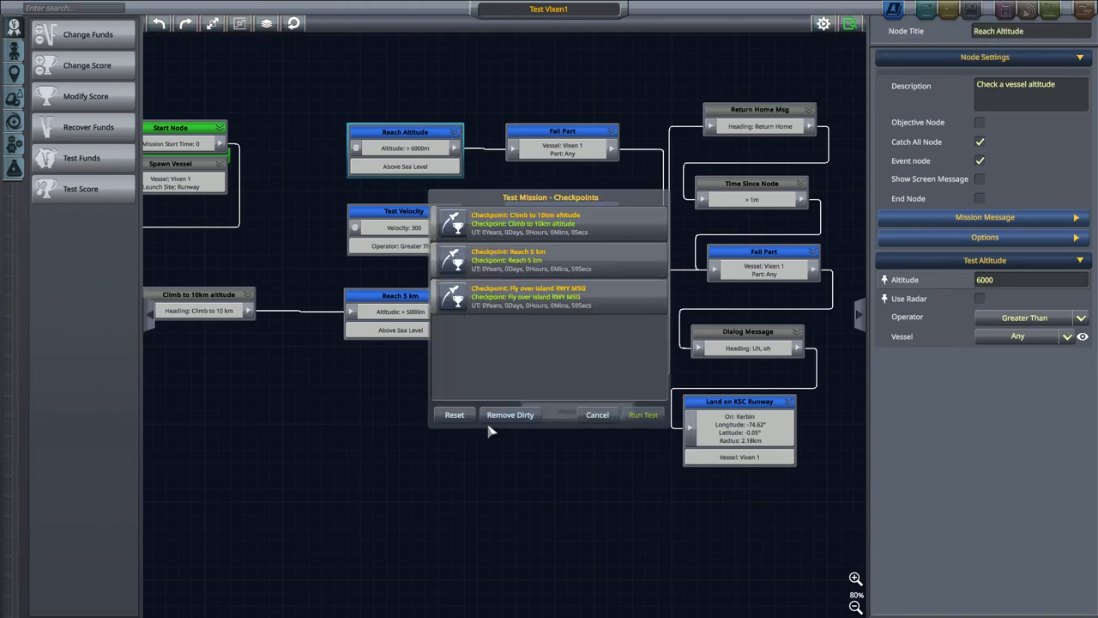
left_click(643, 415)
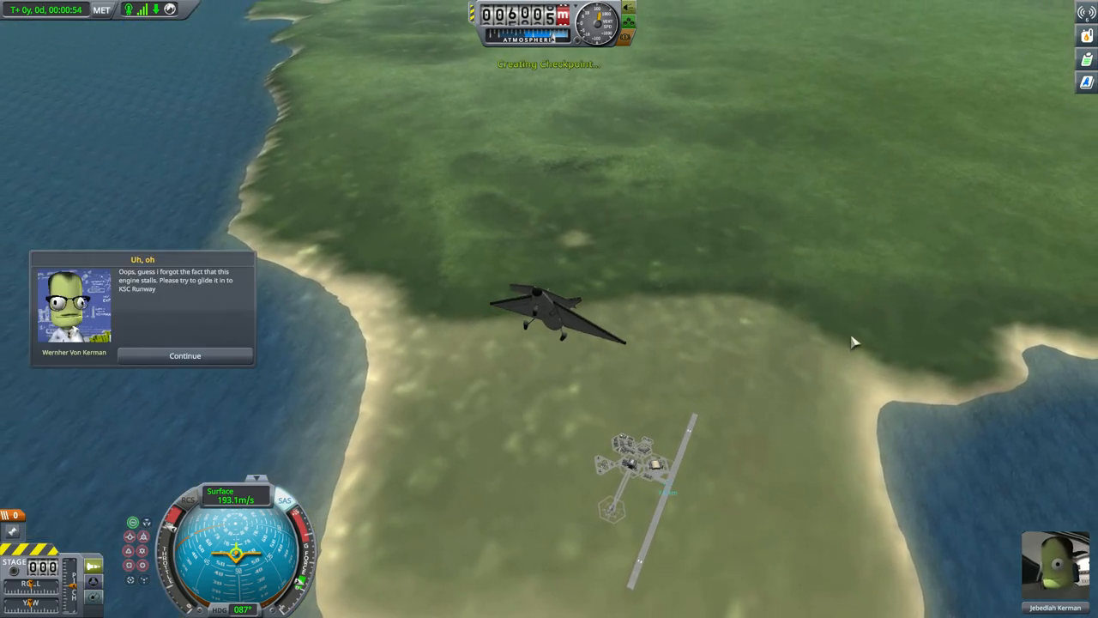
- Dismiss Wernher's engine-stall 'Uh, oh' warning after passing 6000 m
left_click(185, 355)
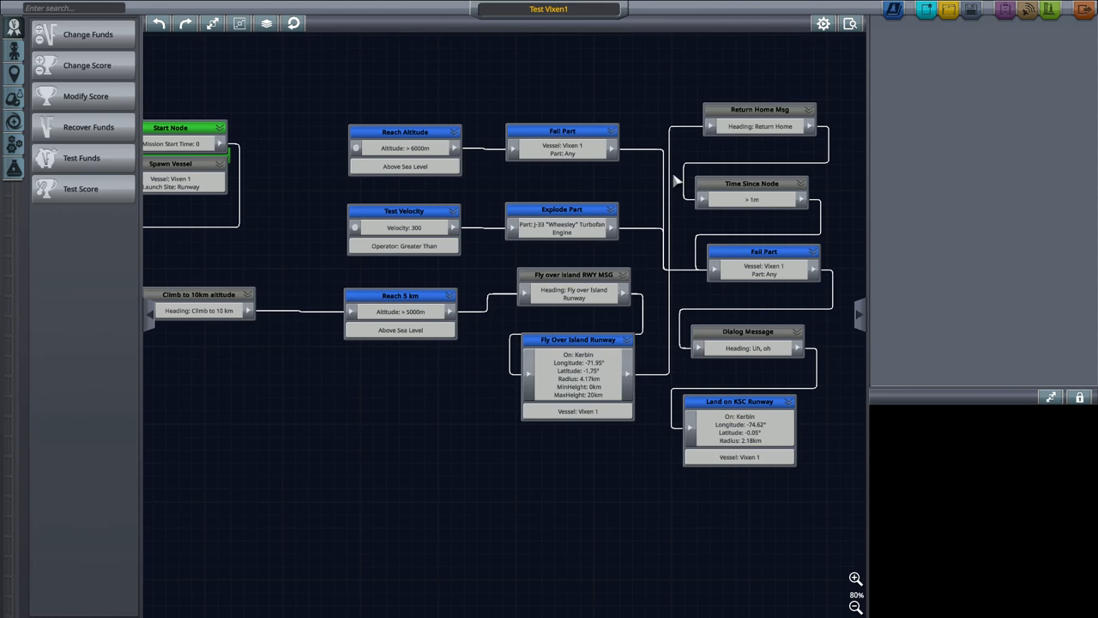
mouse_move(726, 272)
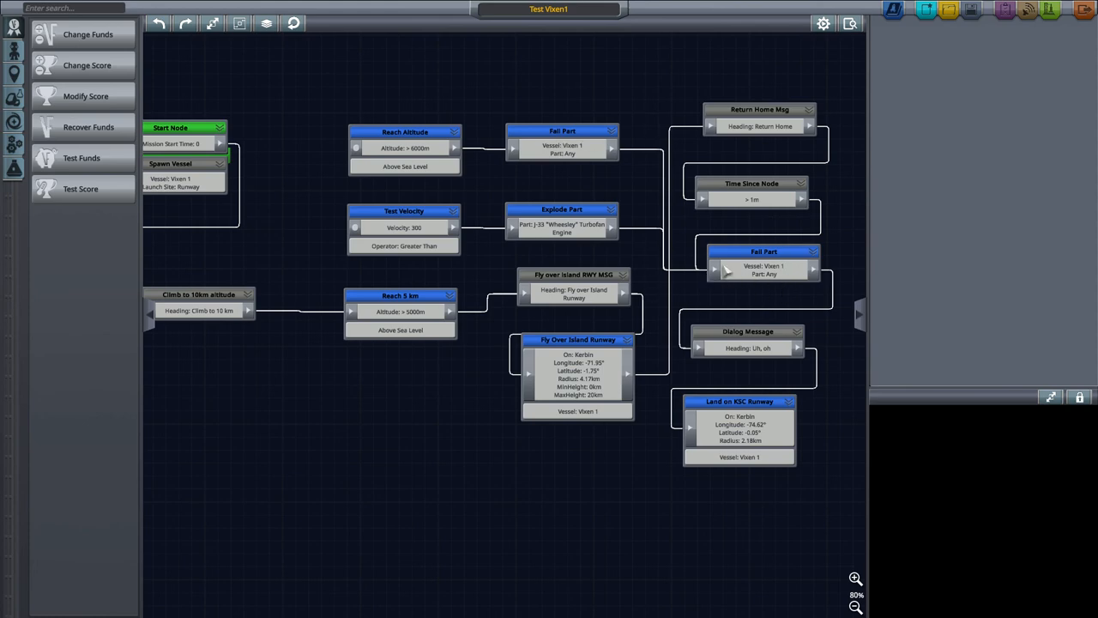
mouse_move(642, 147)
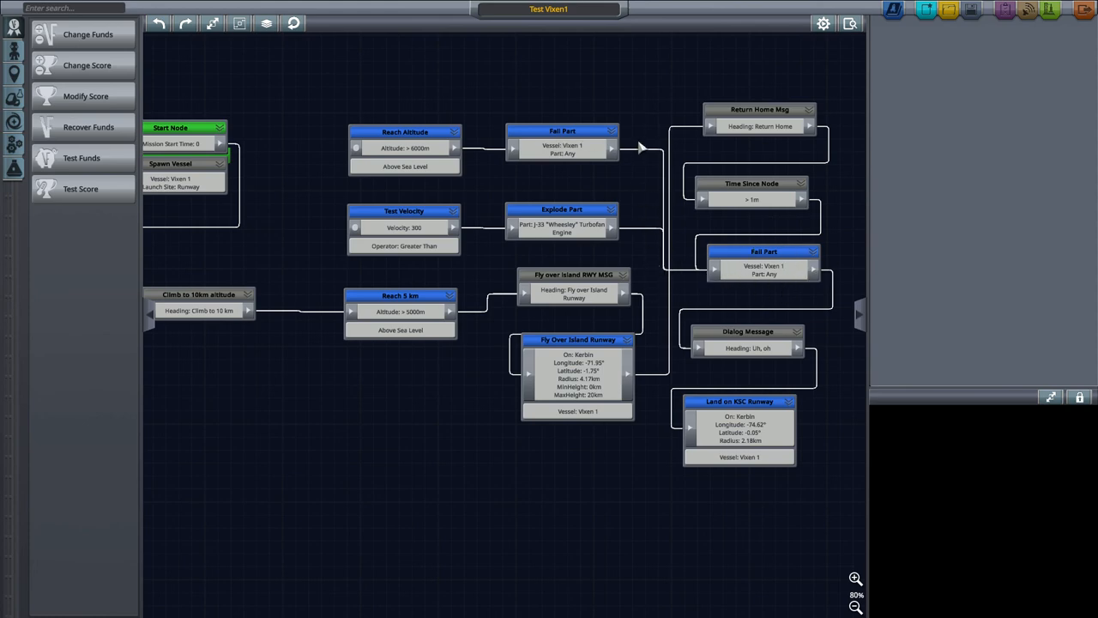
left_click(562, 141)
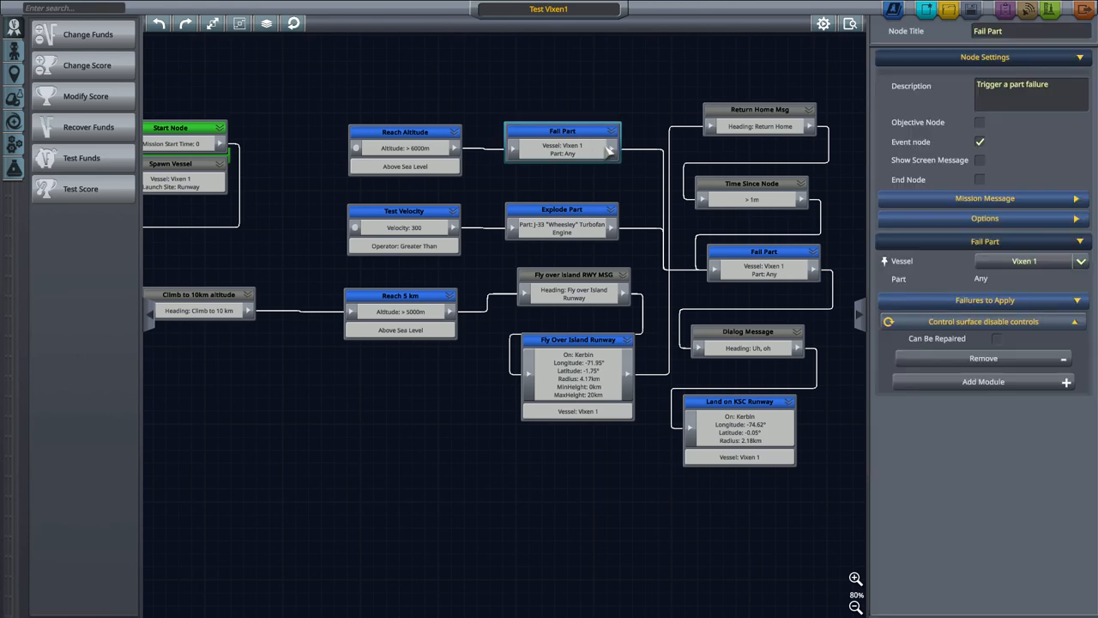
mouse_move(644, 146)
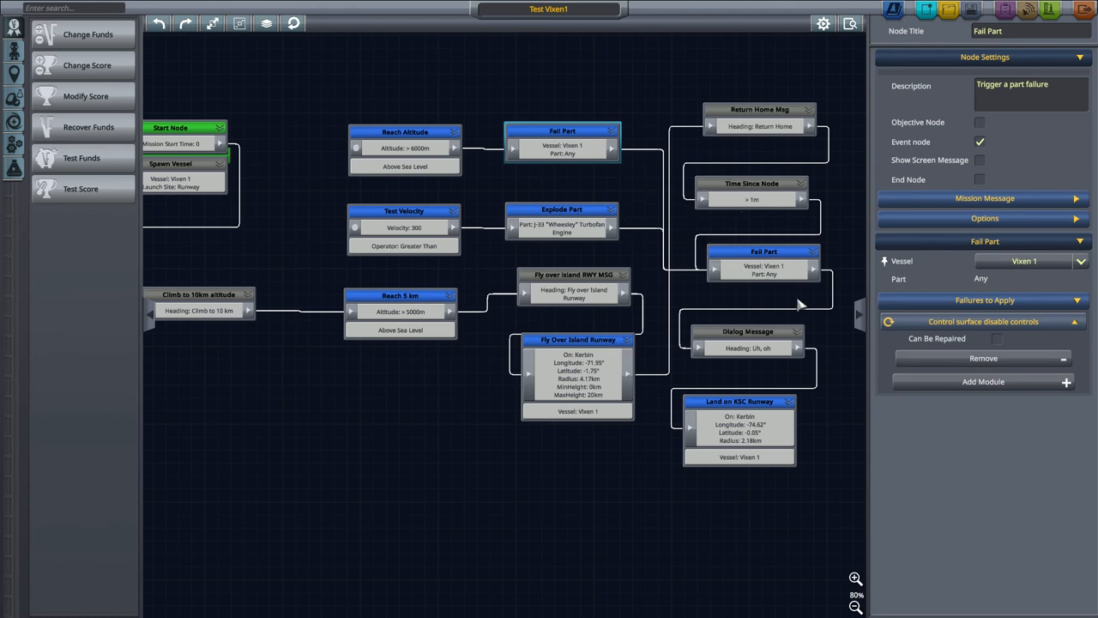
mouse_move(985, 183)
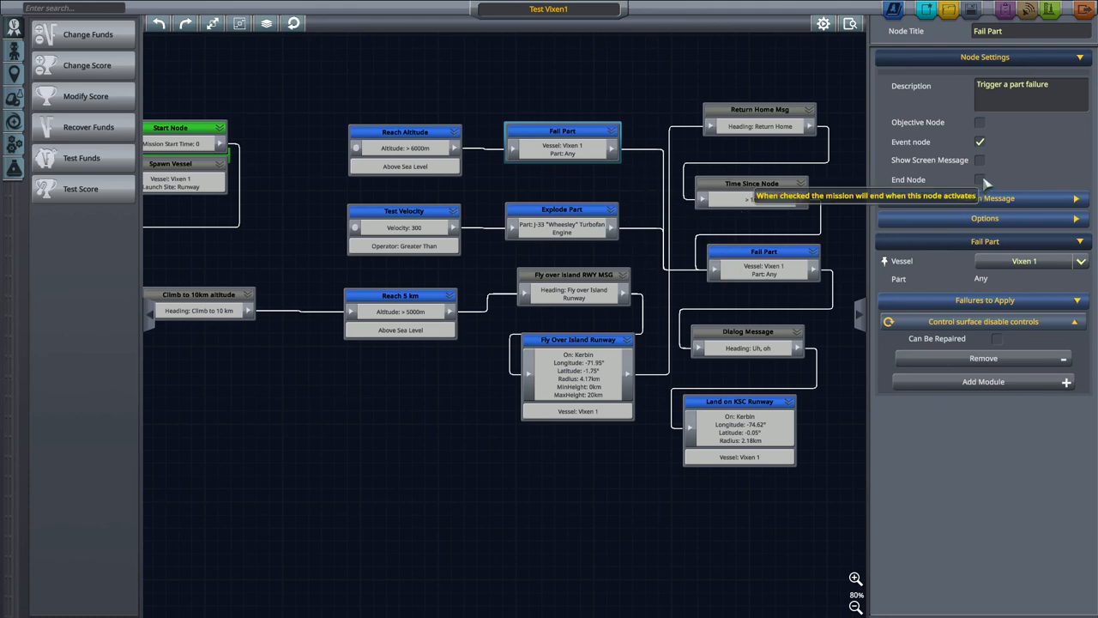
mouse_move(828, 193)
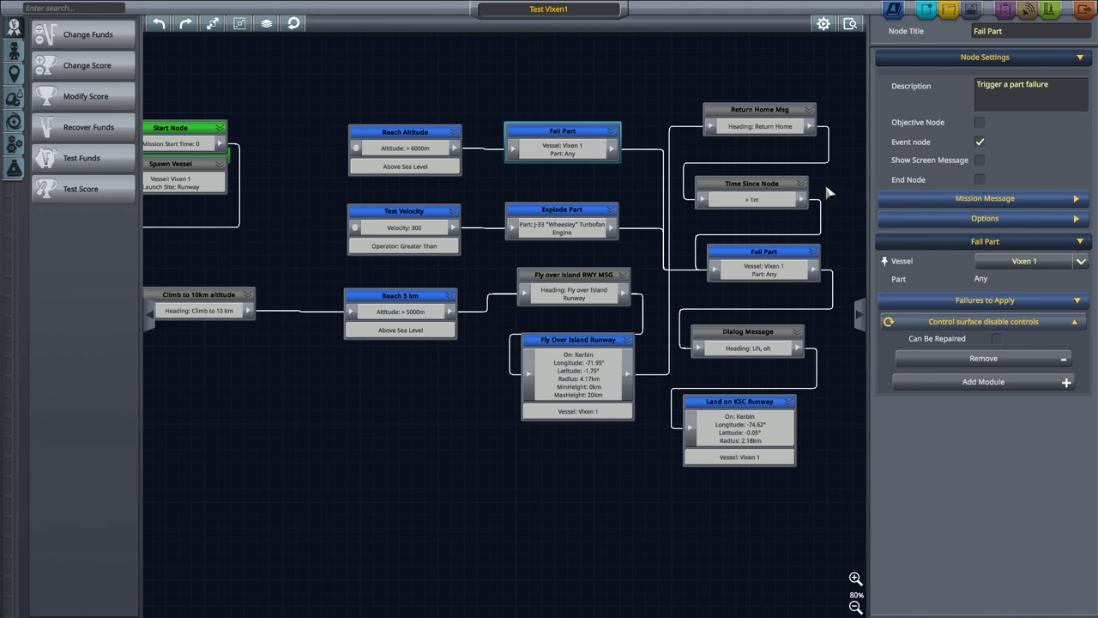
mouse_move(668, 299)
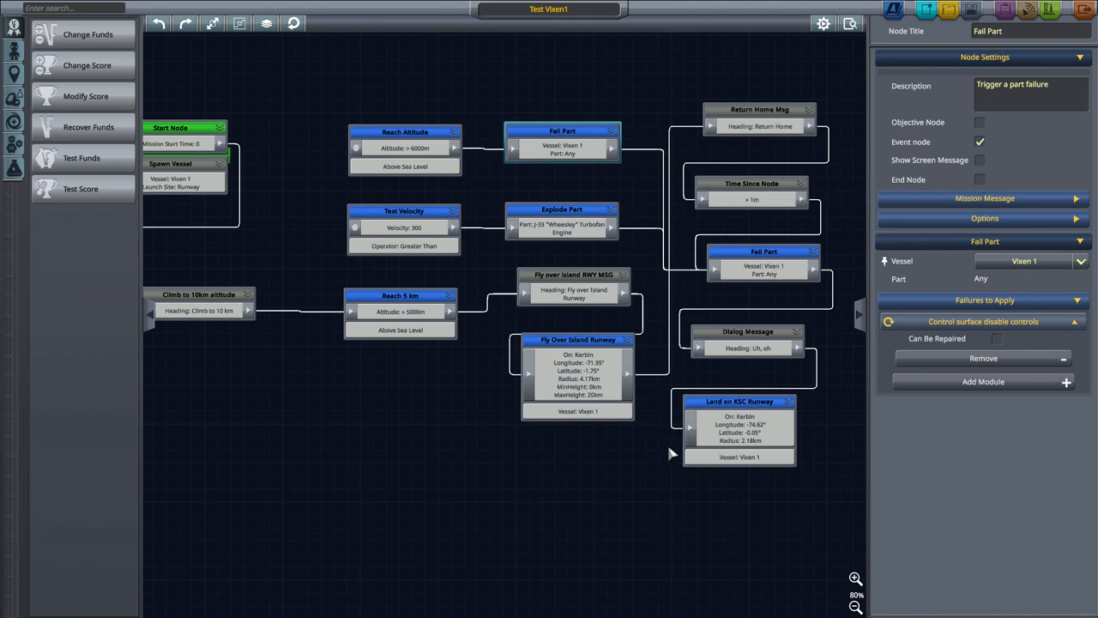
mouse_move(371, 463)
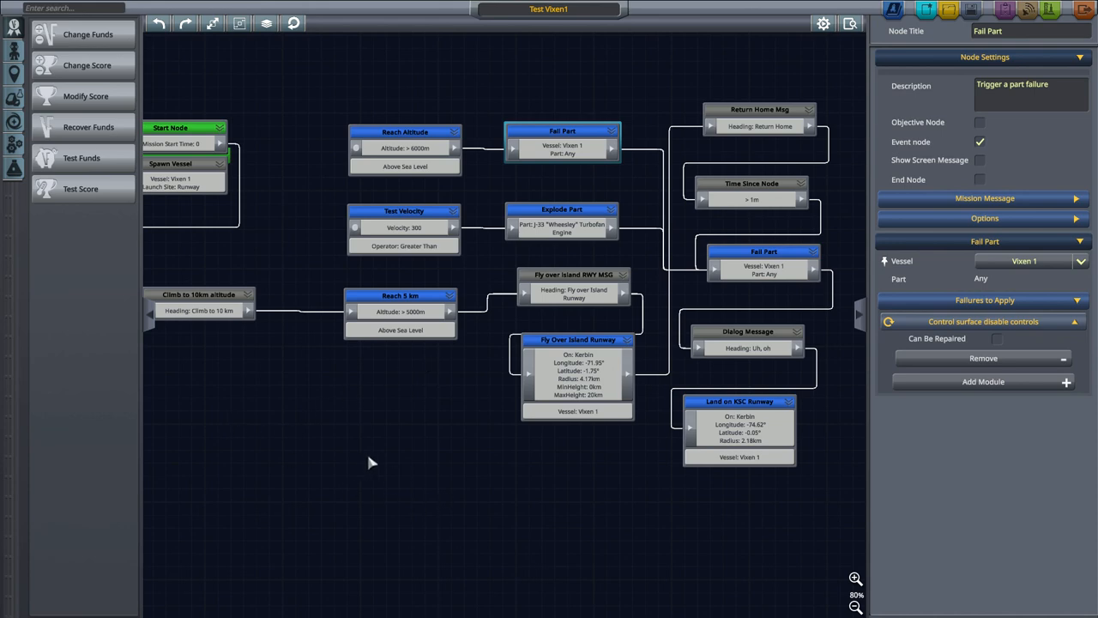
left_click_drag(371, 463, 404, 438)
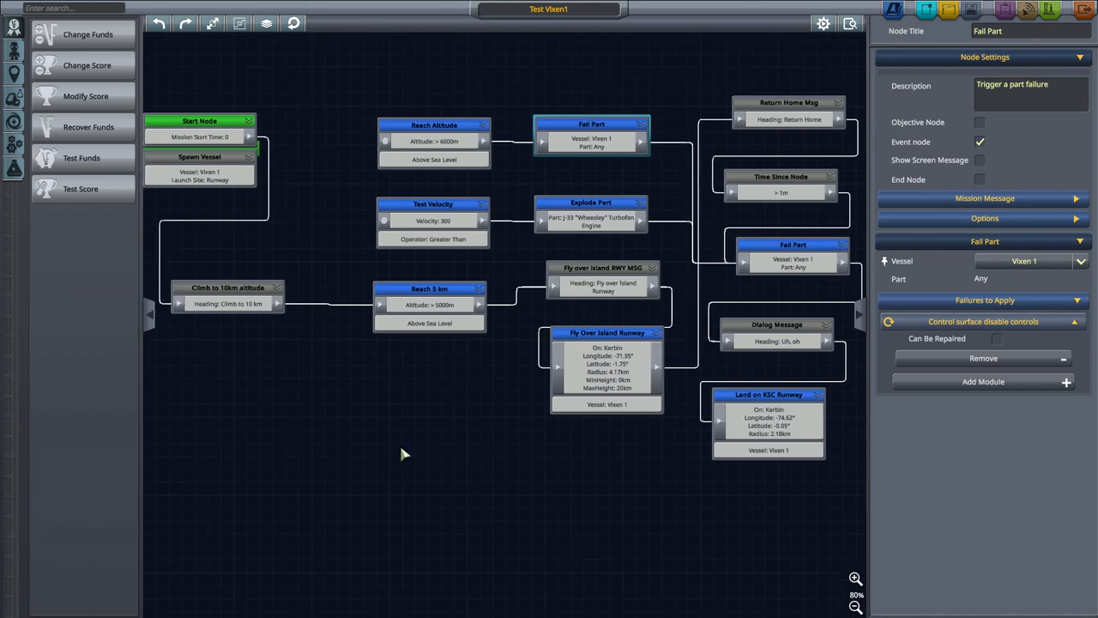
mouse_move(451, 319)
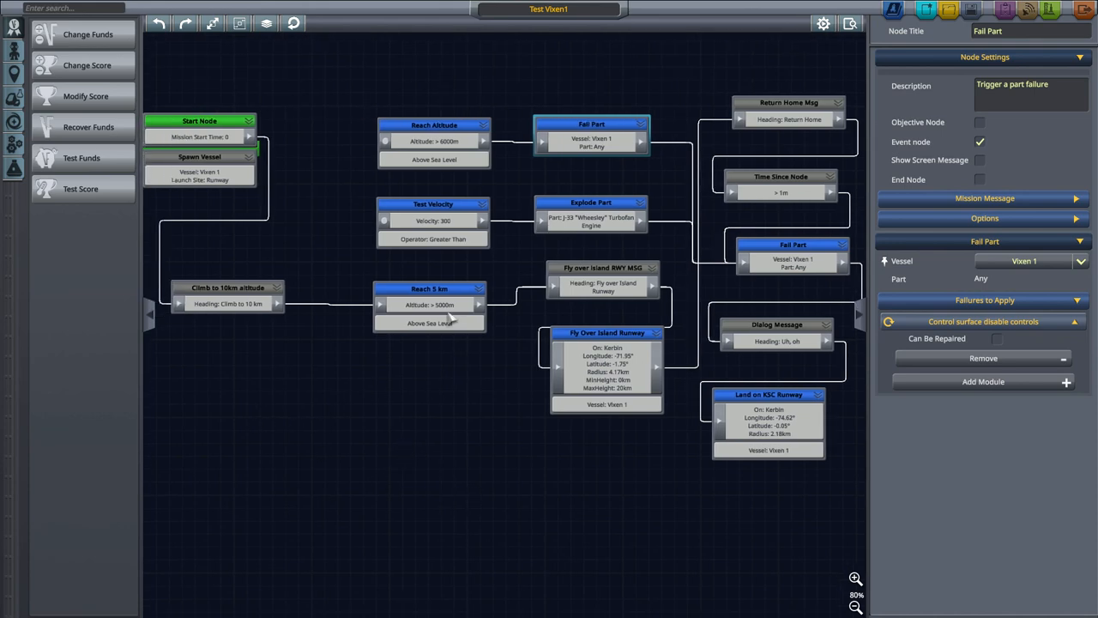
left_click(434, 125)
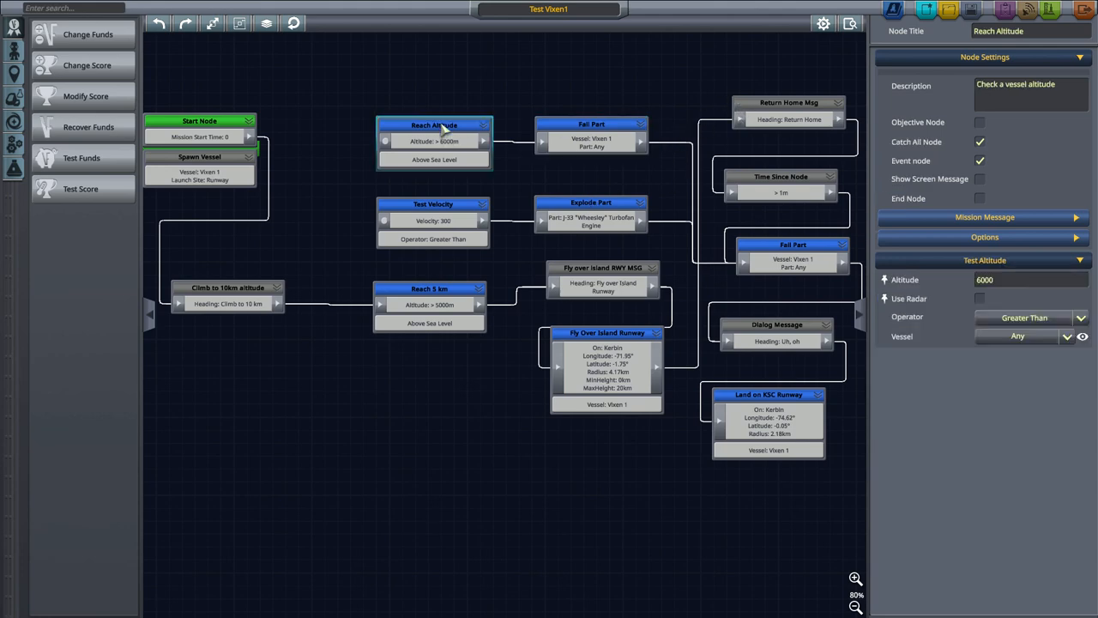
mouse_move(603, 244)
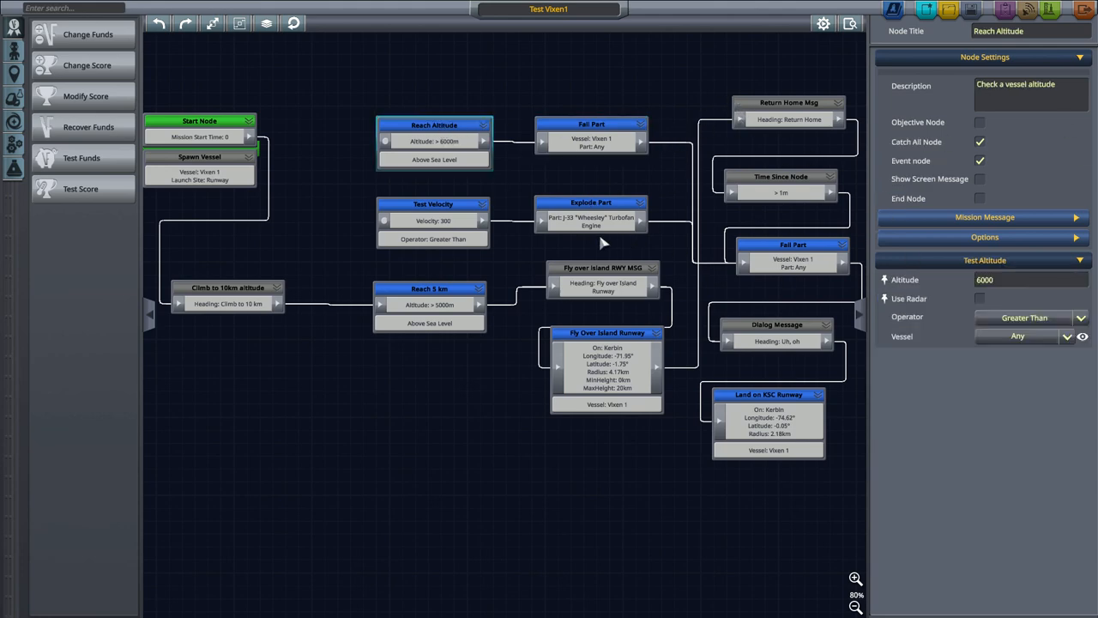